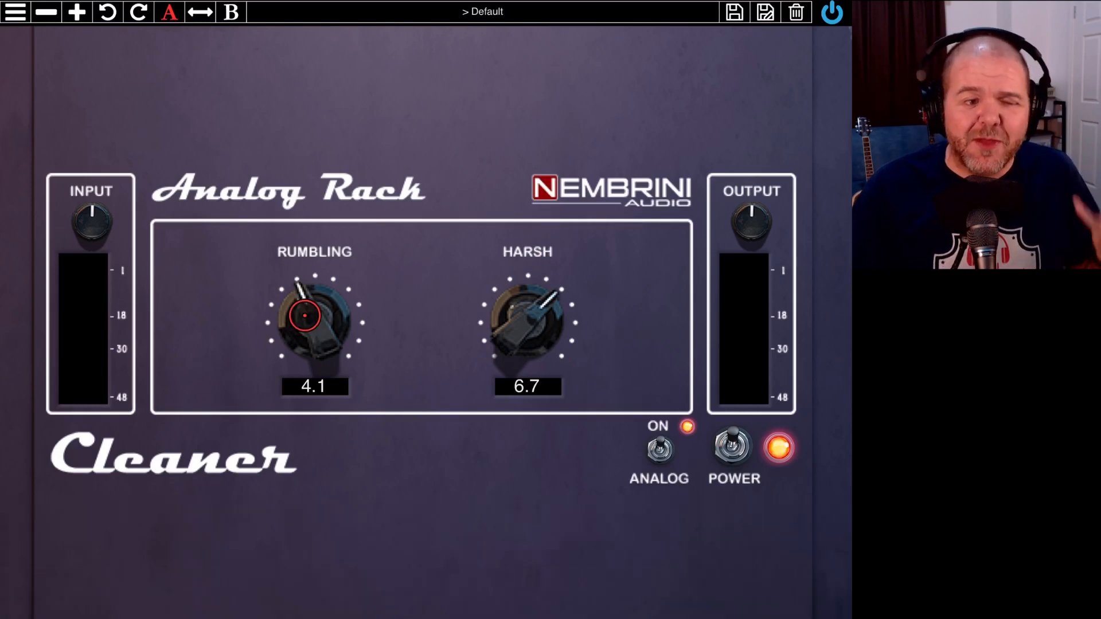
Step: Set the Cleaner's Rumbling cleanup to about 4.1, leaving Harsh at 6.7
drag(527, 324, 530, 275)
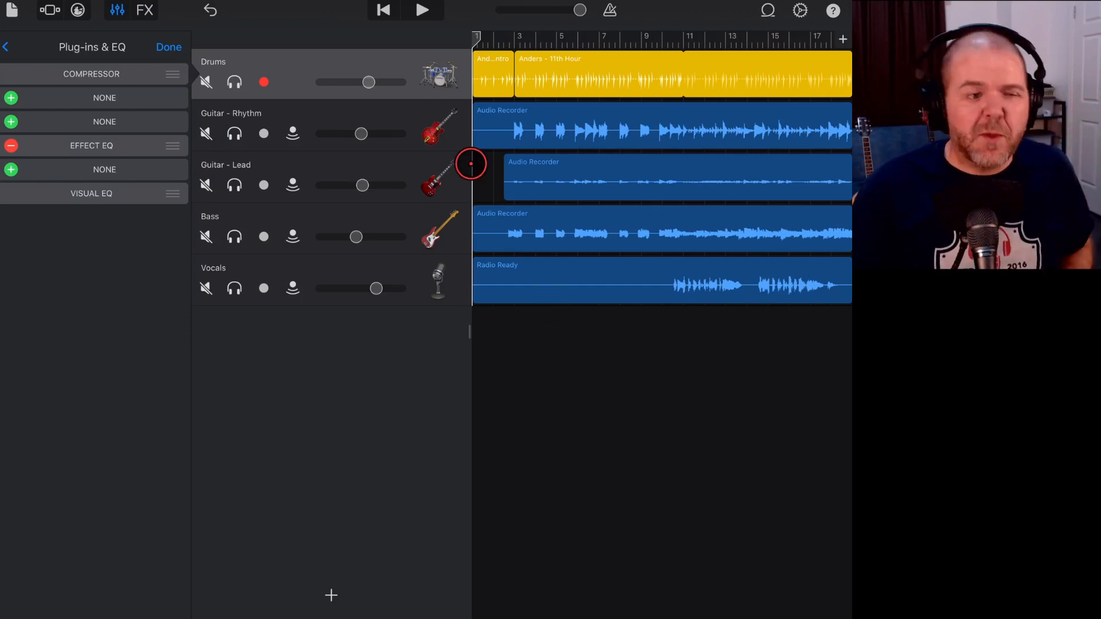
click(422, 11)
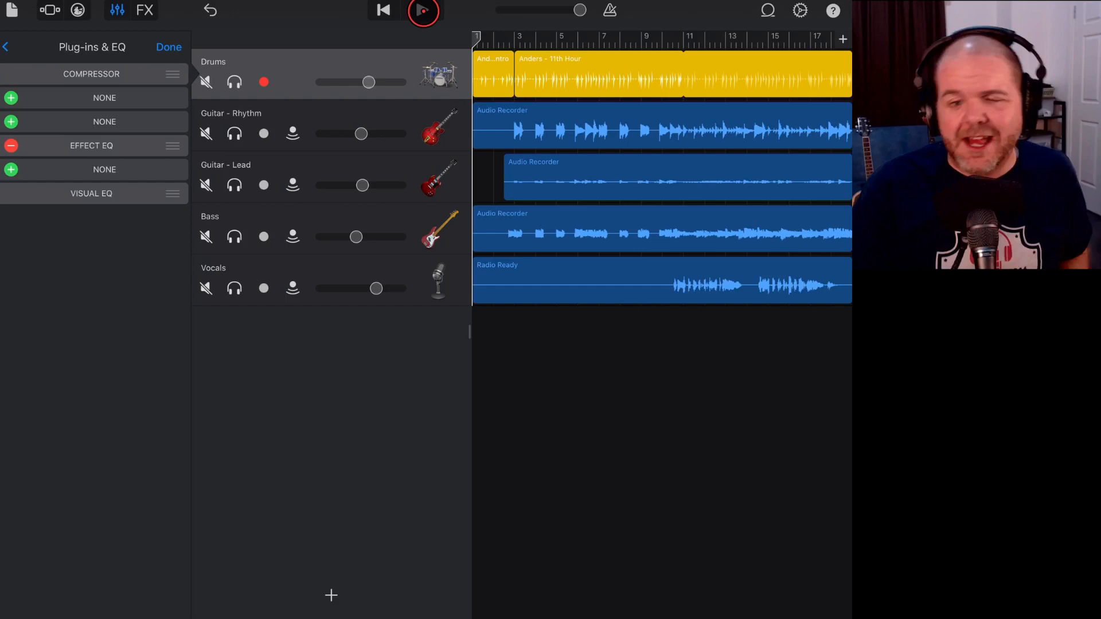
click(423, 12)
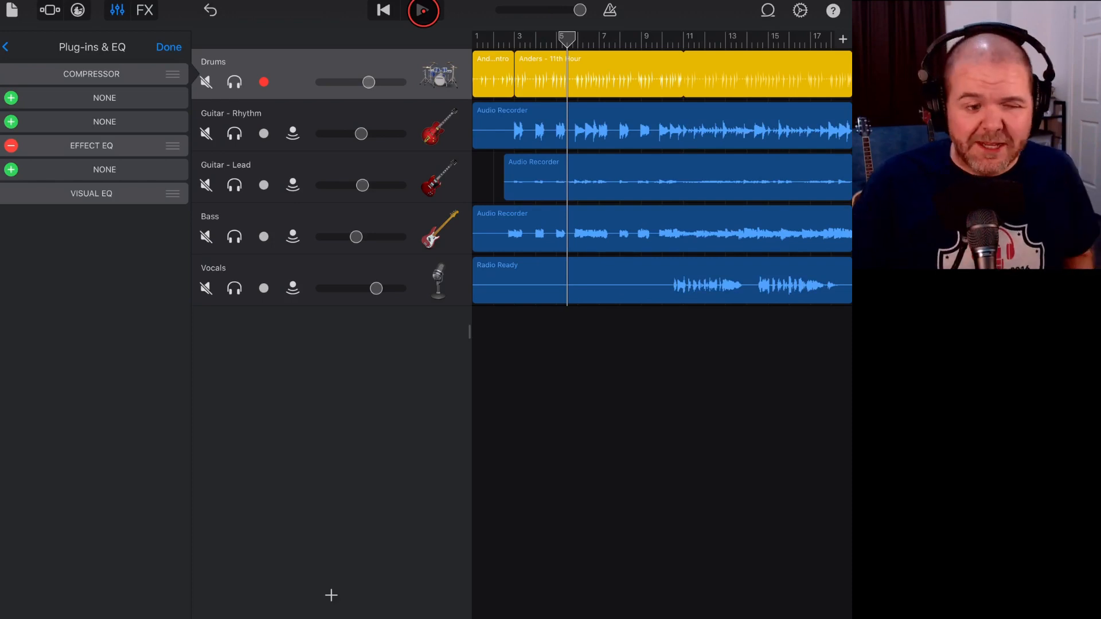
click(422, 10)
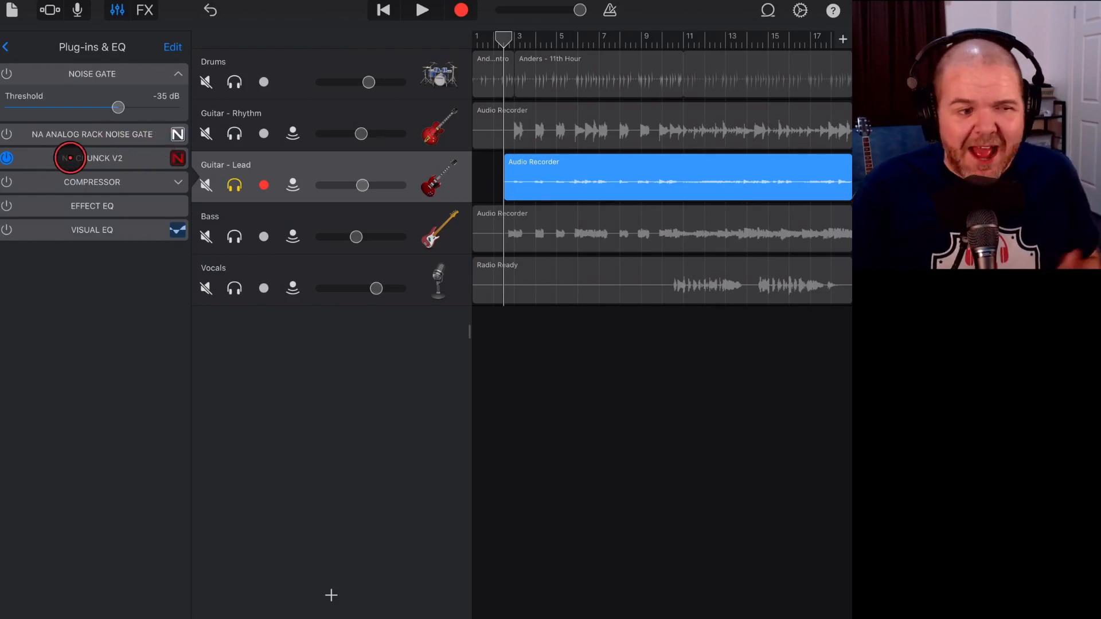
Step: Enable NA Analog Rack Noise Gate on the soloed Guitar - Lead track next to NA Crunck V2
click(8, 134)
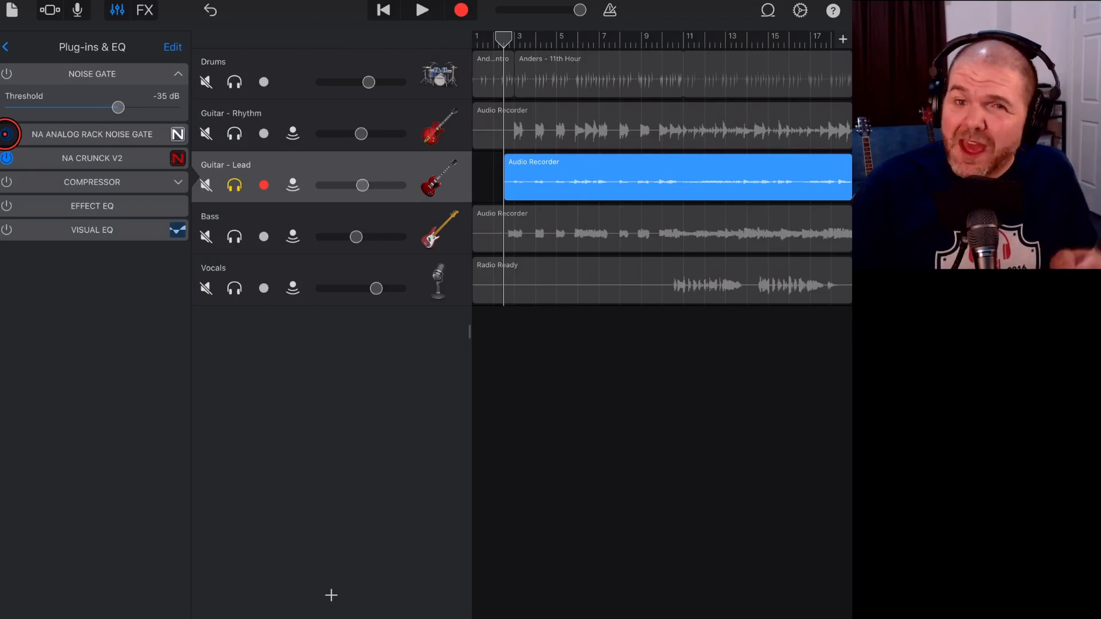
click(39, 170)
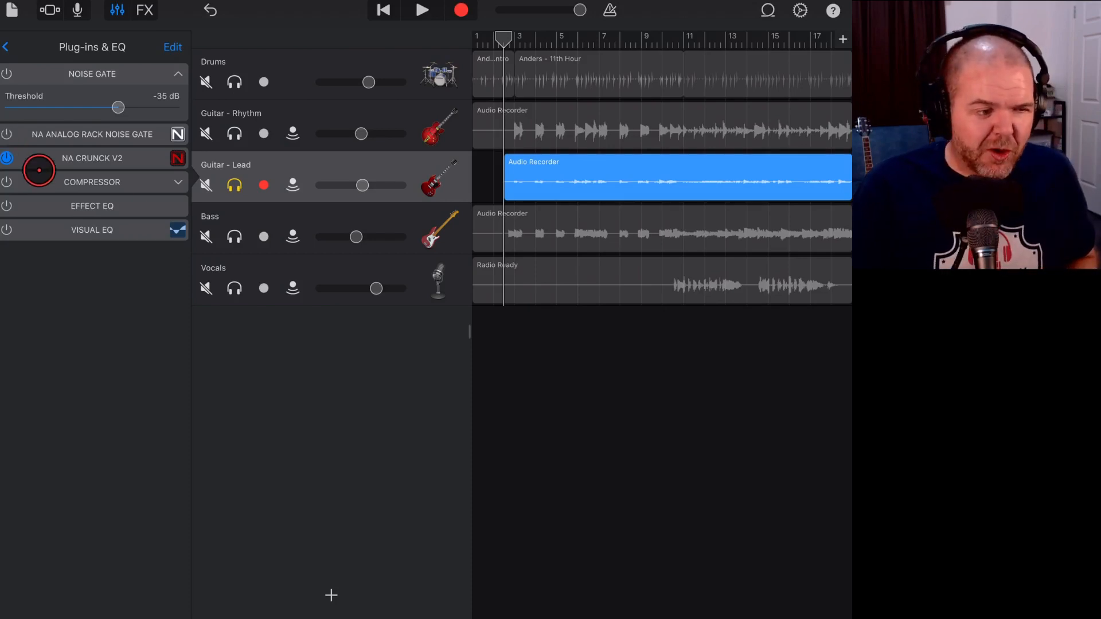
Step: Play the song twice to audition the lead guitar, then stop and select an empty effect slot
click(422, 11)
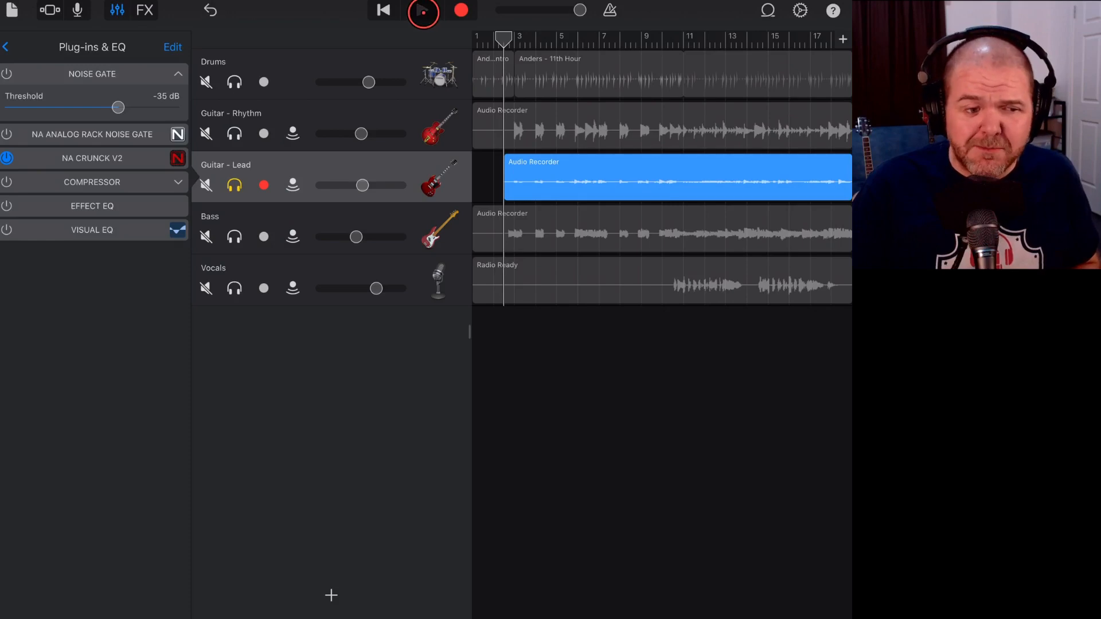
click(422, 10)
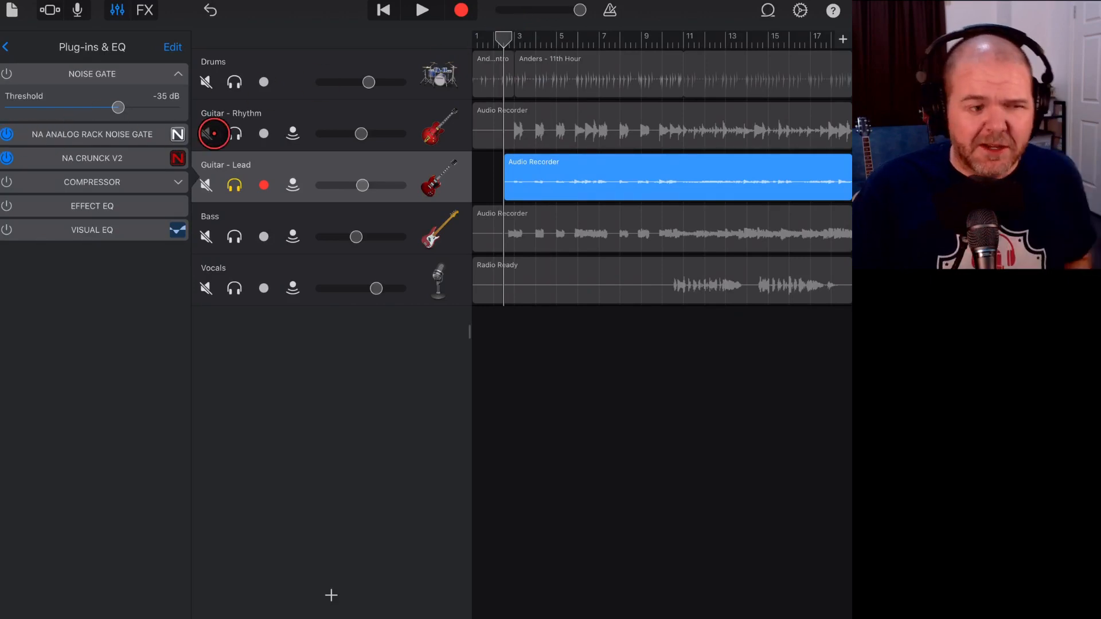
click(421, 10)
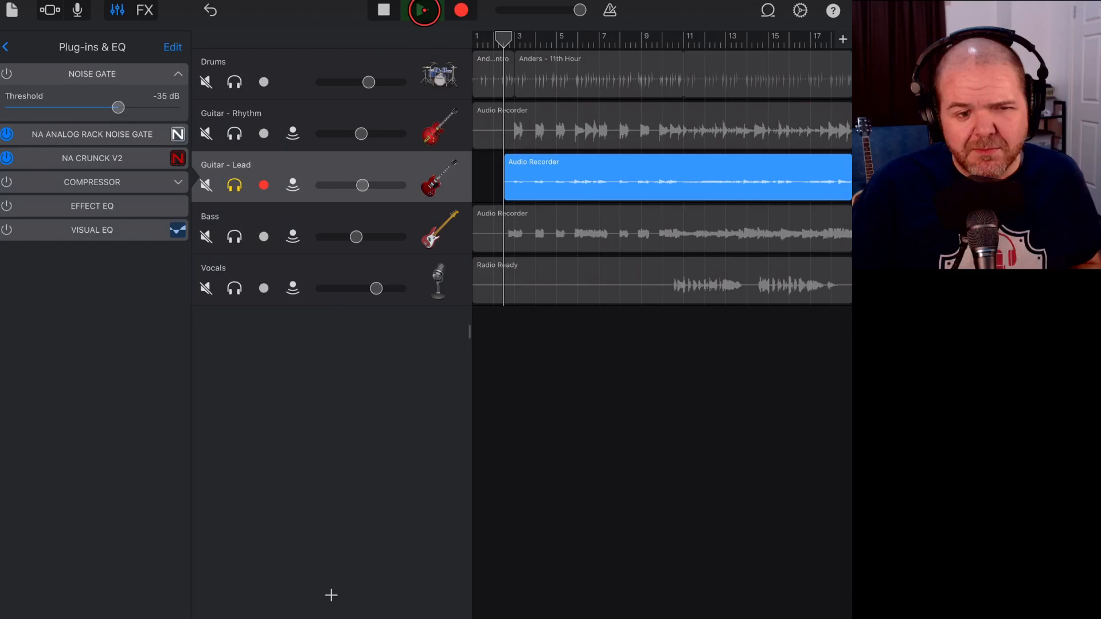
click(423, 11)
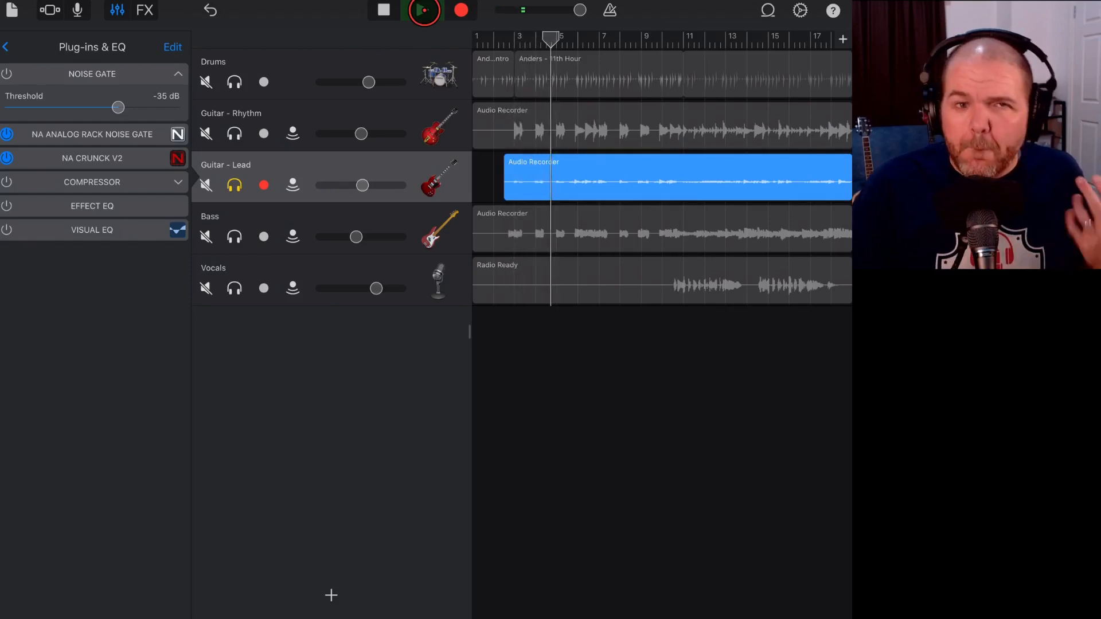
click(422, 11)
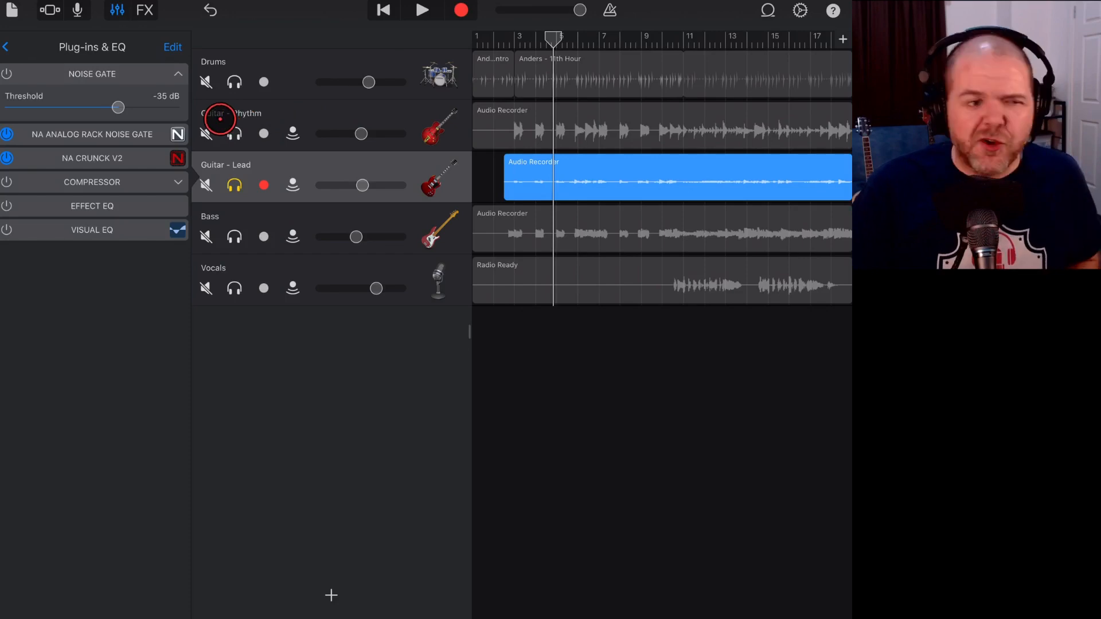
click(172, 47)
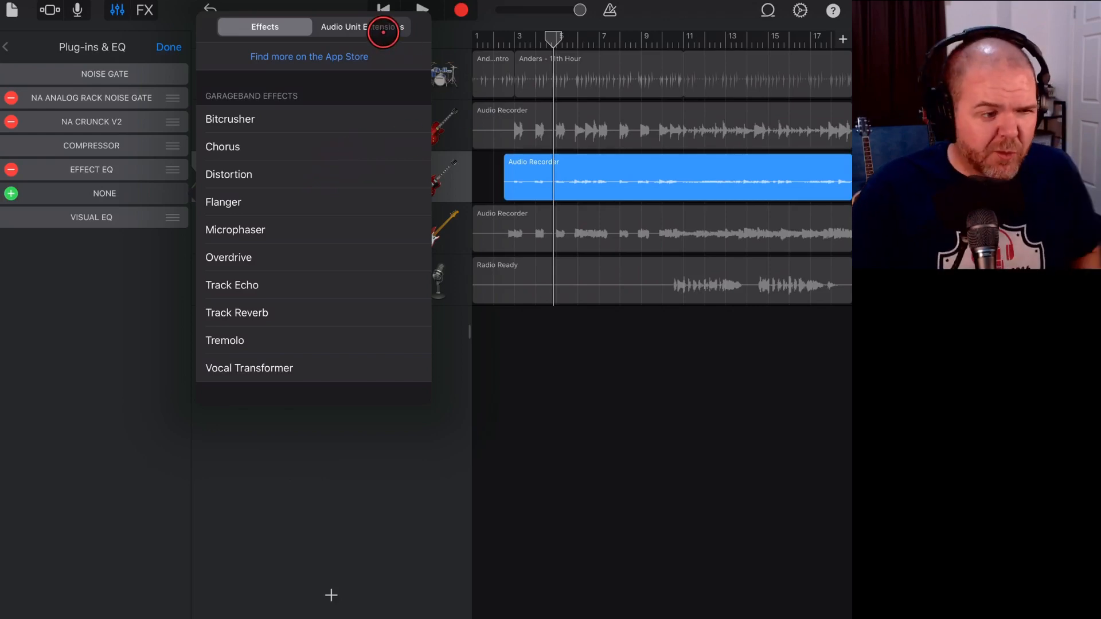
Step: Browse the Audio Unit Extensions list down to NA Analog Rack Cleaner for the lead guitar
click(363, 27)
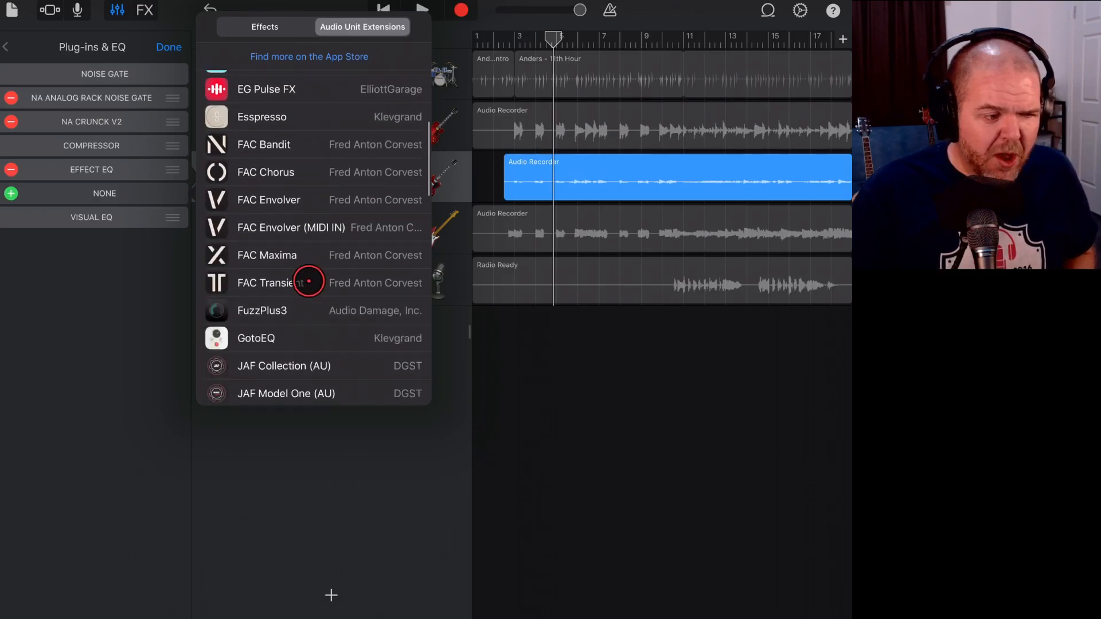
scroll(down, 3)
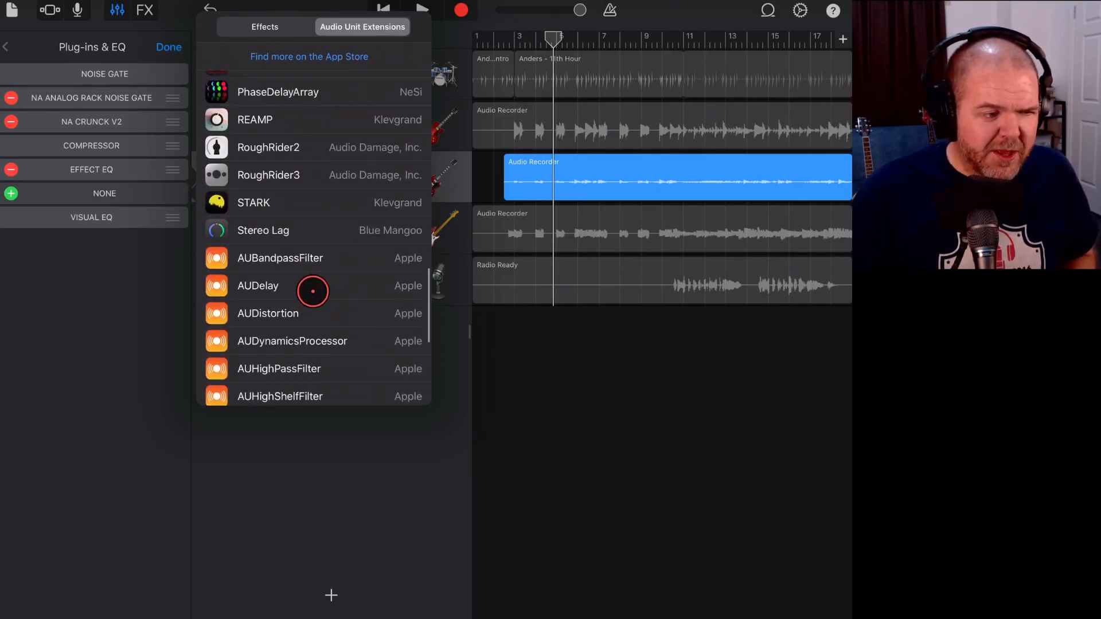
scroll(down, 3)
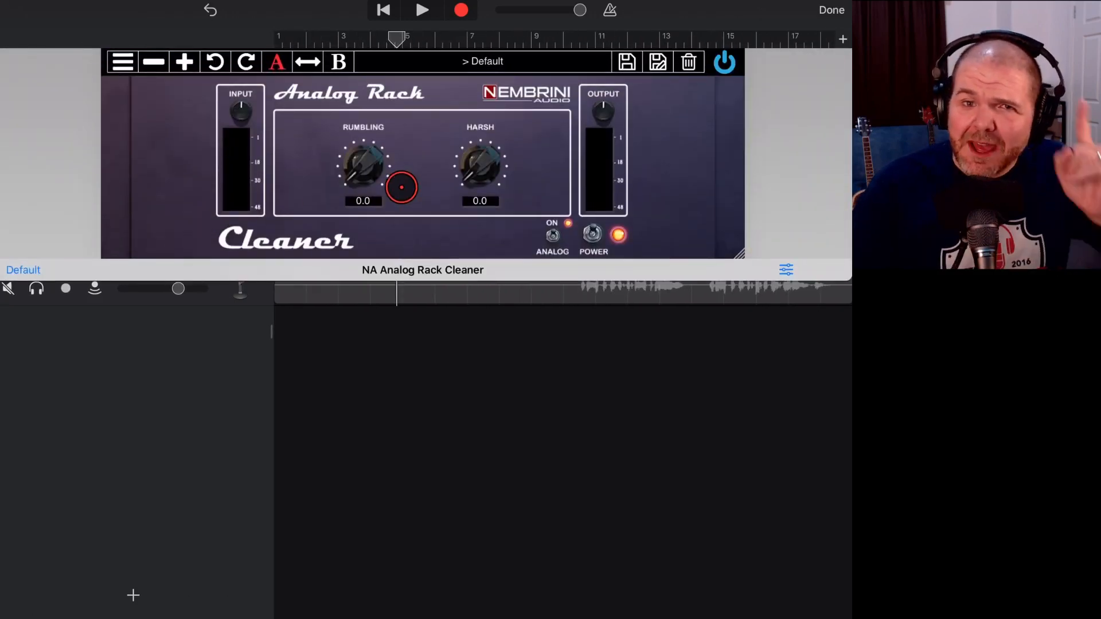
Step: Sweep the lead guitar Cleaner's Harsh reduction from 0 through 2.6 up to 10.0
click(832, 10)
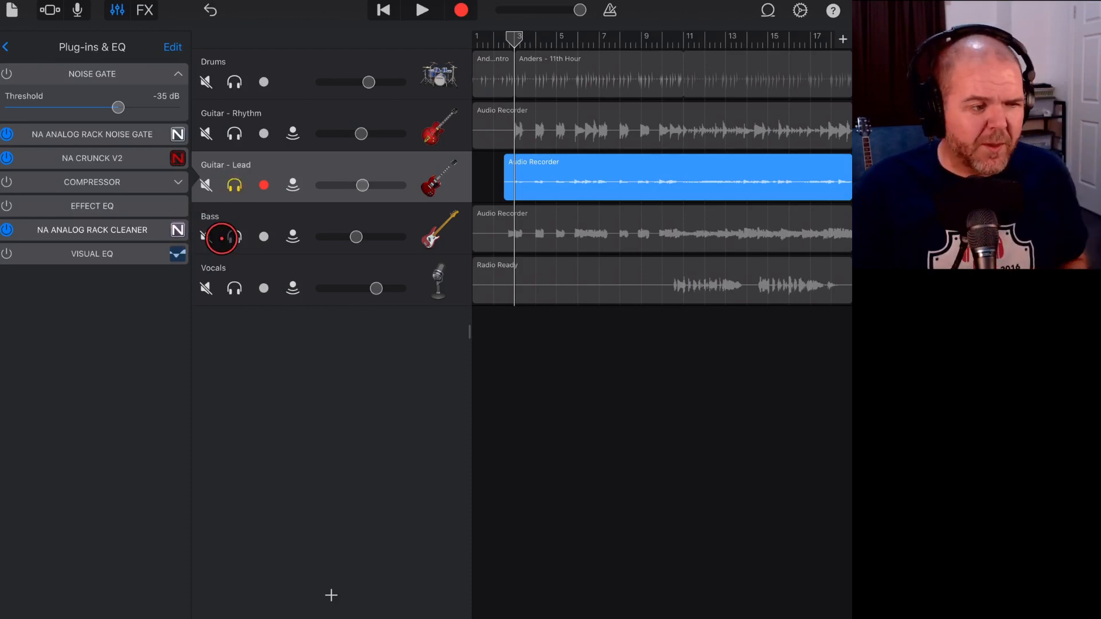
click(91, 230)
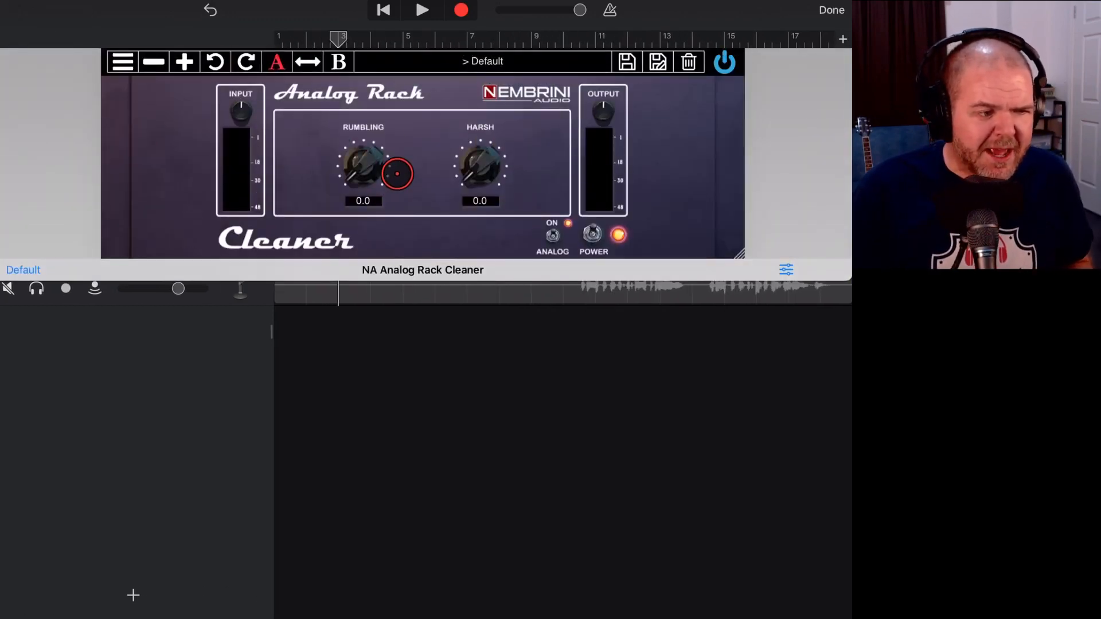
drag(396, 174, 365, 162)
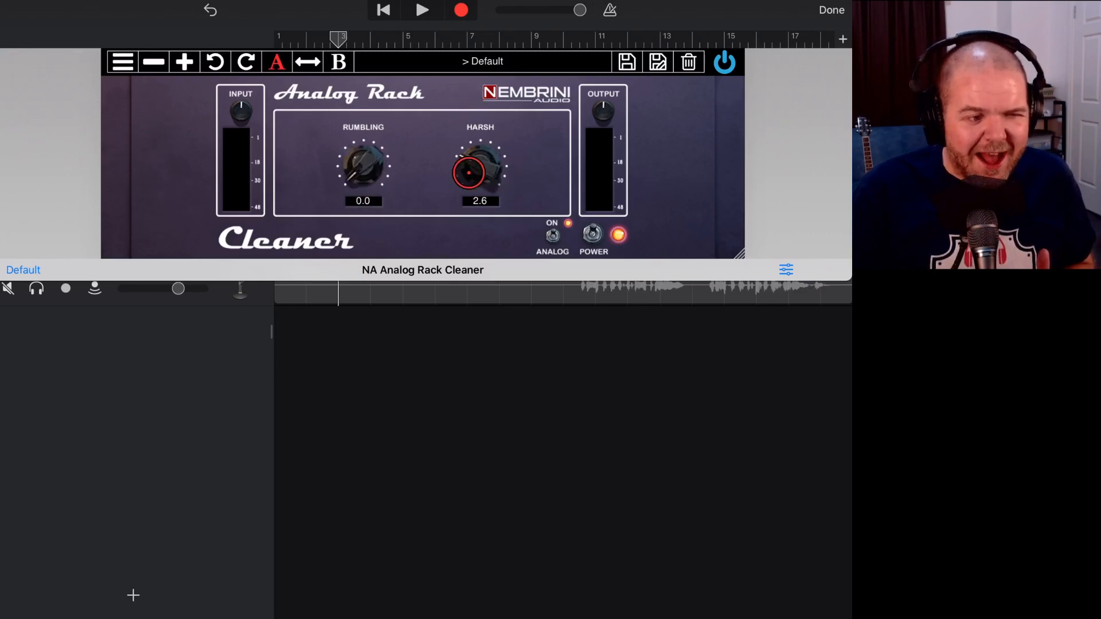
drag(479, 172, 479, 127)
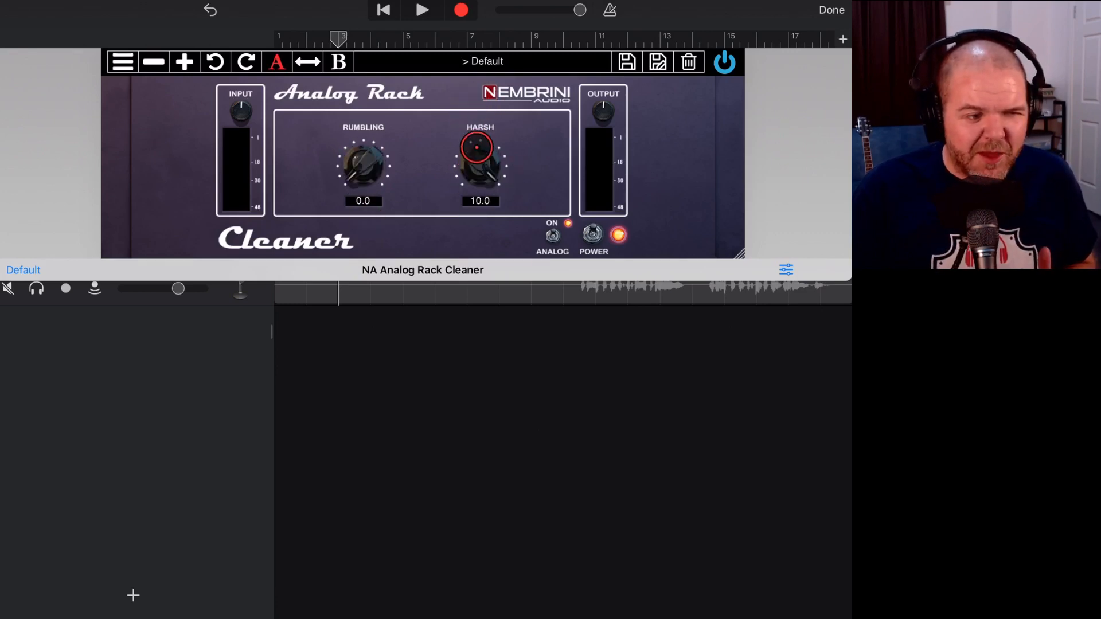
drag(480, 148, 479, 179)
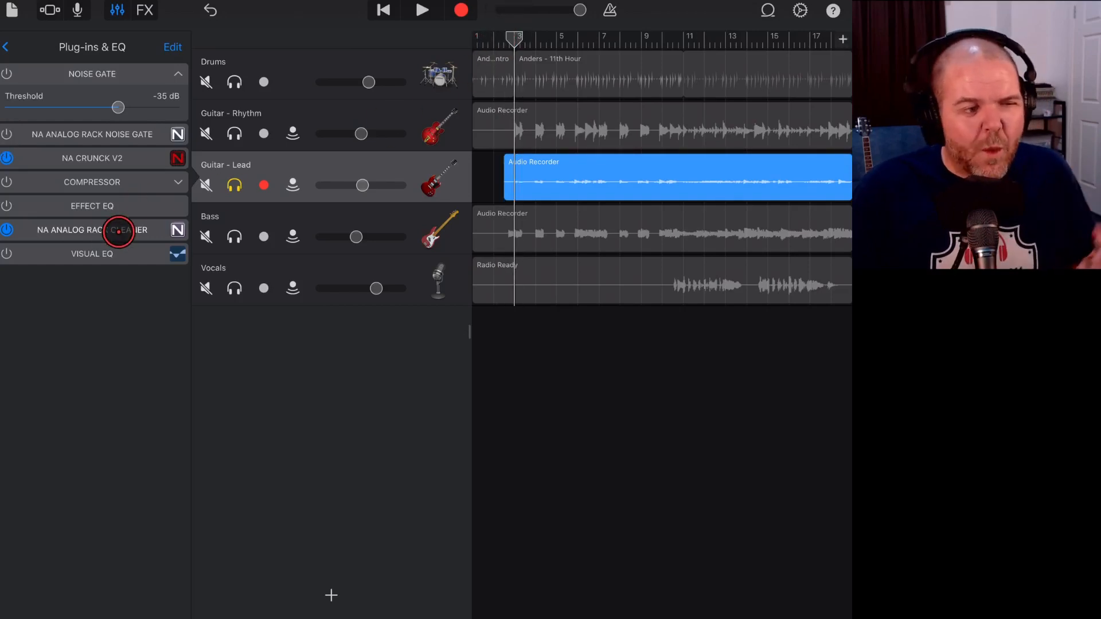
Step: During playback sweep the Cleaner's Rumbling reduction to 7.1 and 10.0, then back to 0.0
click(92, 230)
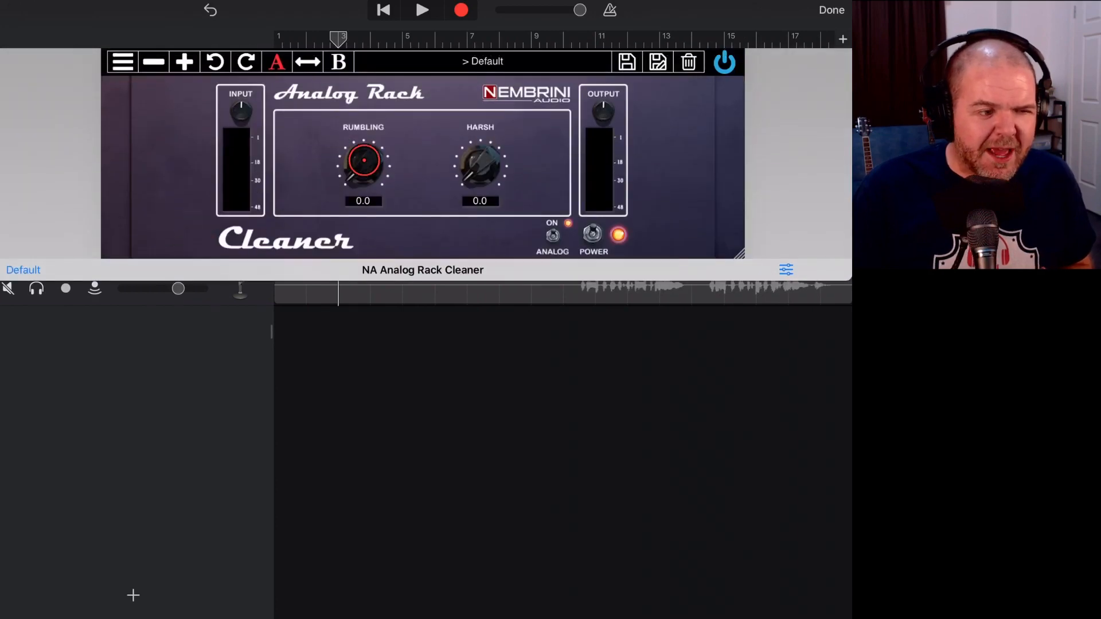
drag(364, 160, 355, 177)
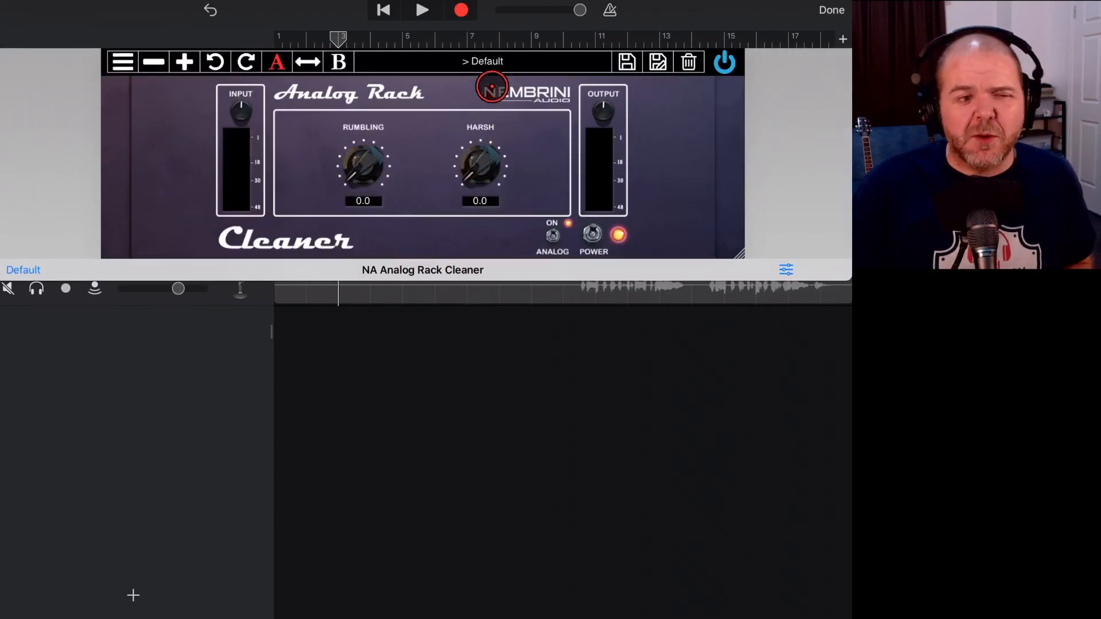
click(422, 11)
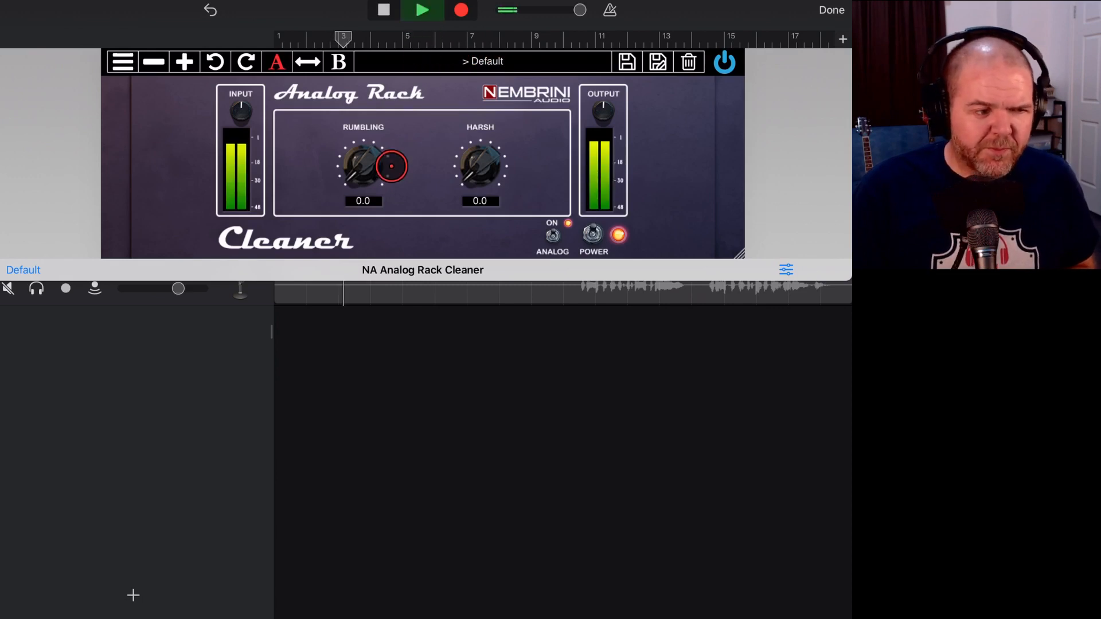
drag(390, 167, 351, 114)
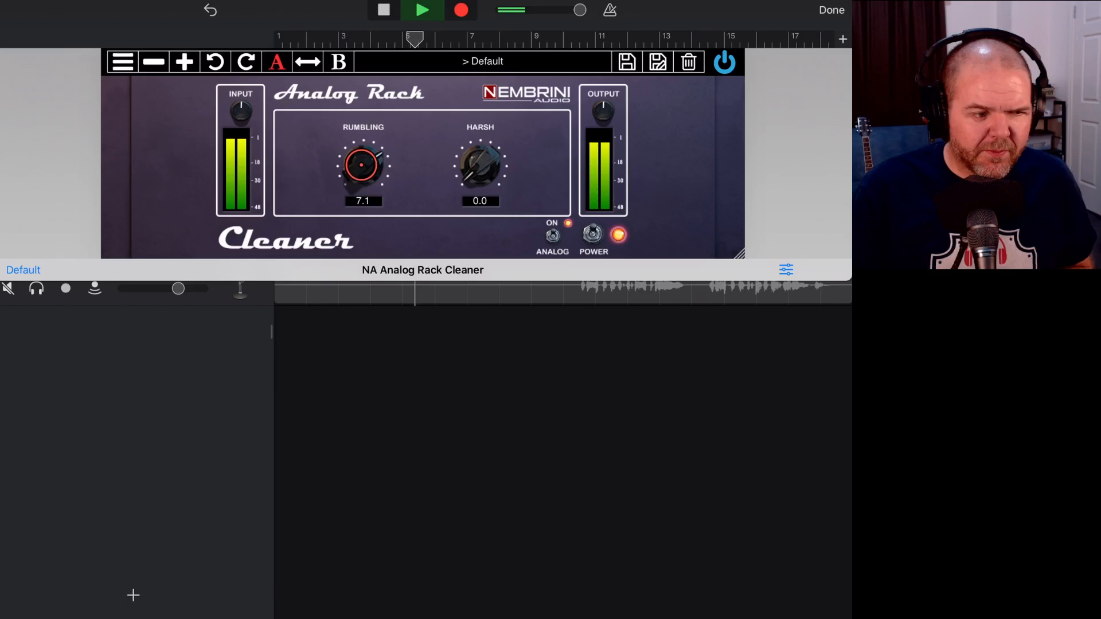
drag(363, 164, 362, 133)
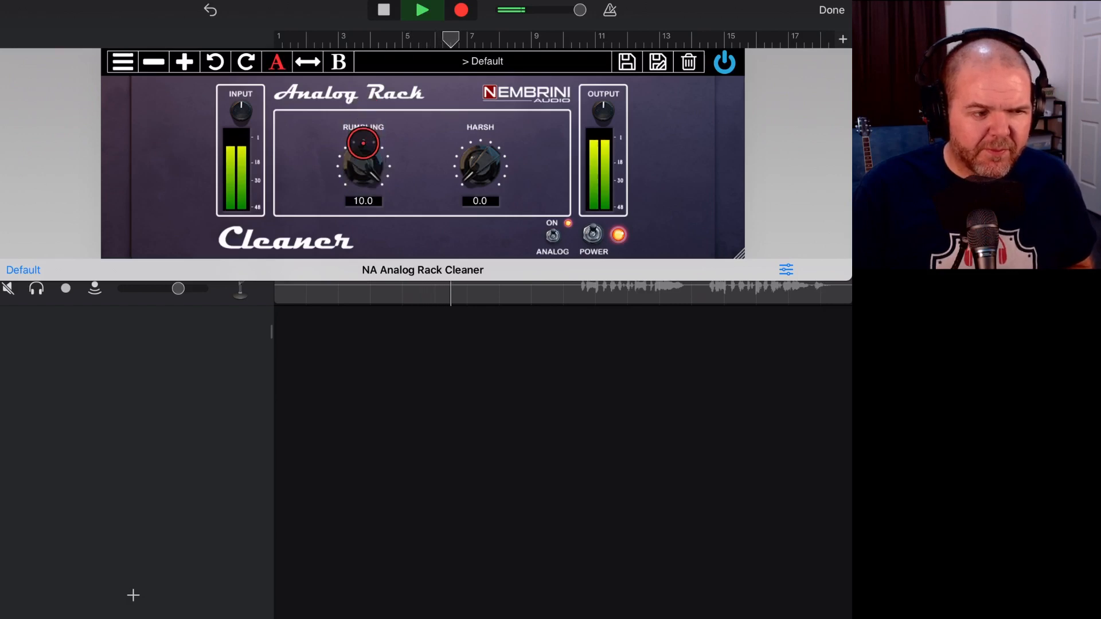
drag(363, 145, 359, 182)
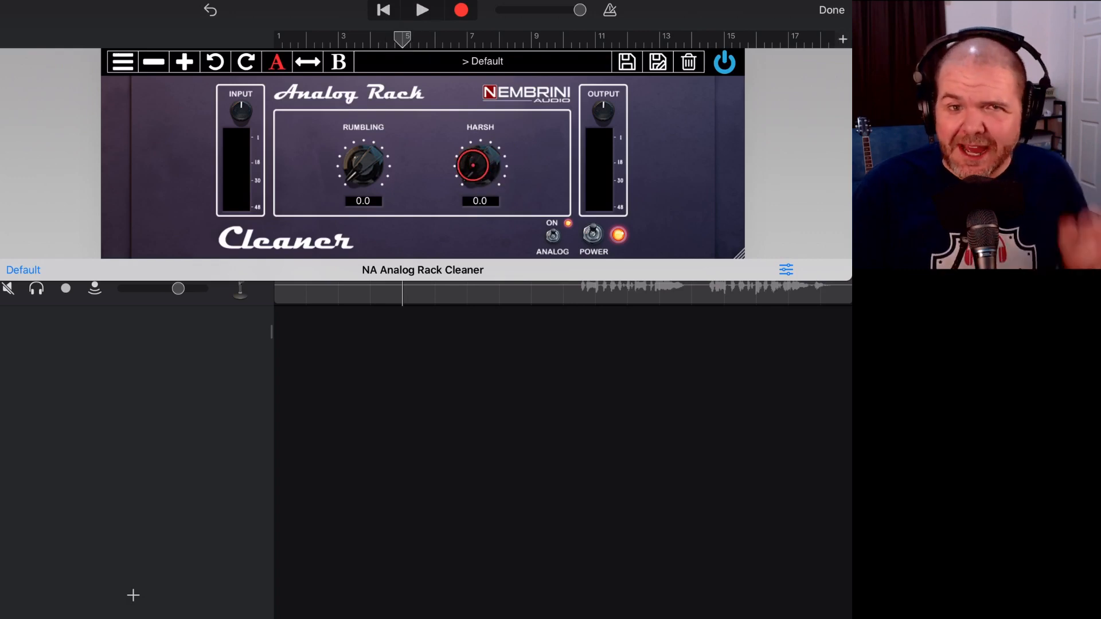
Step: Audition maximum Harsh reduction (10) on the lead guitar during playback, then stop
click(422, 10)
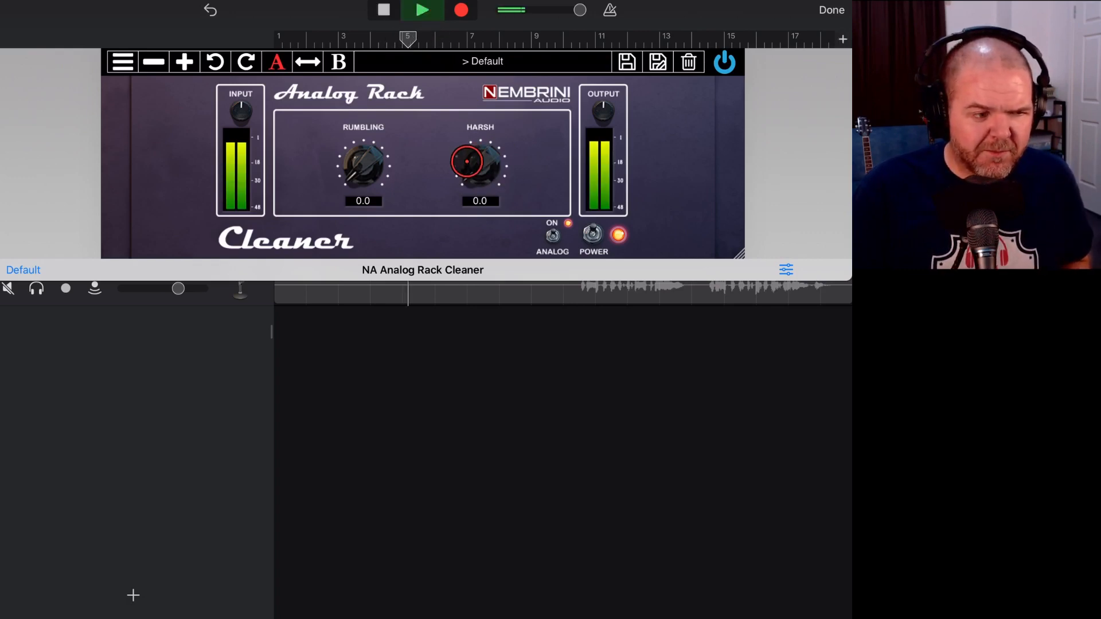
drag(479, 165, 482, 117)
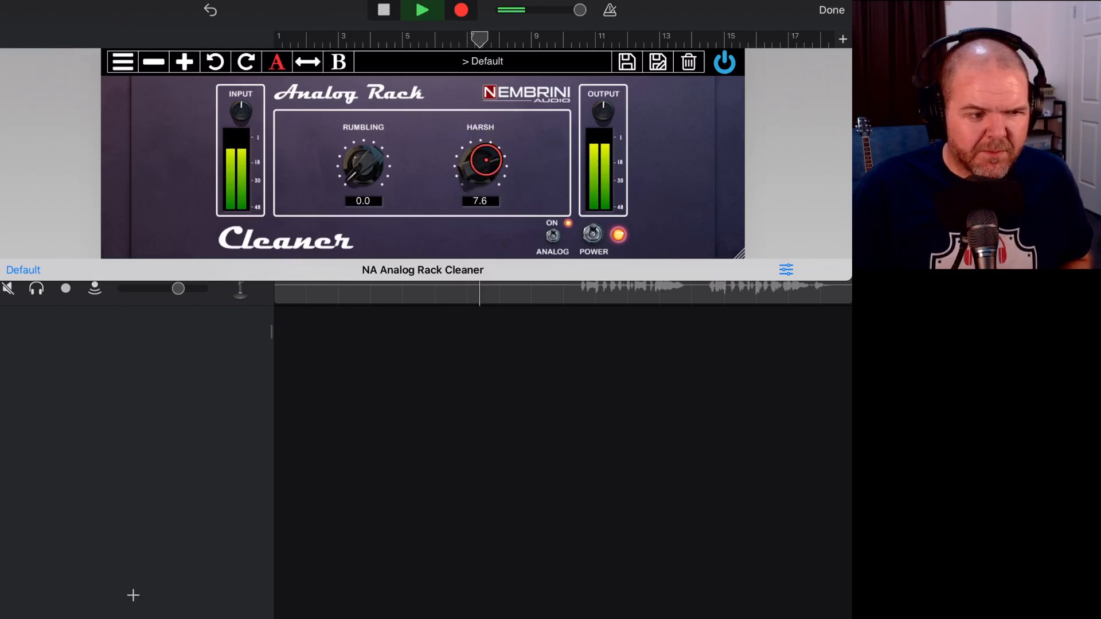
drag(481, 165, 481, 148)
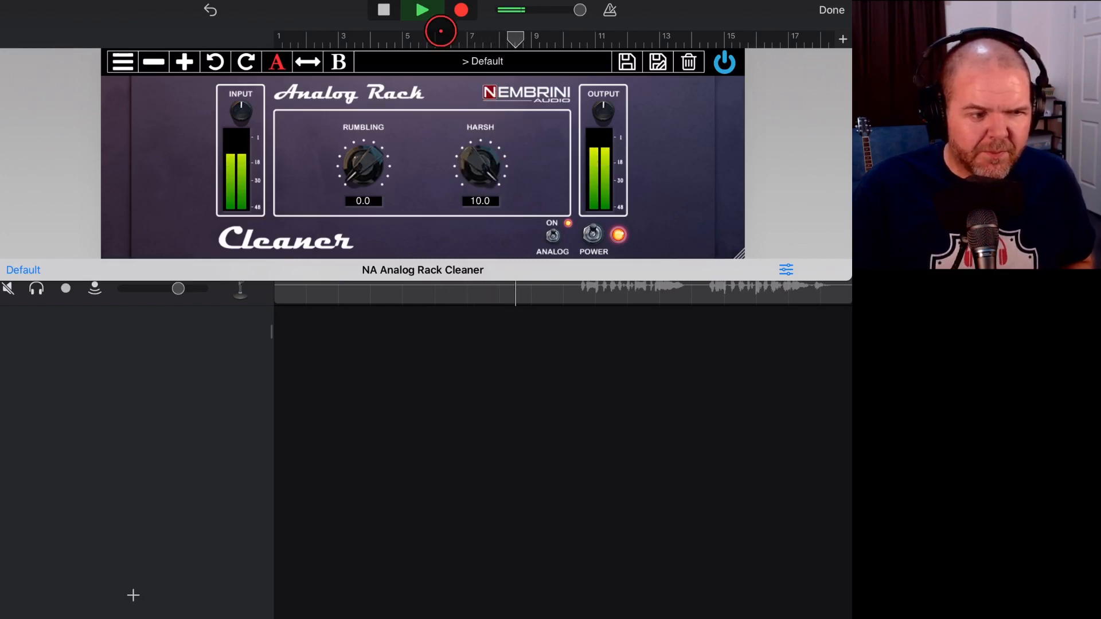
click(421, 10)
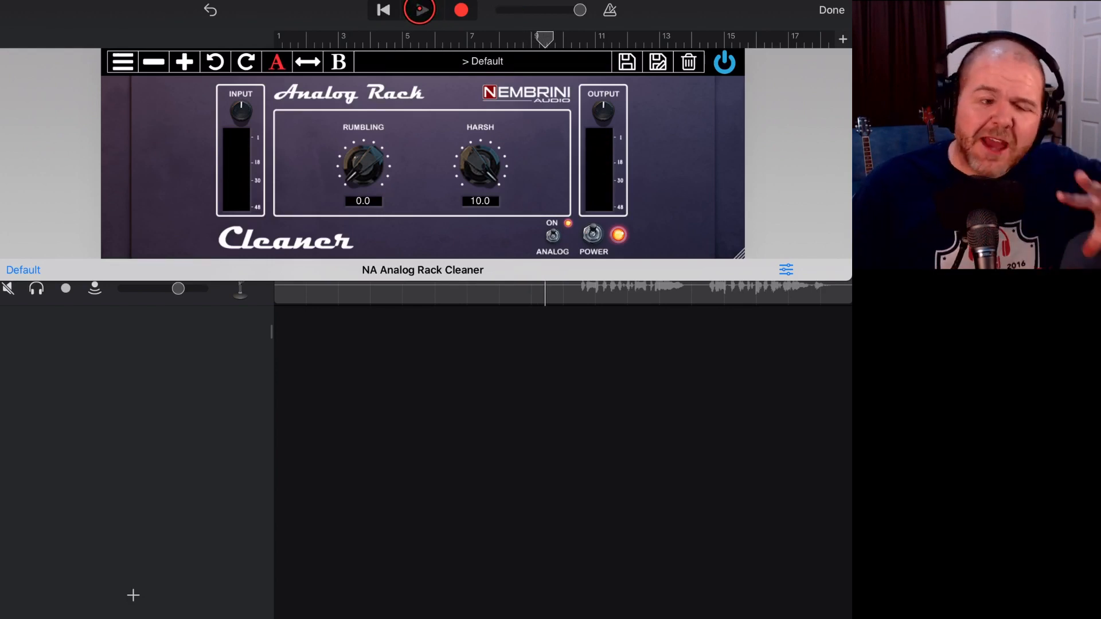
Step: Replay from near bar 3 with Harsh turned way down, settling on 3.7 with Rumbling 0.0
click(420, 10)
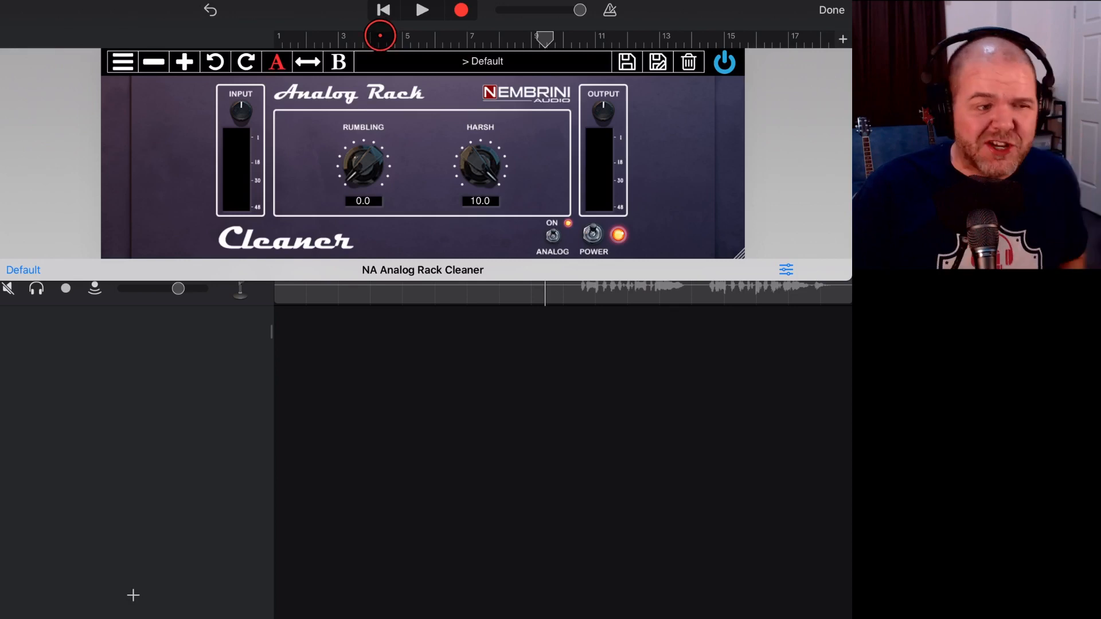
drag(480, 169, 480, 186)
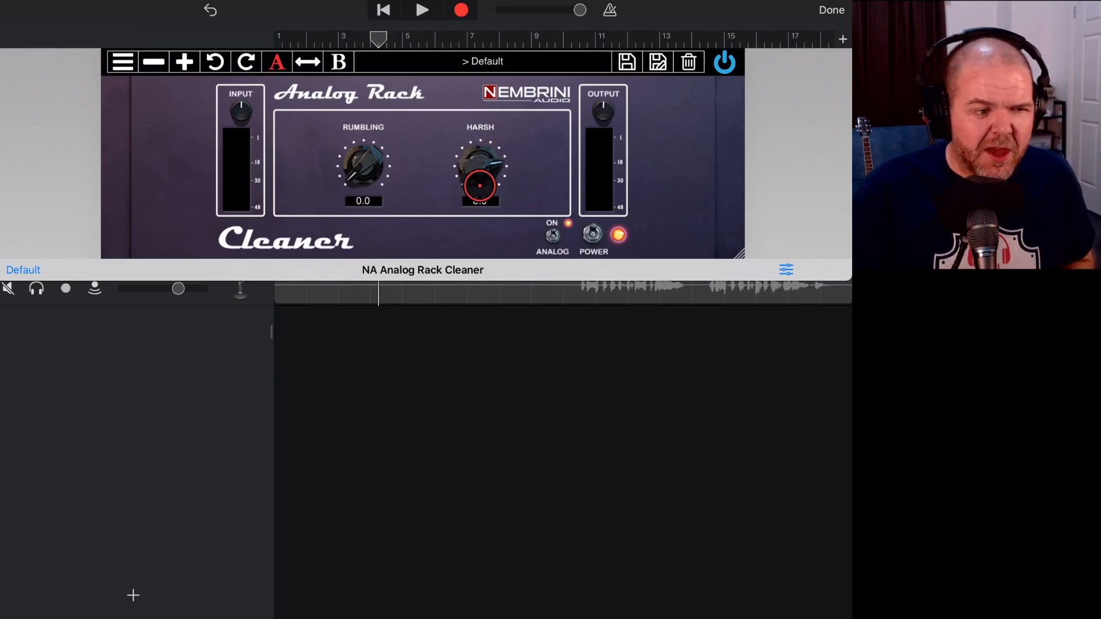
drag(481, 185, 467, 198)
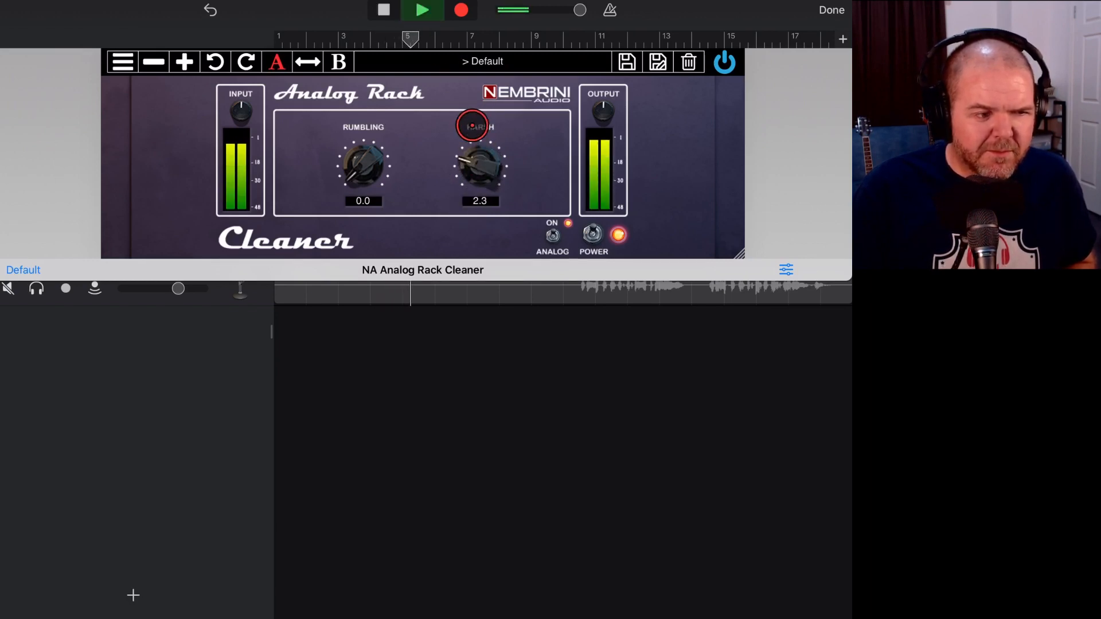
drag(479, 165, 480, 140)
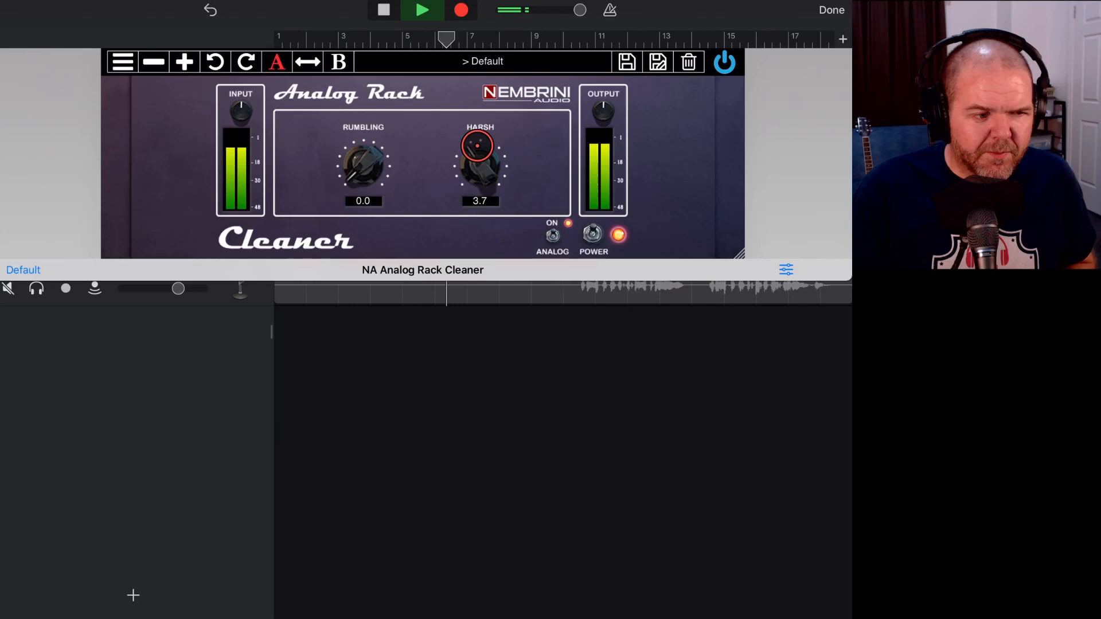
click(422, 9)
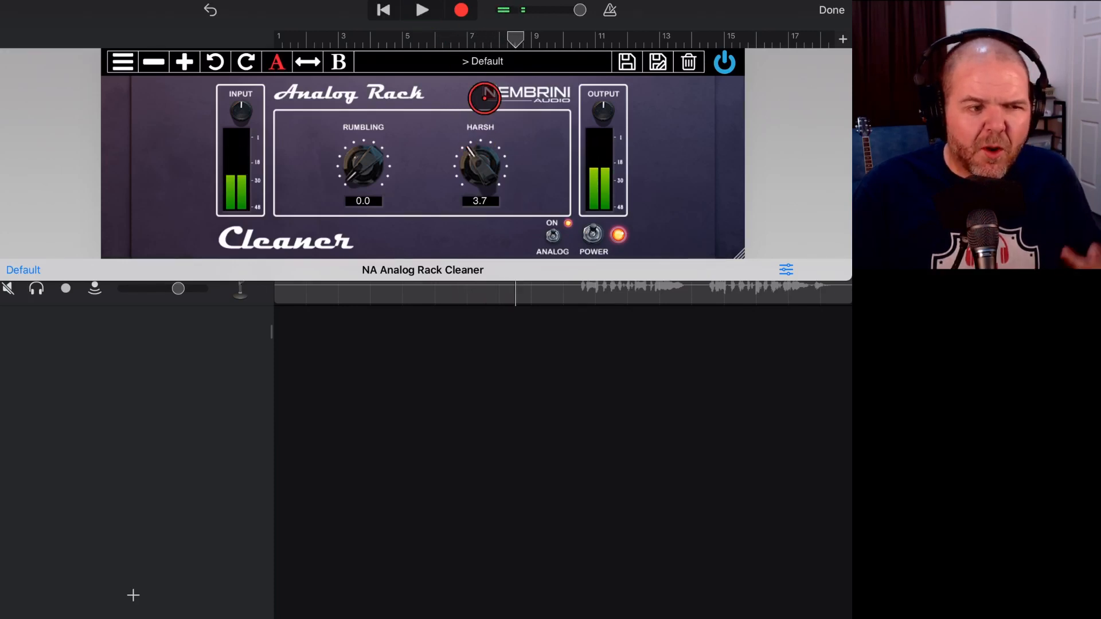
click(481, 165)
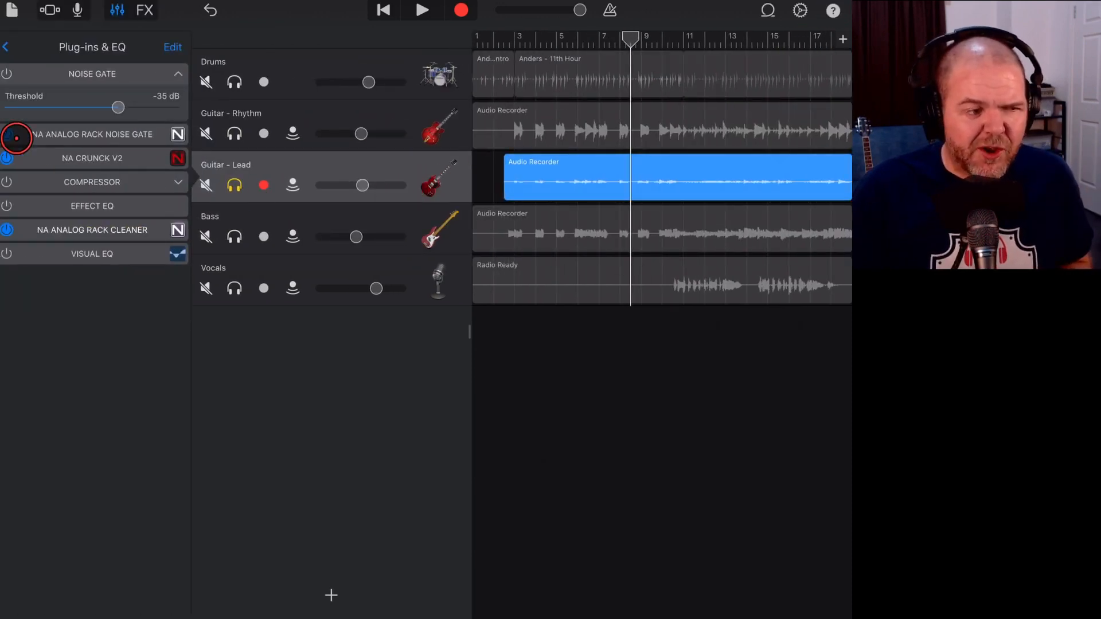
Step: Switch on the Analog Rack Noise Gate on Guitar - Lead and play the song briefly
drag(631, 42, 492, 43)
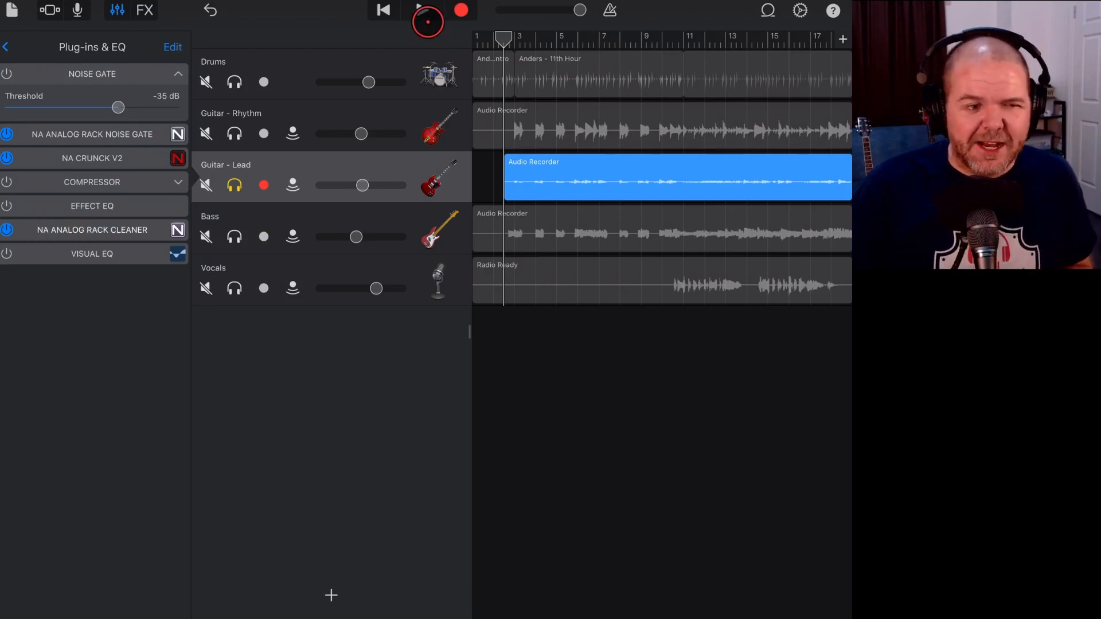
click(423, 10)
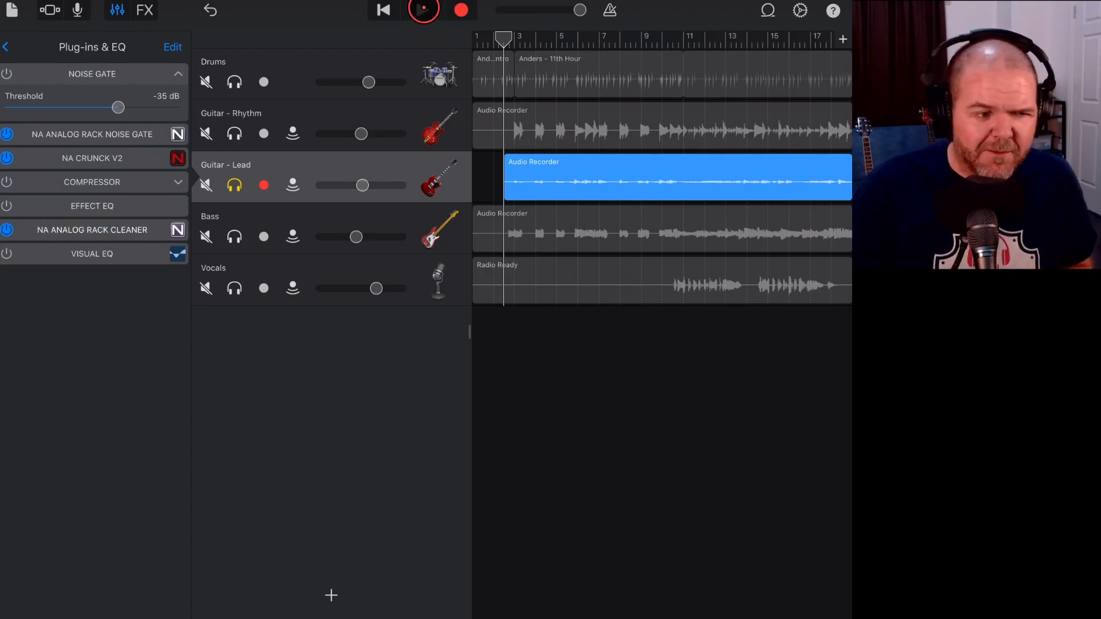
click(422, 11)
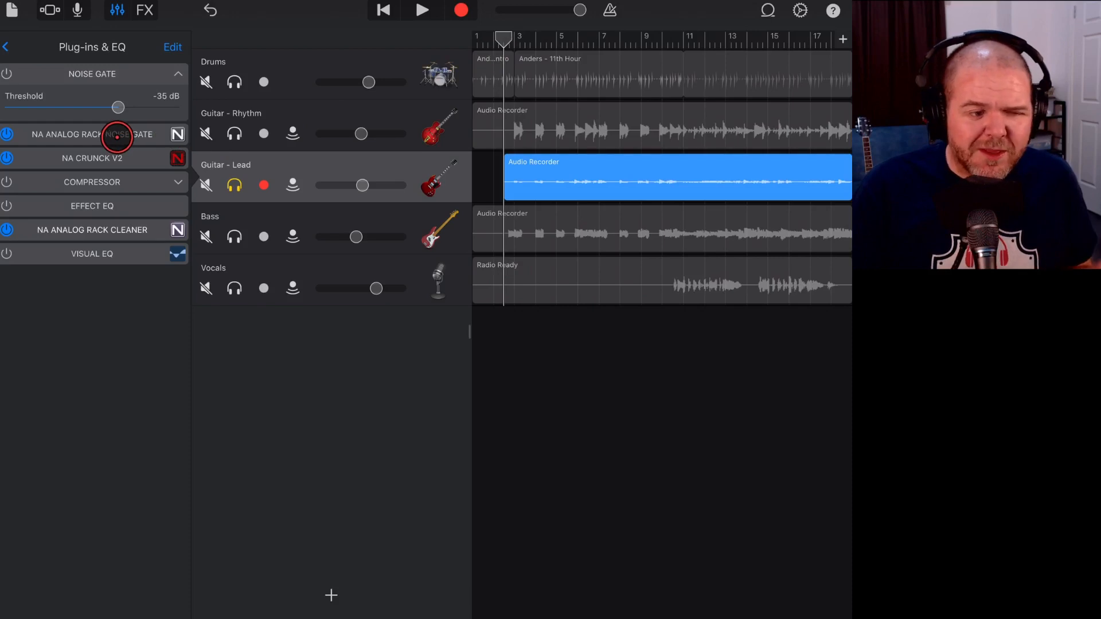
Step: Unsolo the lead guitar, play the full song, then return to the Cleaner's controls
click(234, 185)
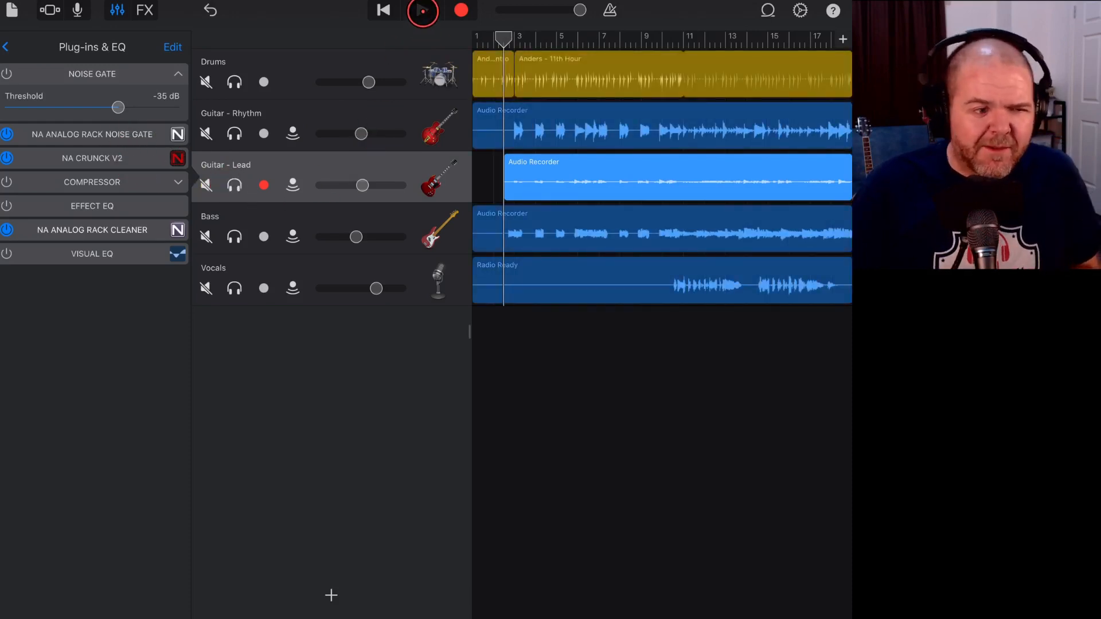
click(422, 10)
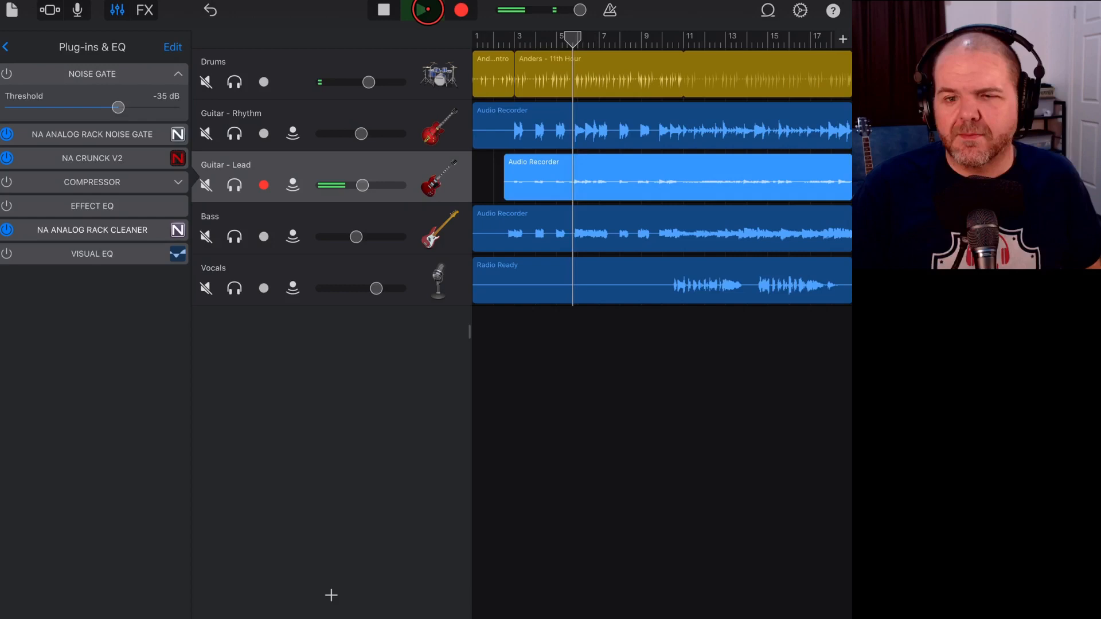
click(422, 10)
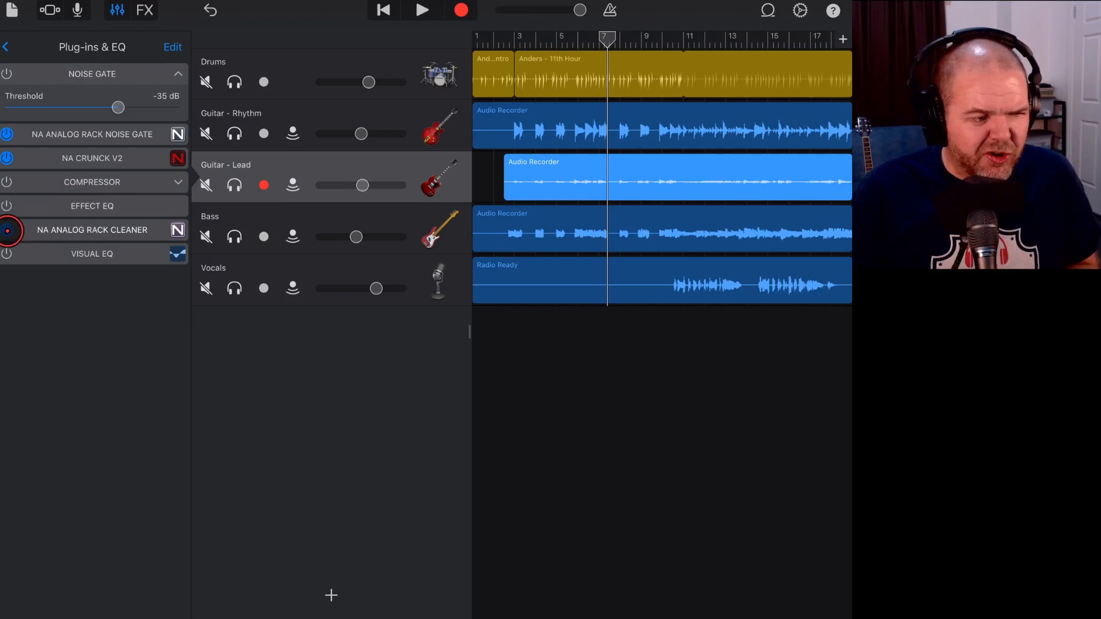
click(92, 229)
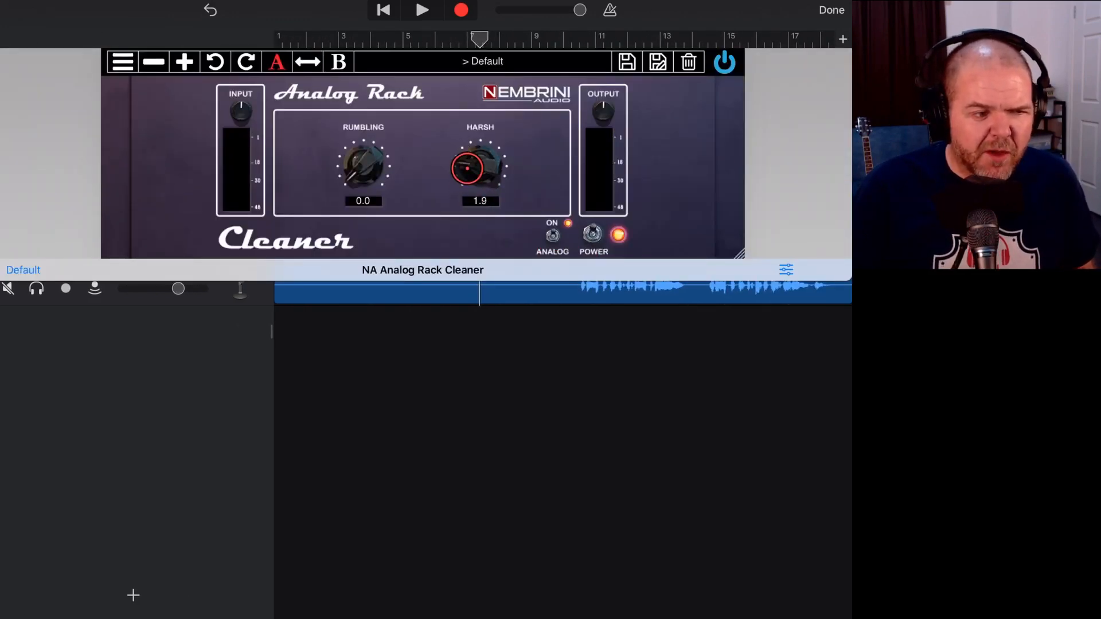
Step: Lower the lead guitar Cleaner's Harsh reduction to 1.4 and close the plug-in window
drag(480, 168, 480, 183)
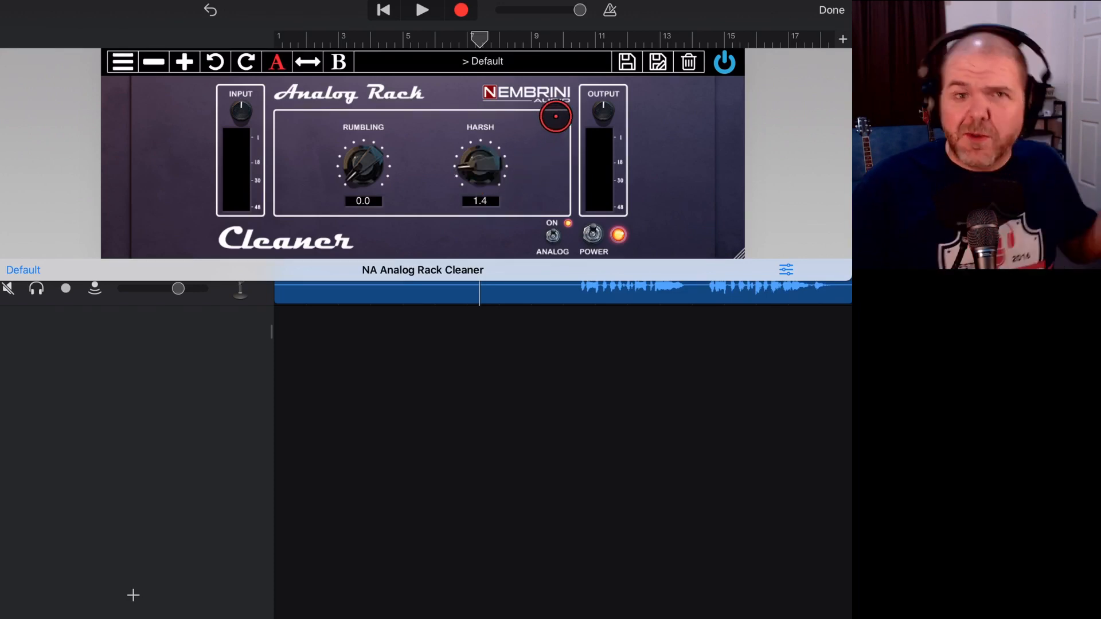
click(832, 10)
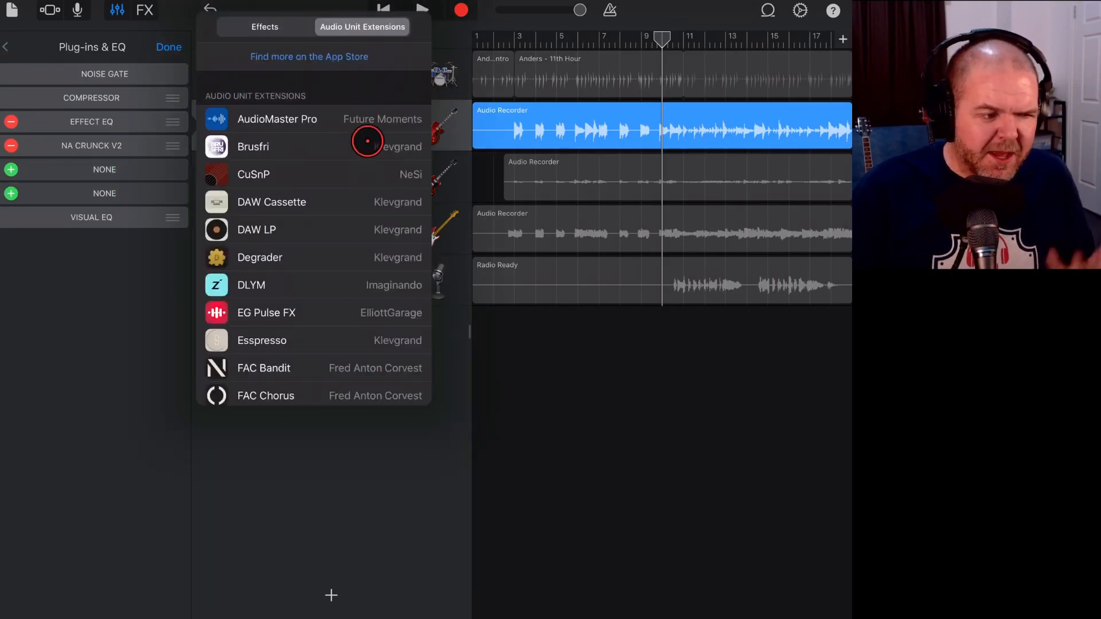
Step: Add NA Analog Rack Cleaner after NA Crunck V2 on Guitar - Rhythm and show its controls
scroll(down, 3)
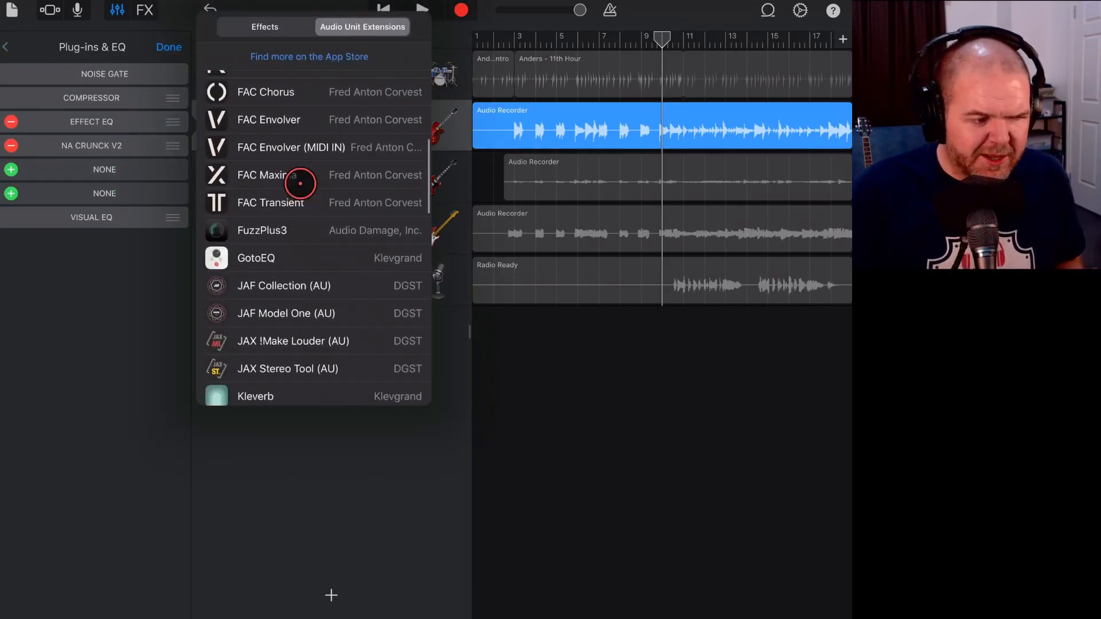
scroll(down, 3)
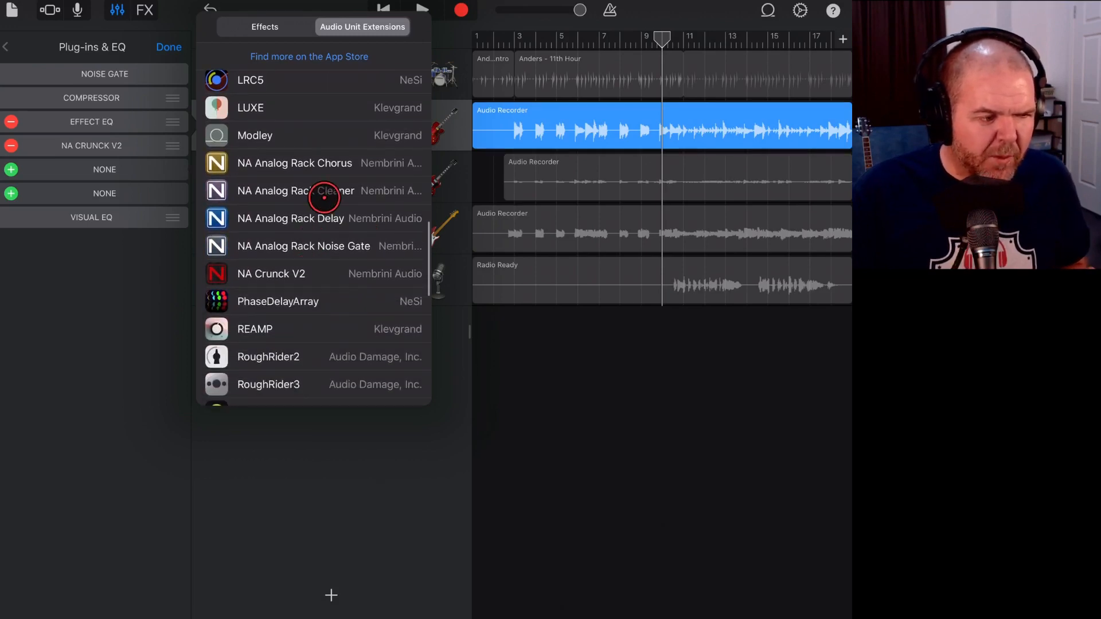
click(295, 190)
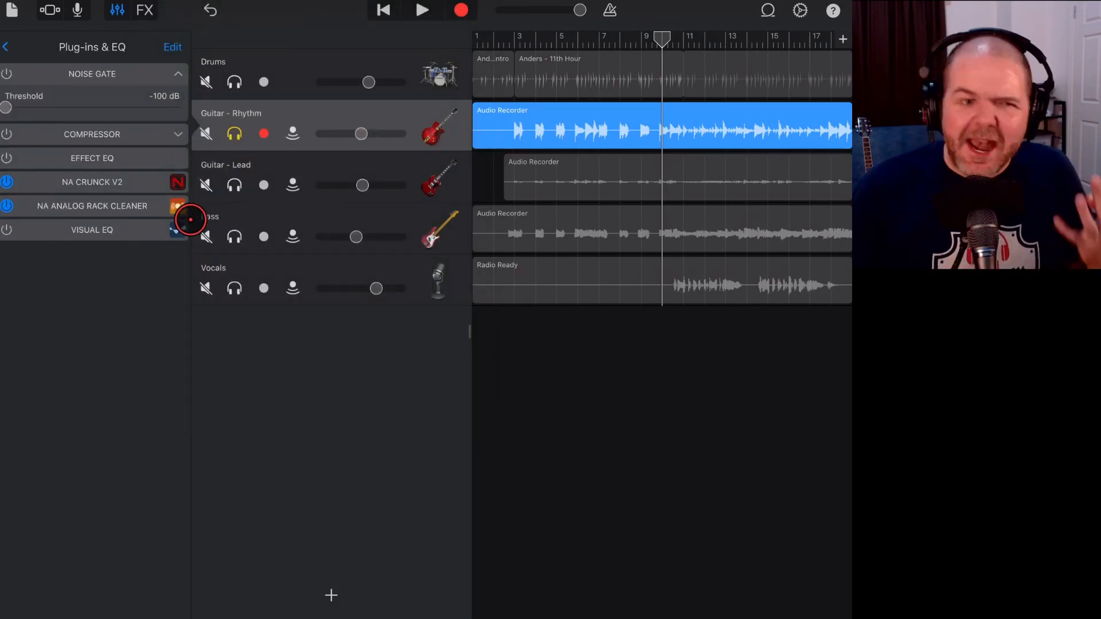
click(91, 206)
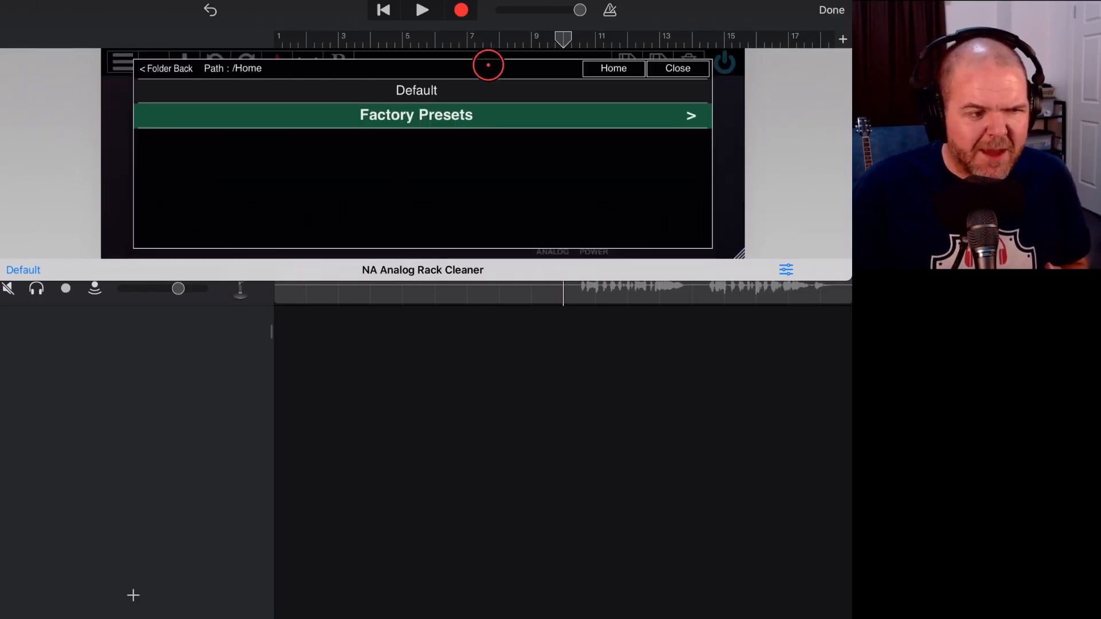
Step: Load the Cut Rumble factory preset (Rumbling 1.0, Harsh 0.0) and play the song to check it
click(416, 114)
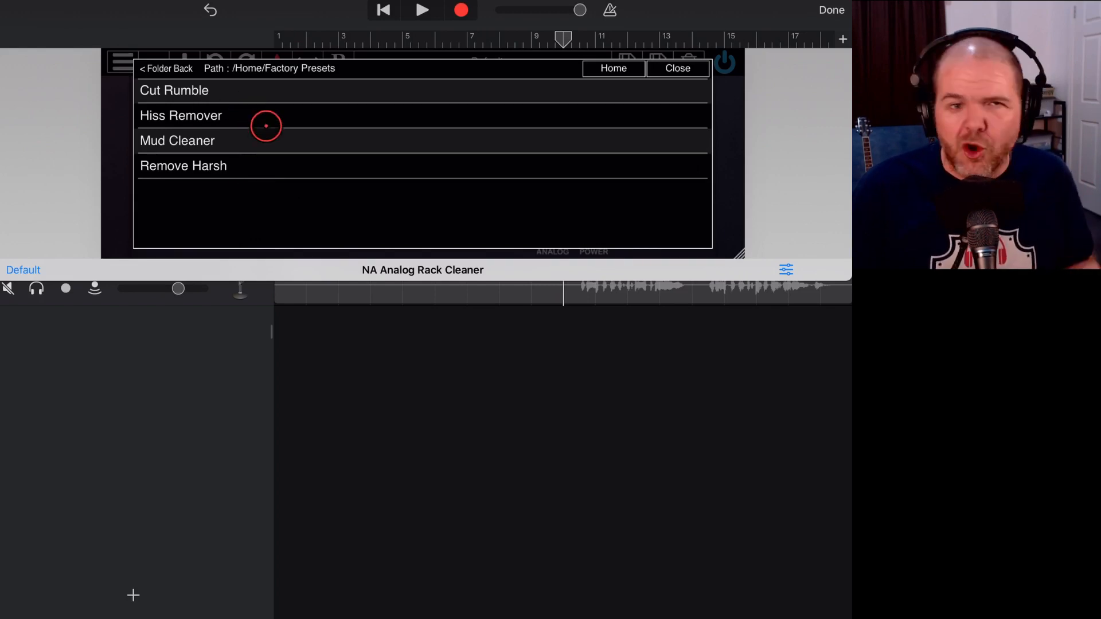
mouse_move(228, 127)
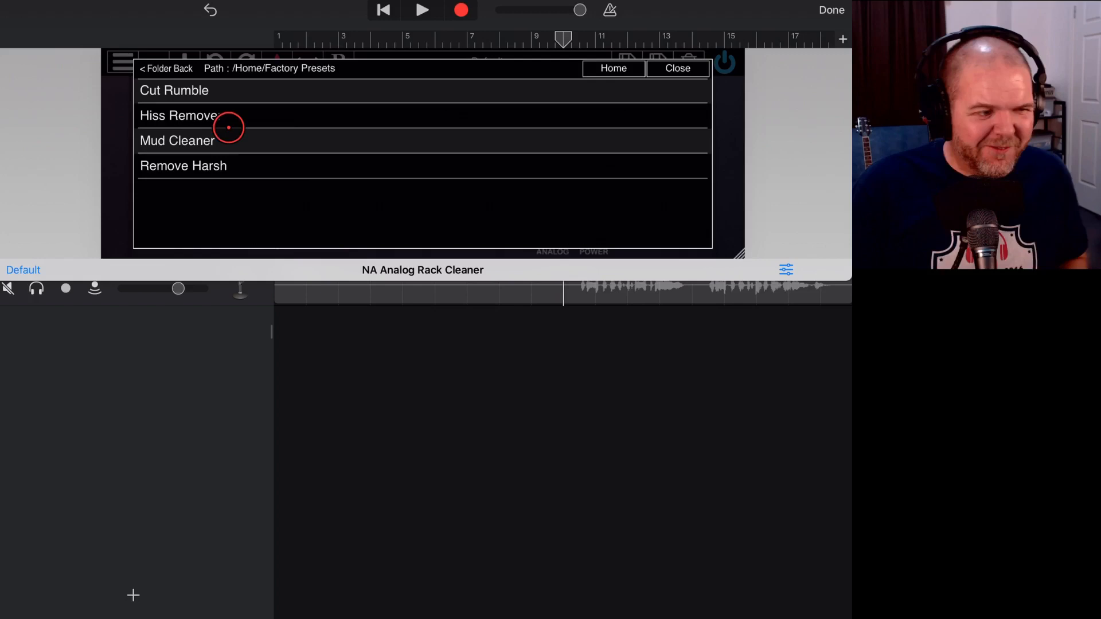
click(174, 90)
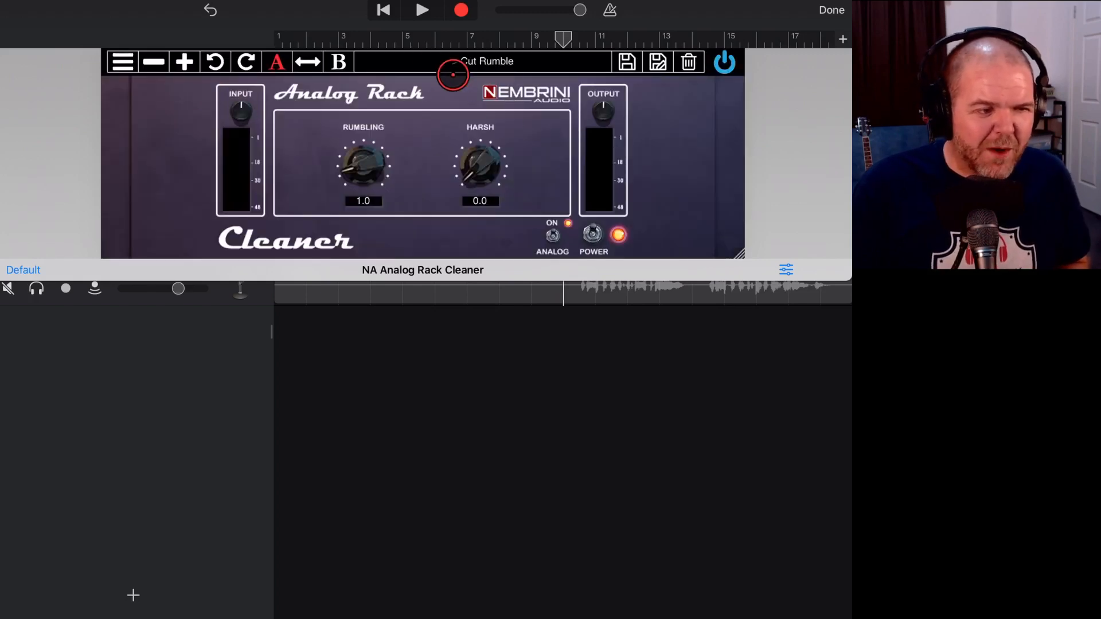
click(421, 11)
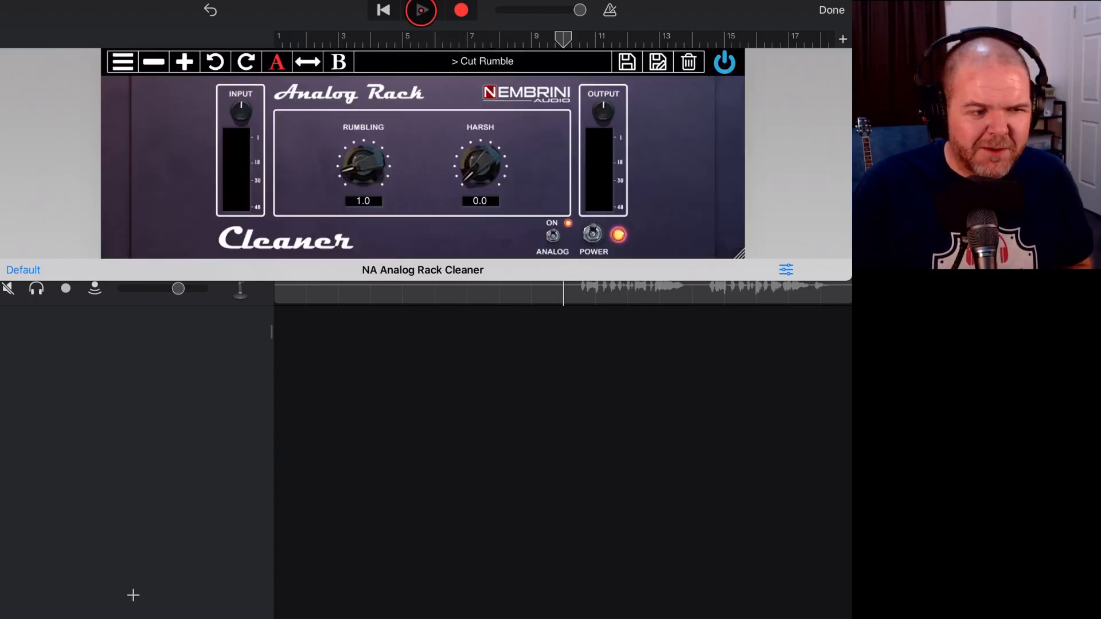
click(421, 10)
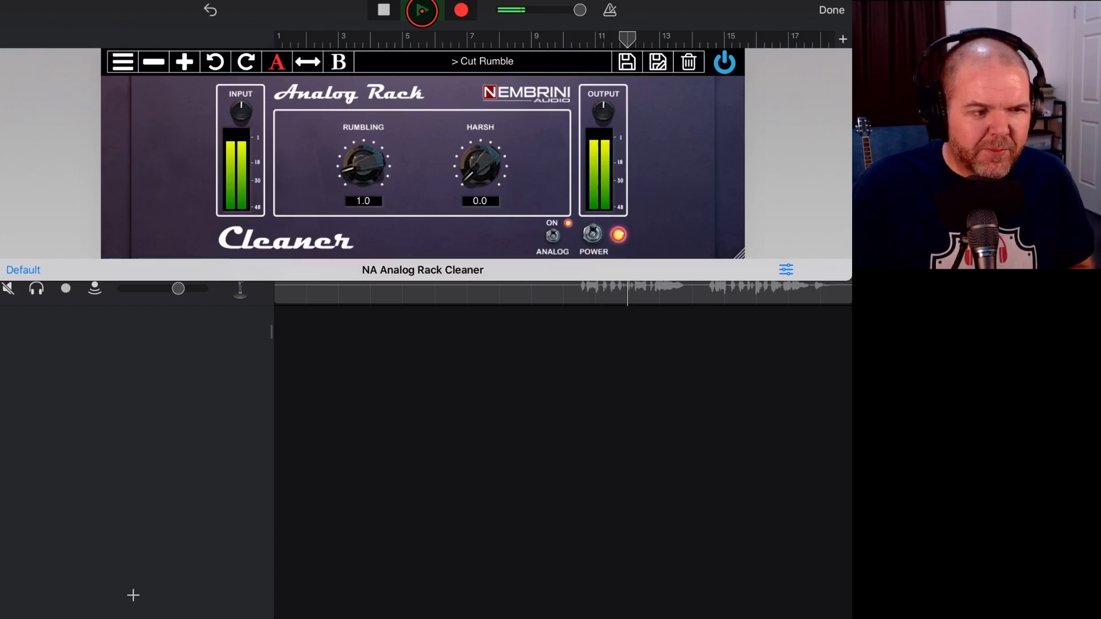
click(420, 10)
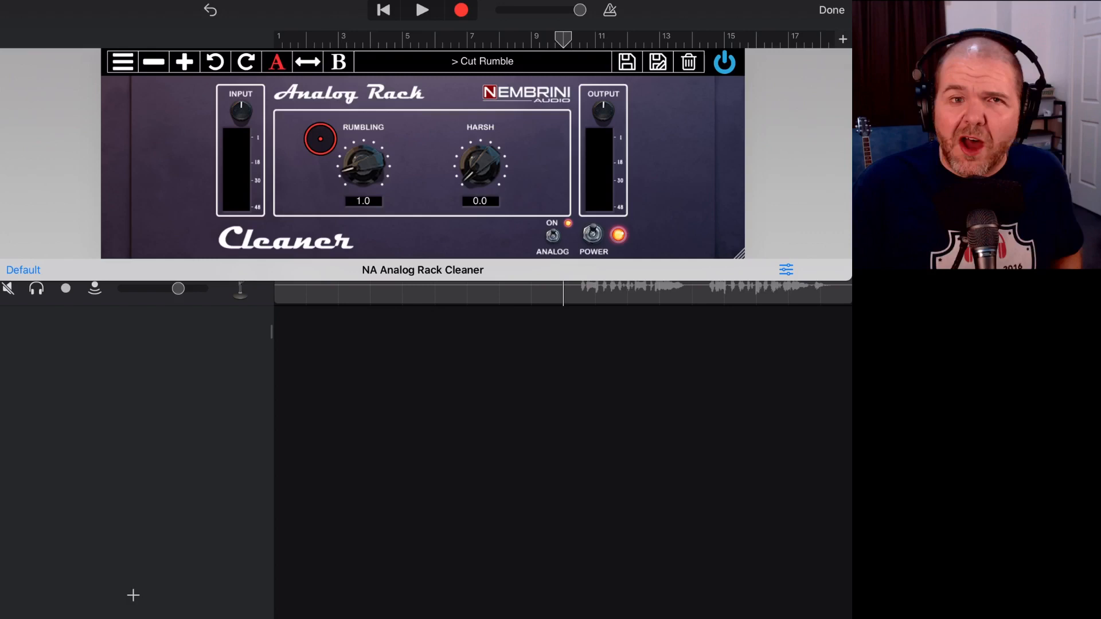
Step: Sweep the Cleaner's Rumbling up to its maximum of 10.0 while the song plays
click(422, 11)
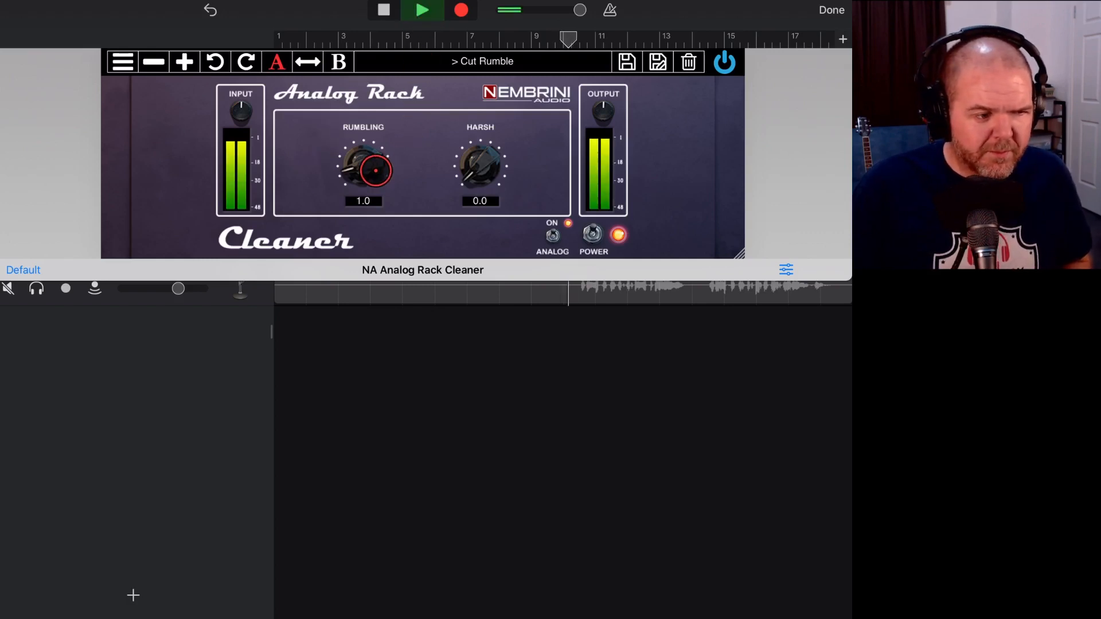
drag(364, 170, 372, 140)
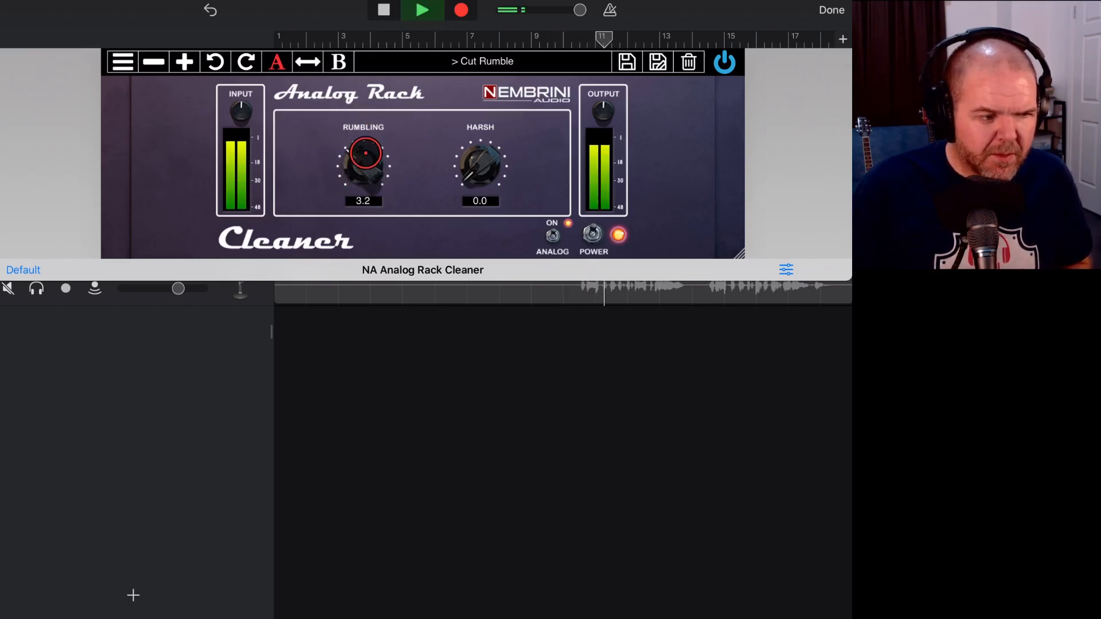
drag(363, 167, 364, 133)
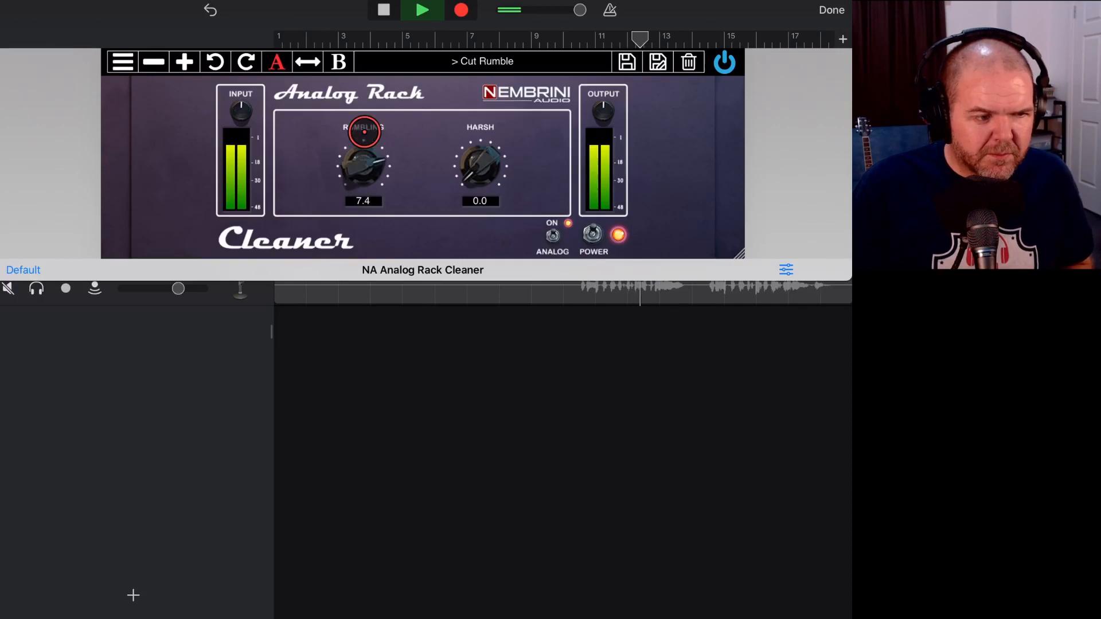
drag(364, 165, 364, 126)
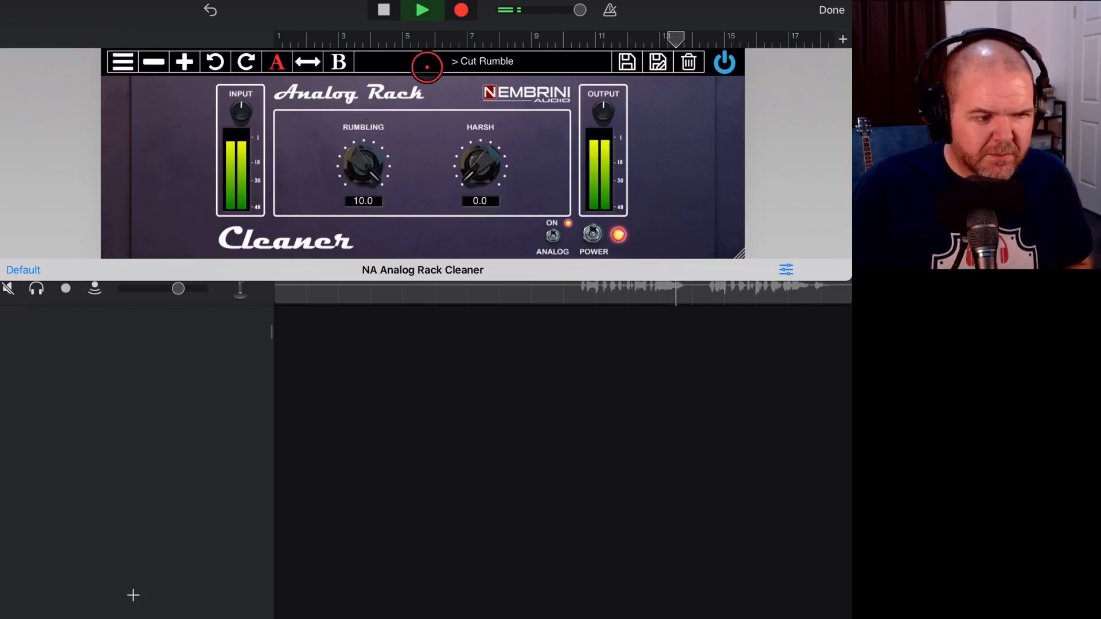
click(422, 10)
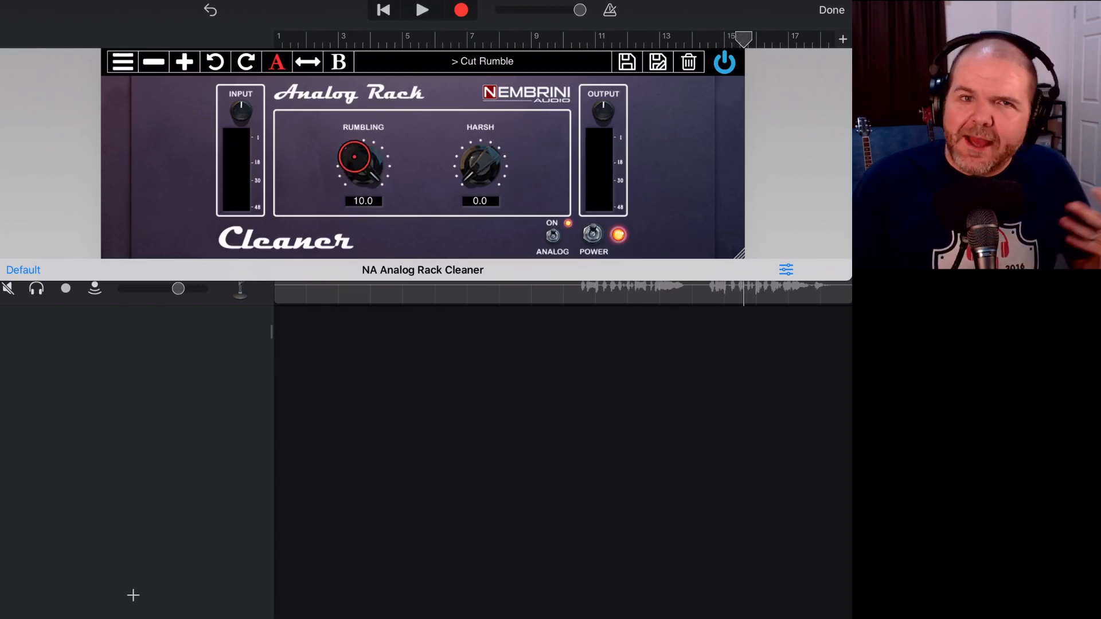
Step: Bring Rumbling back down through 4.3 to settle at 2.5 with Harsh left at 0.0
drag(364, 165, 348, 199)
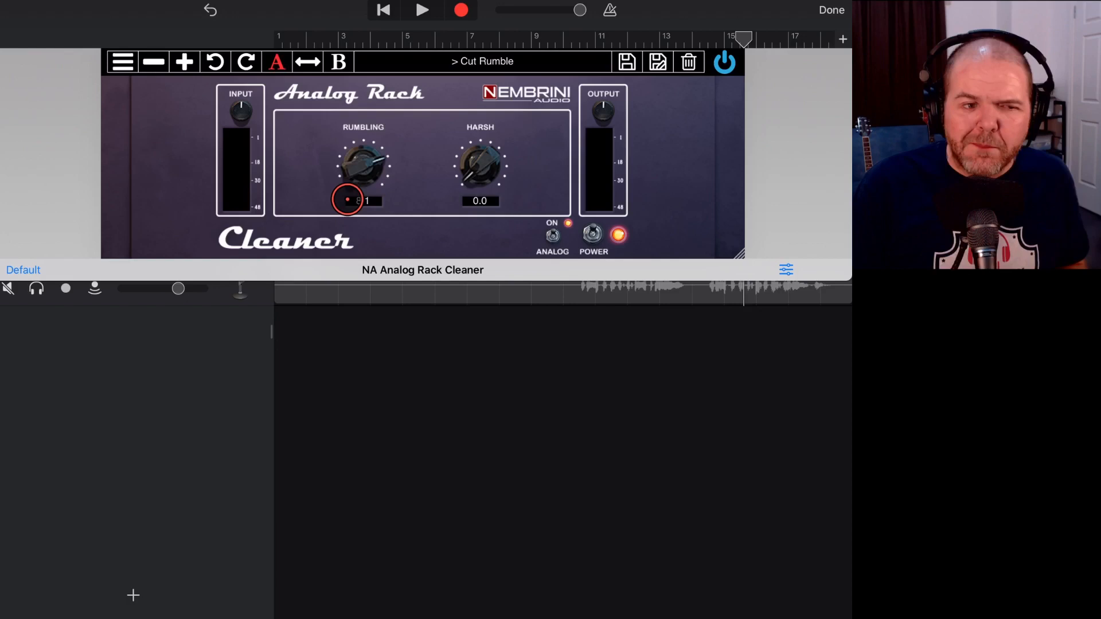
drag(363, 165, 351, 169)
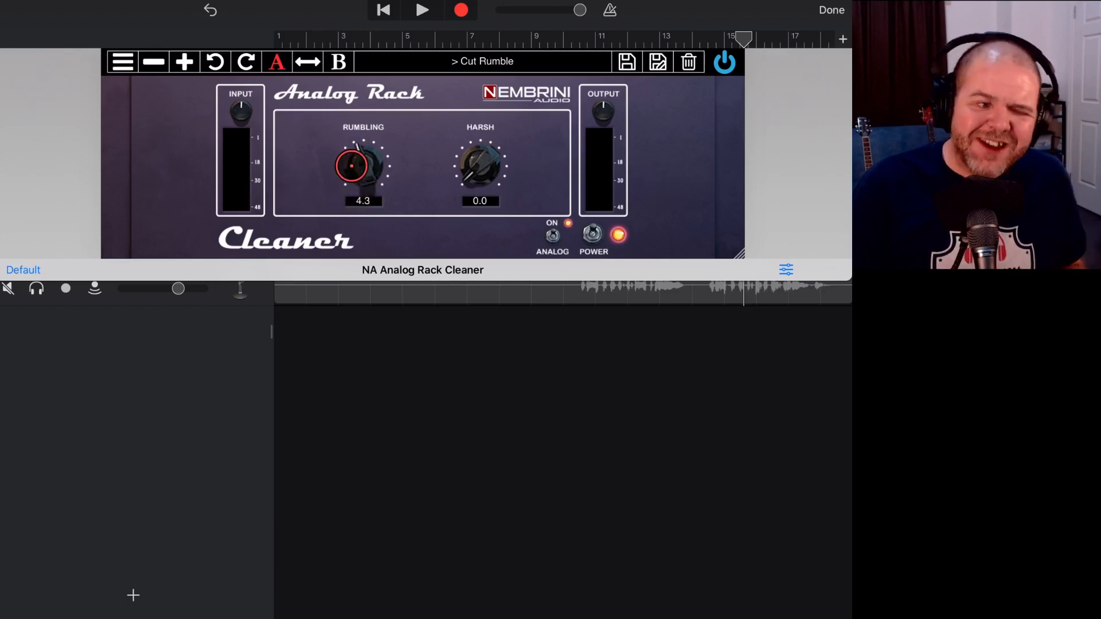
drag(363, 167, 358, 191)
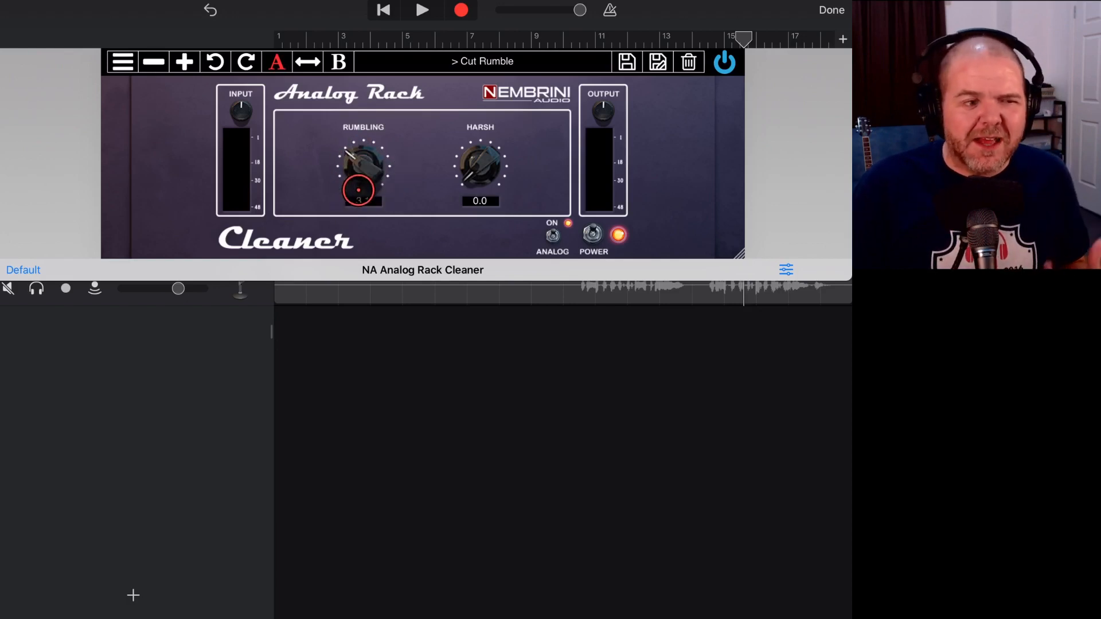
drag(358, 189, 364, 165)
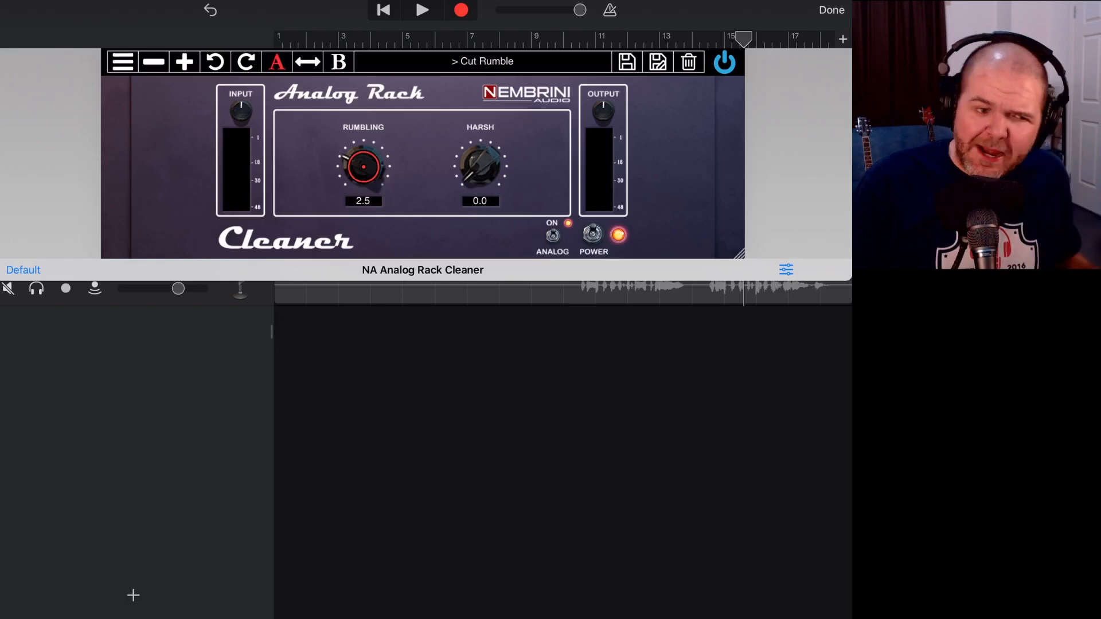
click(480, 168)
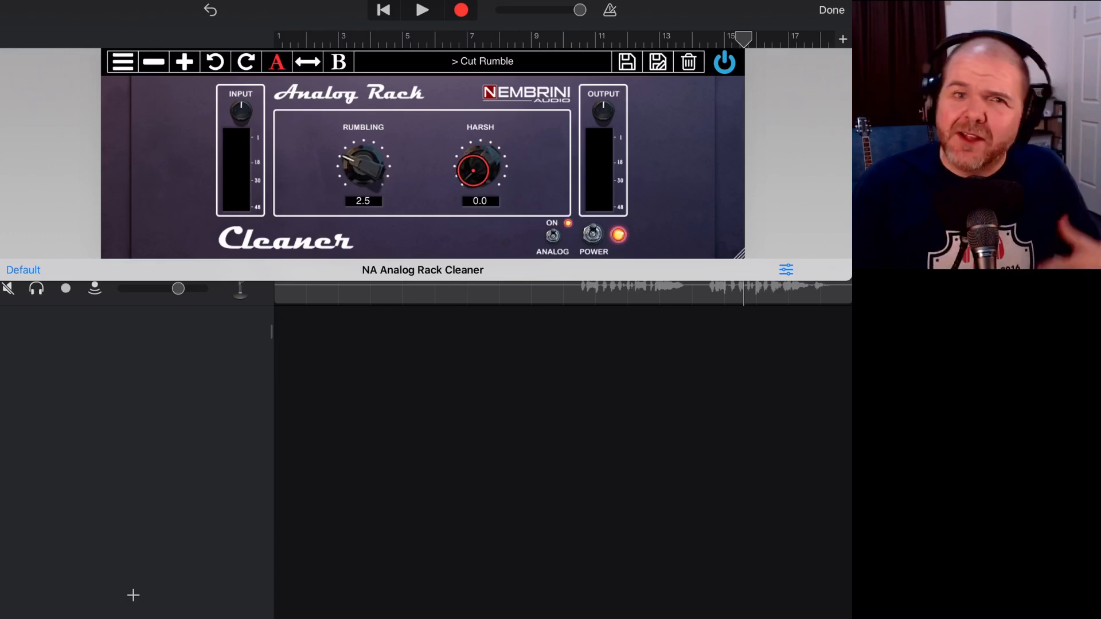
click(364, 171)
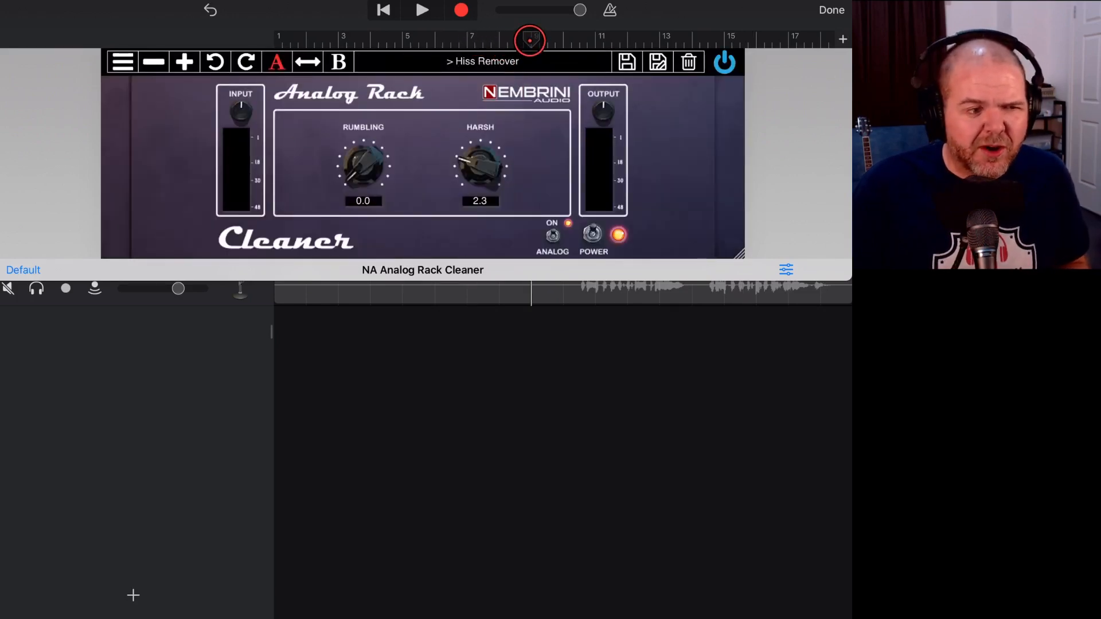
Step: Audition Hiss Remover with Harsh raised to 9.3, then show the Factory Presets list
click(421, 11)
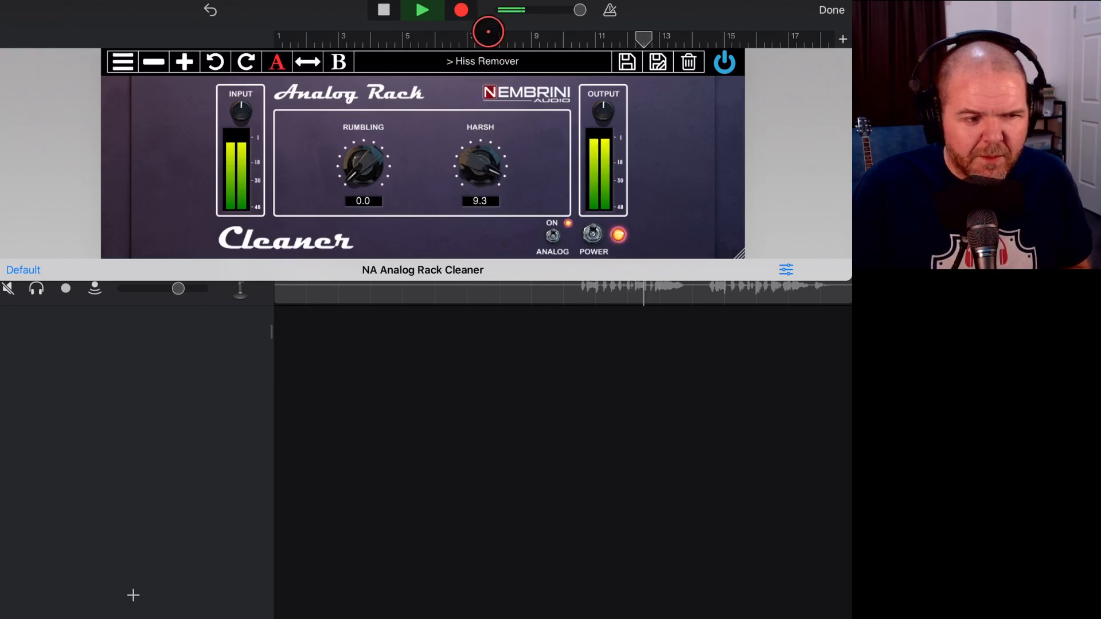
click(423, 10)
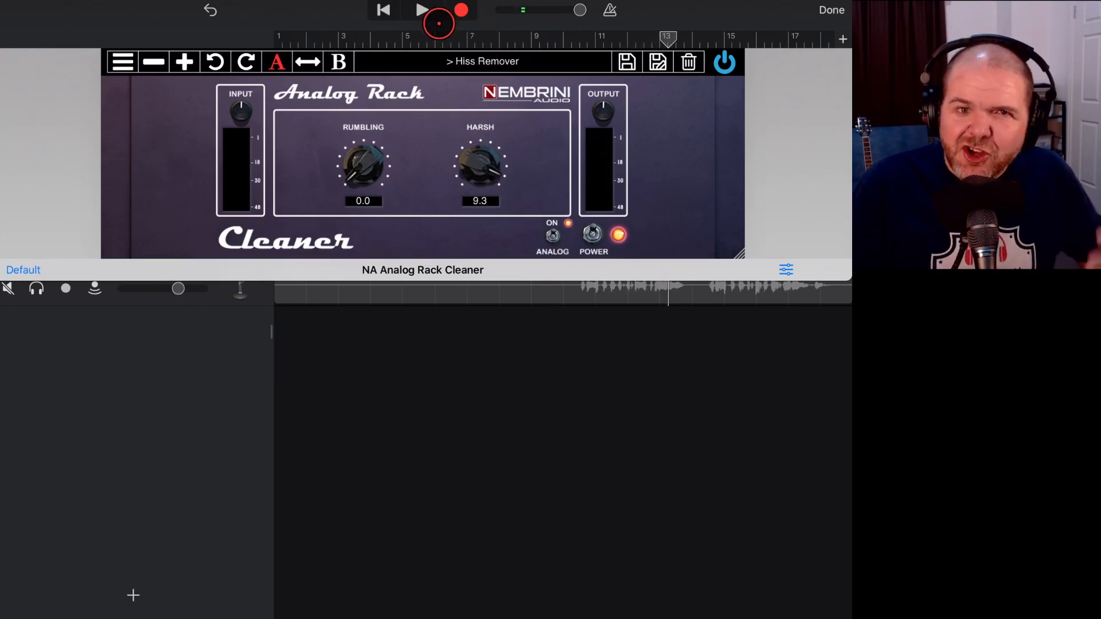
drag(480, 166, 466, 179)
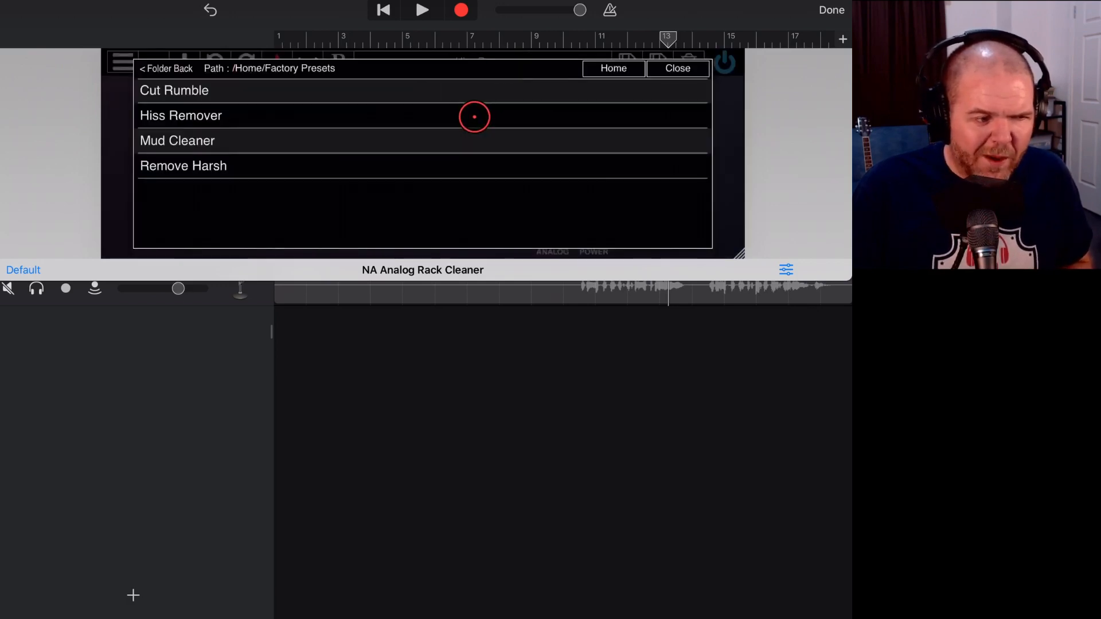
Step: Load the Mud Cleaner preset and play the song to hear it on the rhythm guitar
click(177, 140)
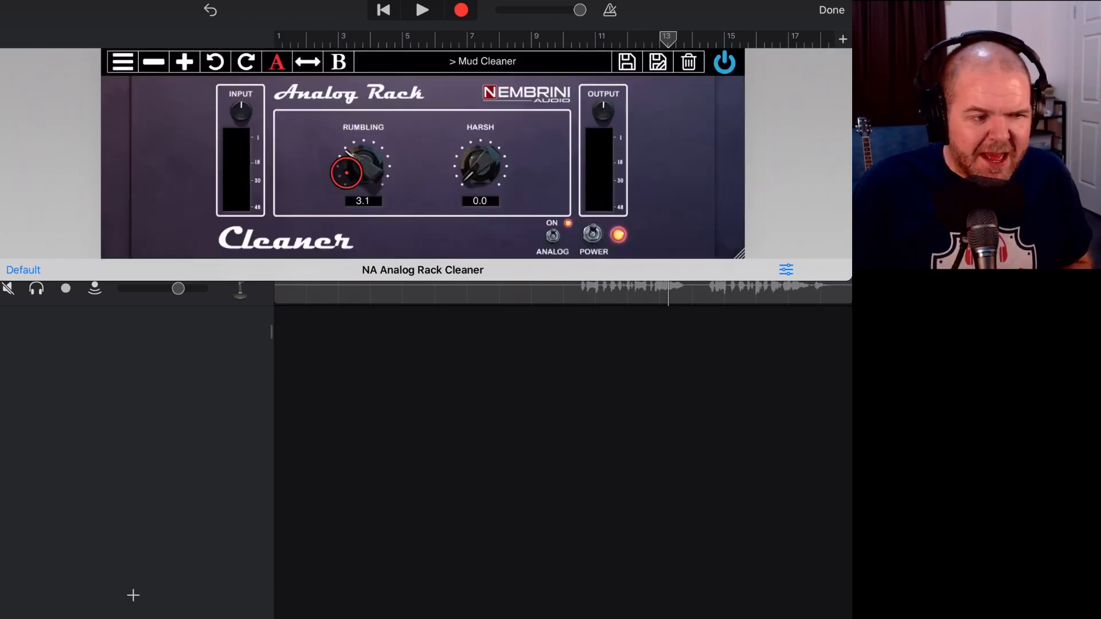
drag(345, 172, 390, 172)
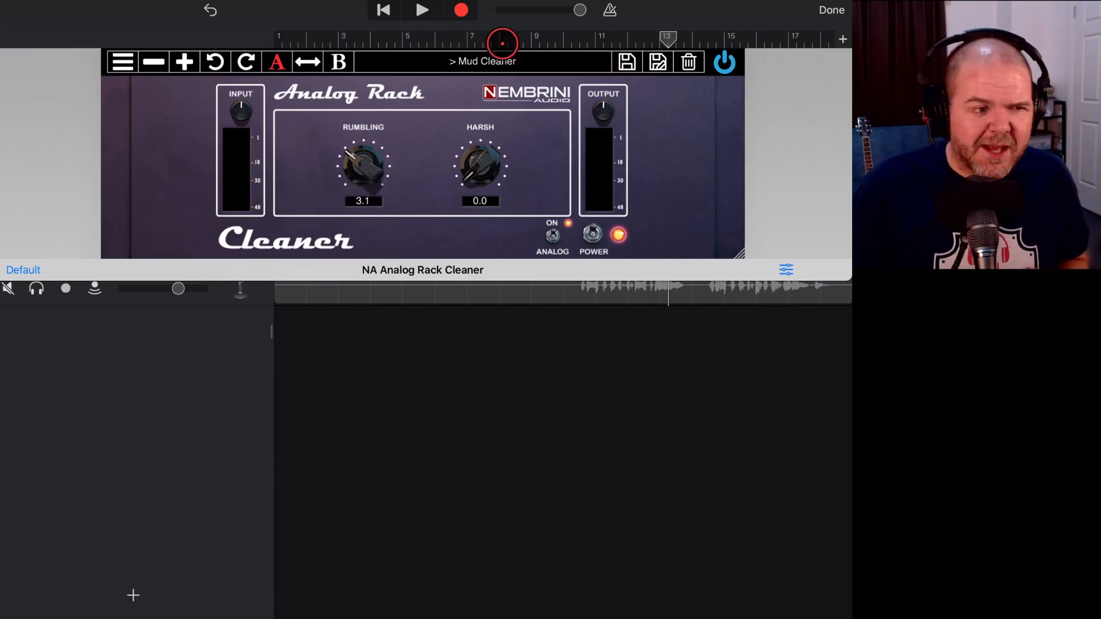
click(422, 11)
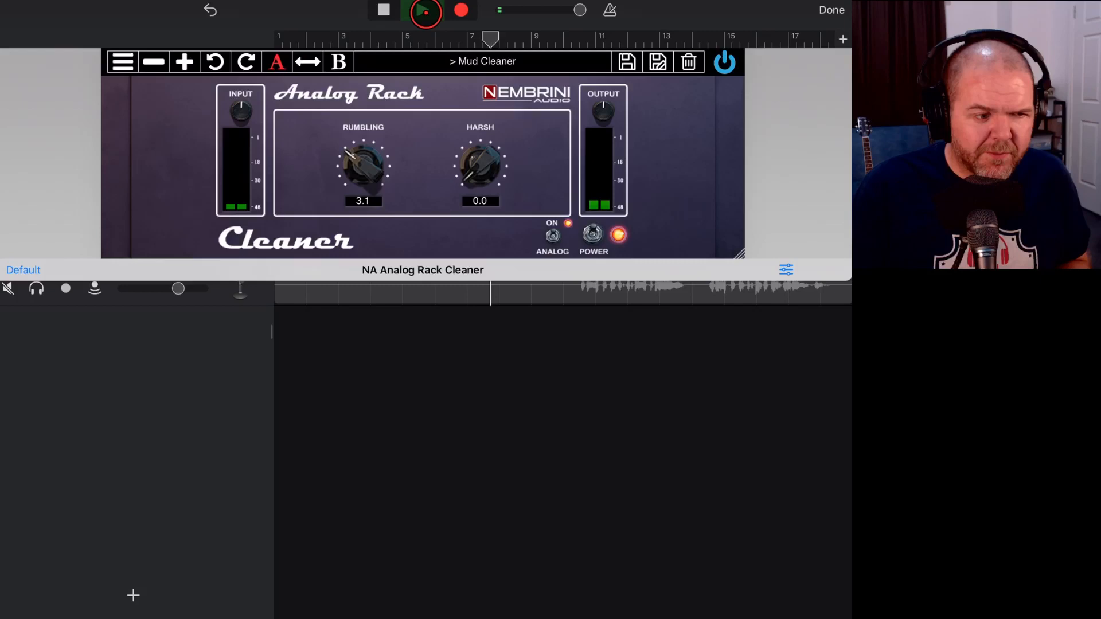
click(424, 10)
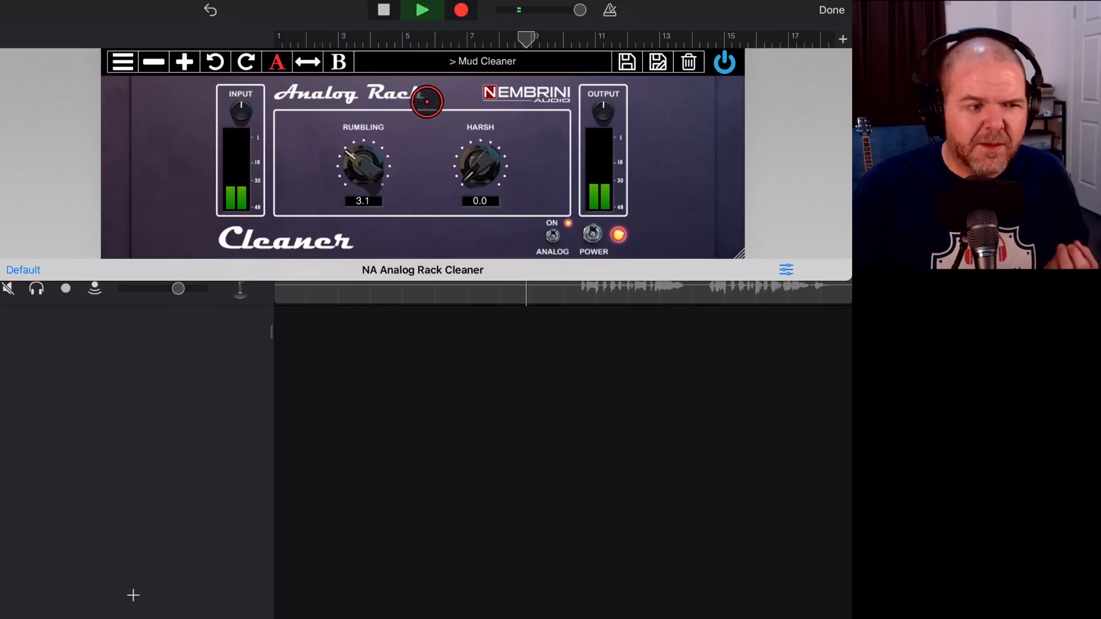
click(421, 10)
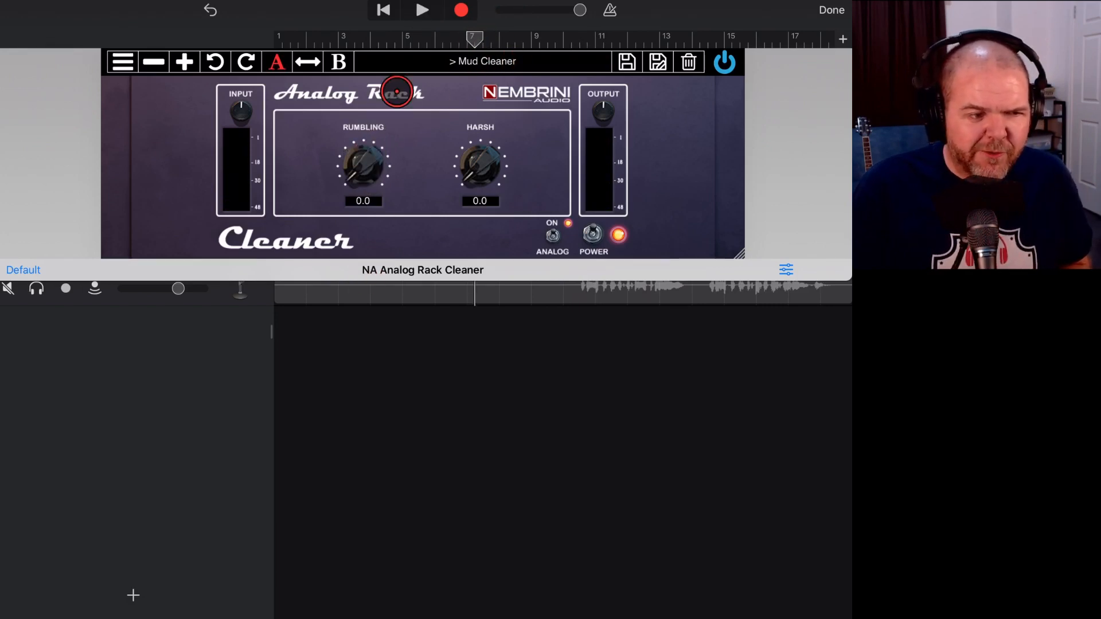
click(422, 10)
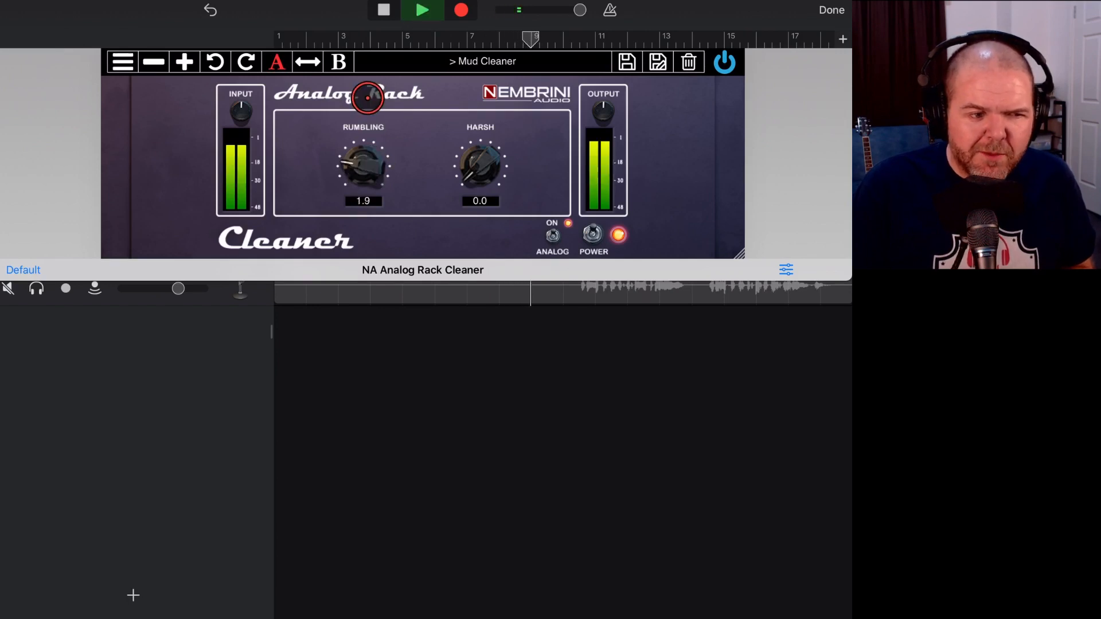
Step: Sweep Rumbling up to 7.3 and leave it at 4.5, then return to the preset browser
drag(363, 166, 364, 126)
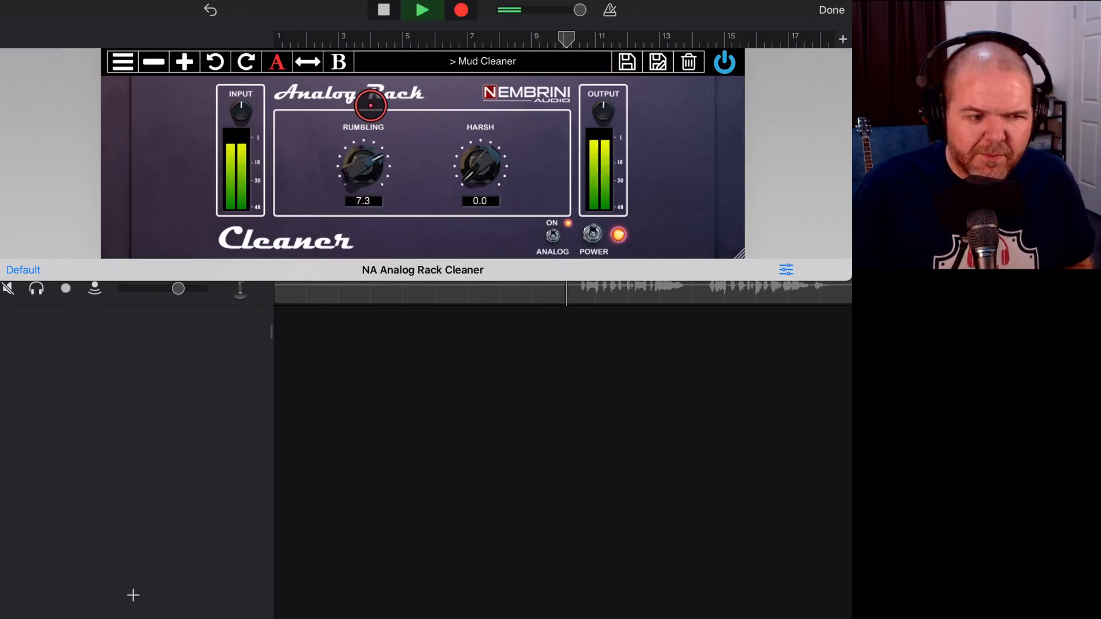
drag(364, 166, 364, 140)
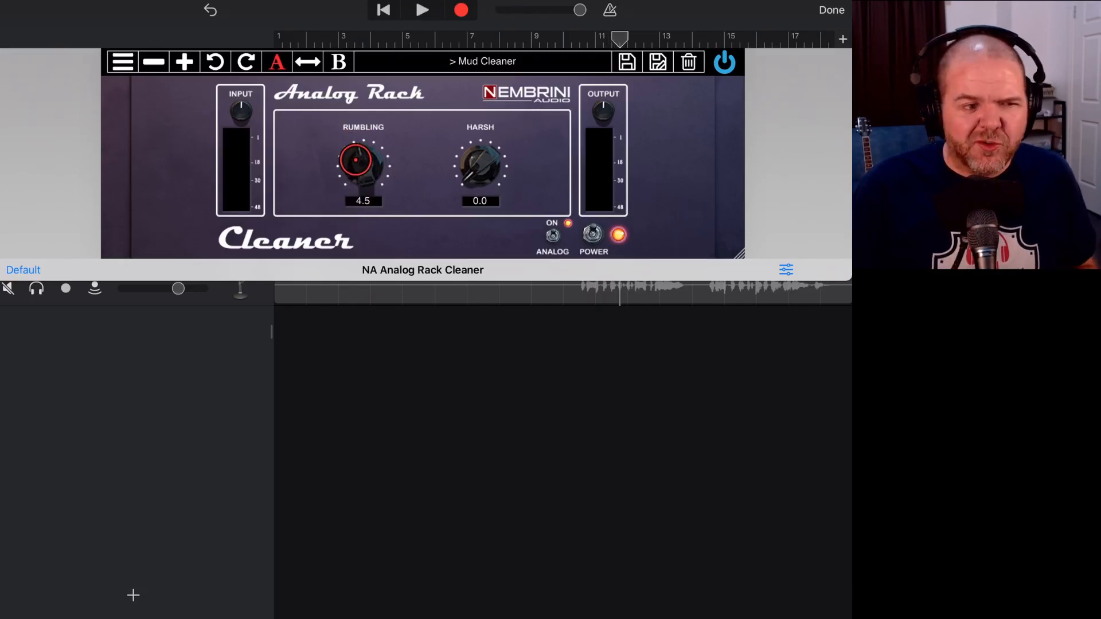
drag(354, 161, 356, 175)
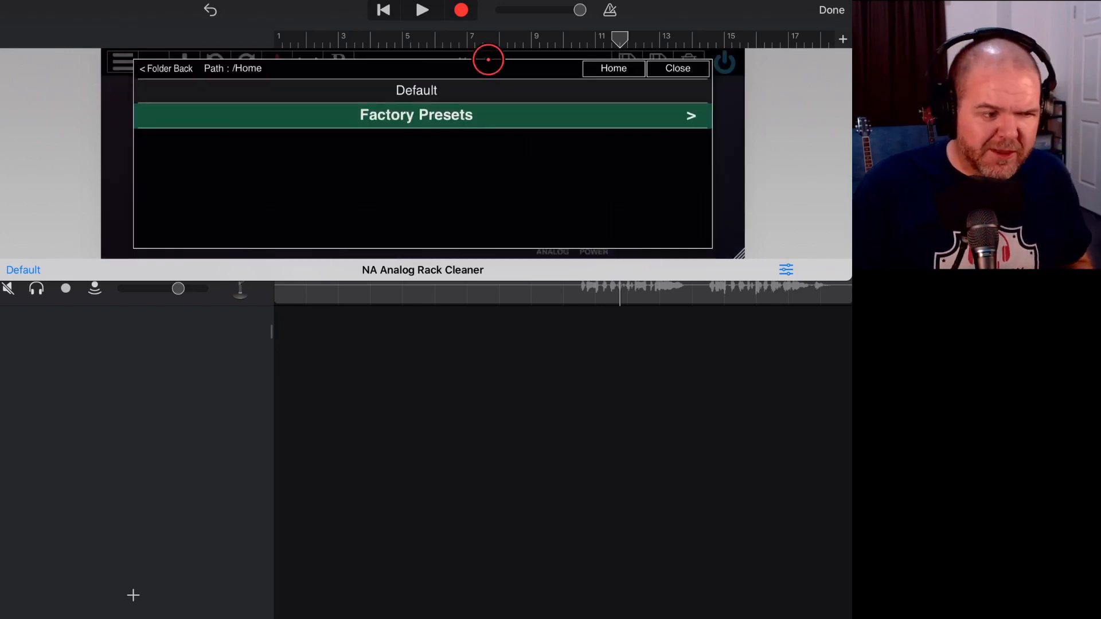
Step: Load the Remove Harsh preset from Factory Presets and audition it during playback
click(416, 114)
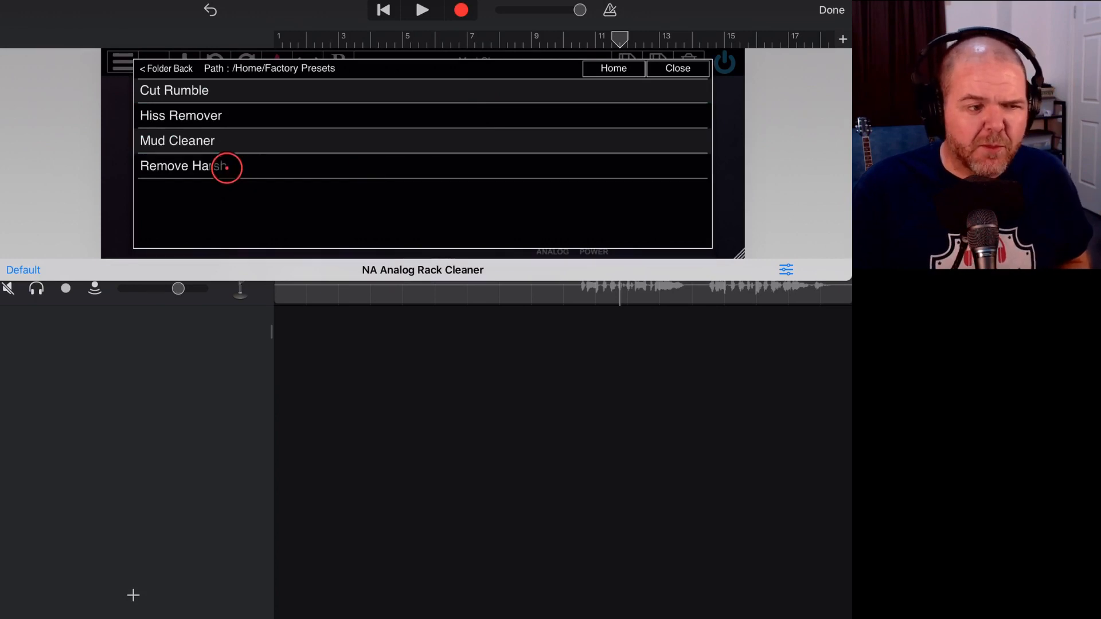
click(181, 166)
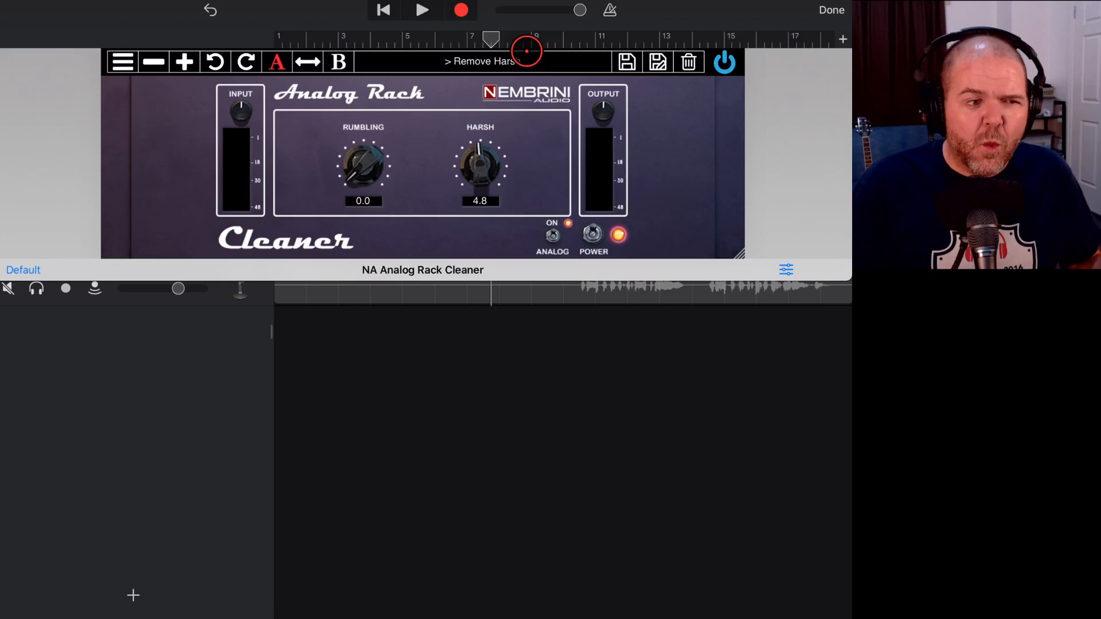
click(421, 10)
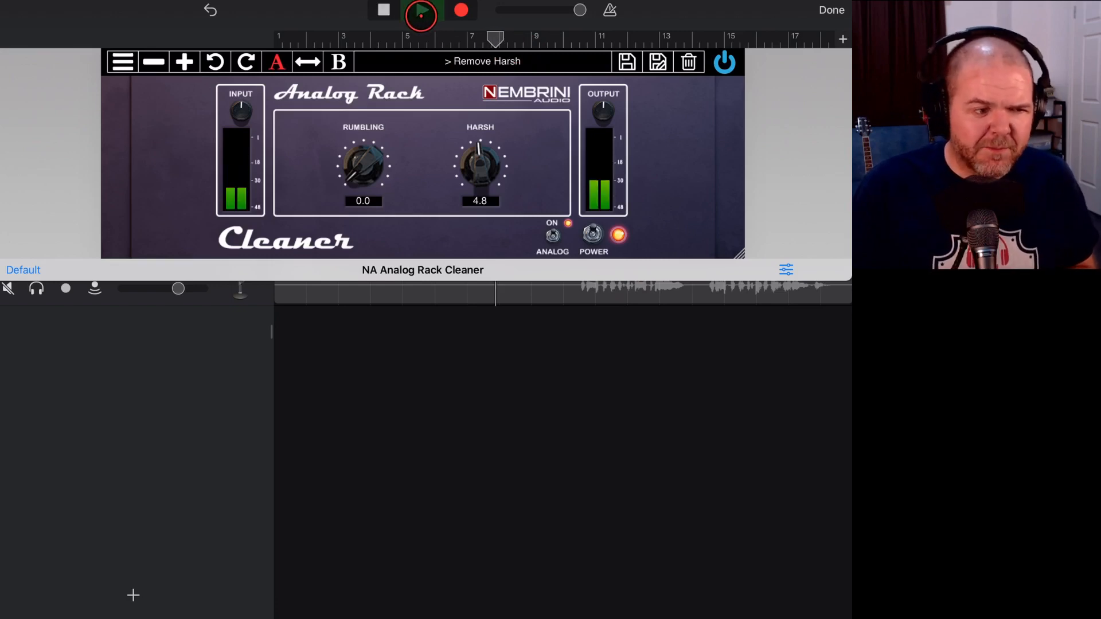
click(421, 11)
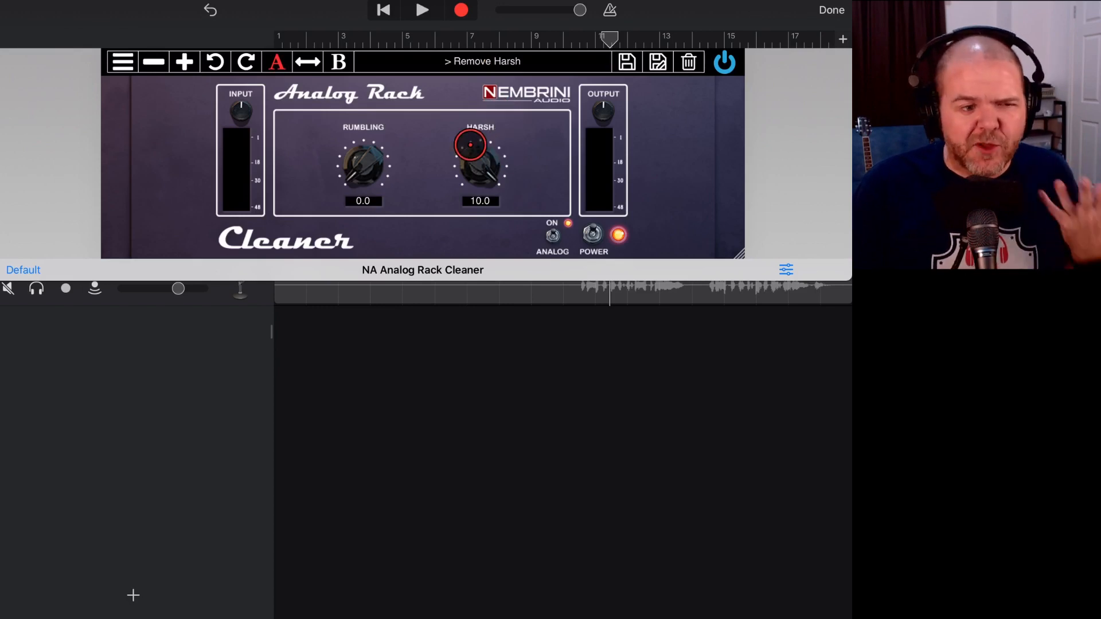
Step: Turn the Harsh knob up to its full 10.0 with Rumbling left at 0.0
drag(470, 144, 530, 119)
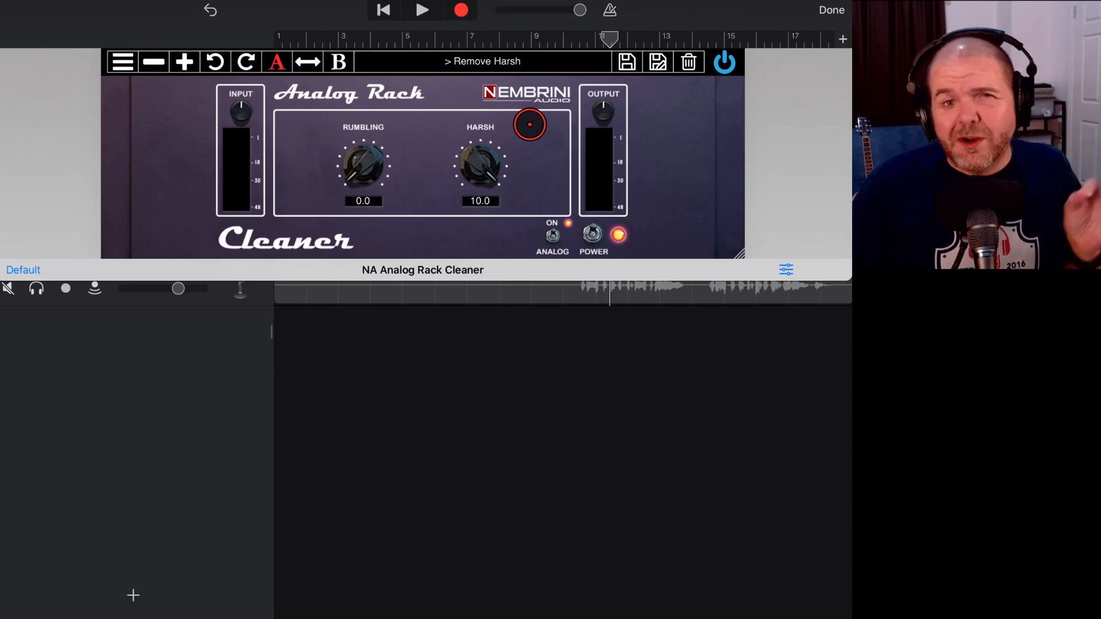
drag(530, 124, 470, 183)
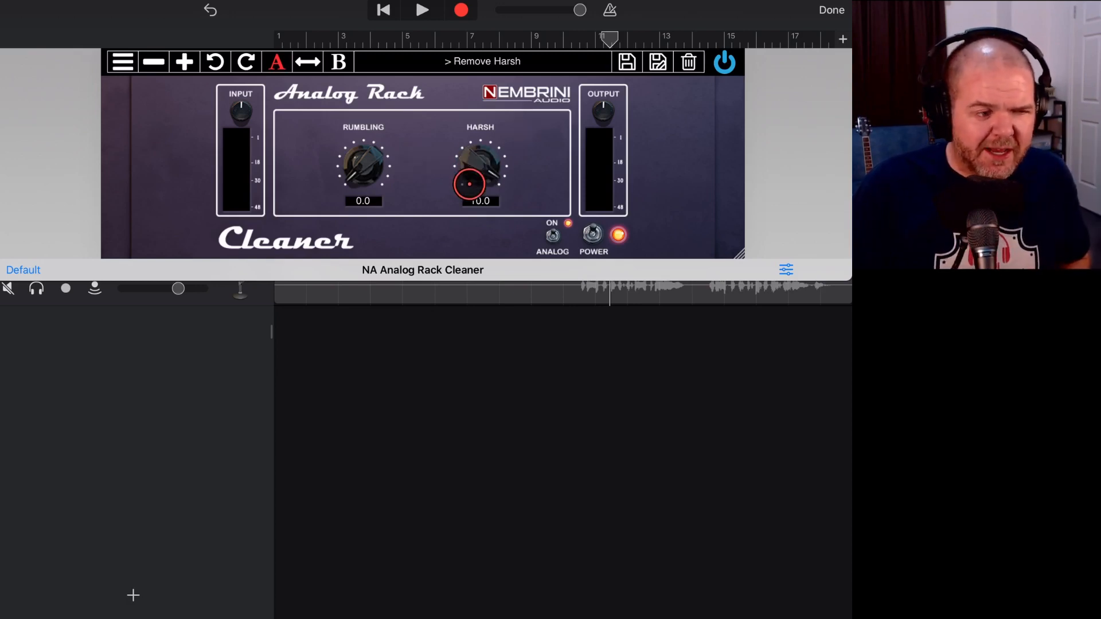
drag(469, 184, 470, 233)
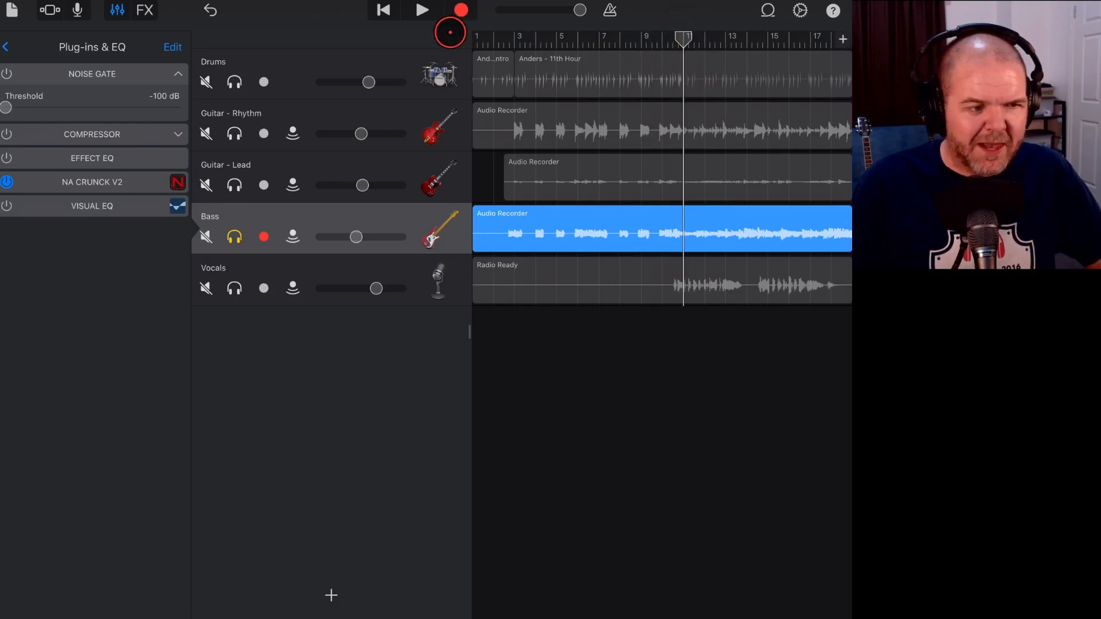
Step: Play the song briefly with the Bass track's effect chain showing NA Crunck V2
click(421, 11)
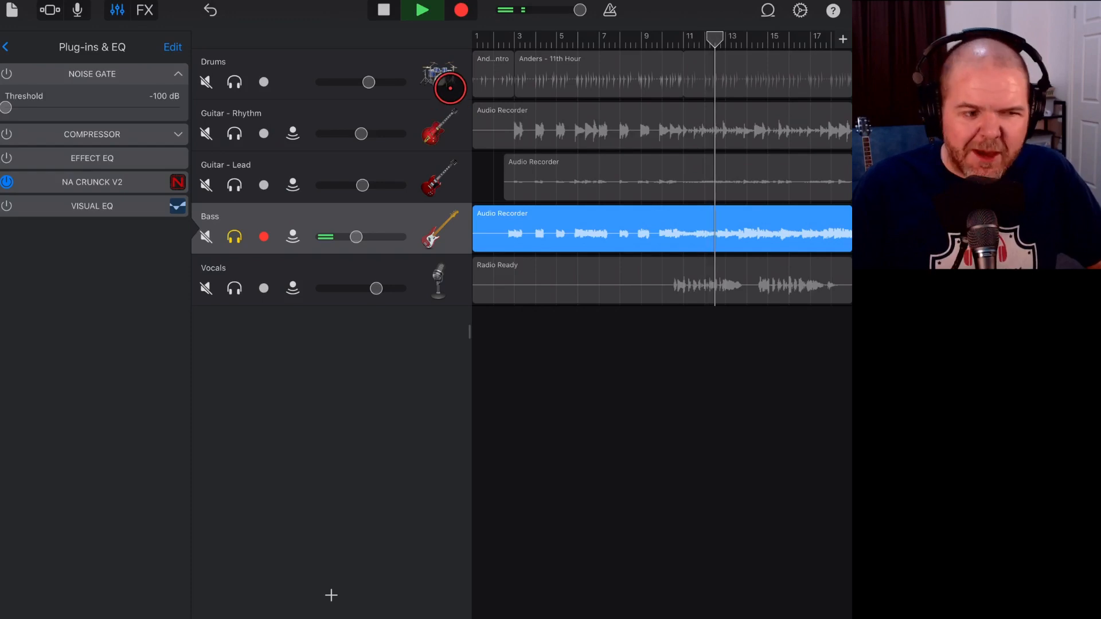
click(421, 11)
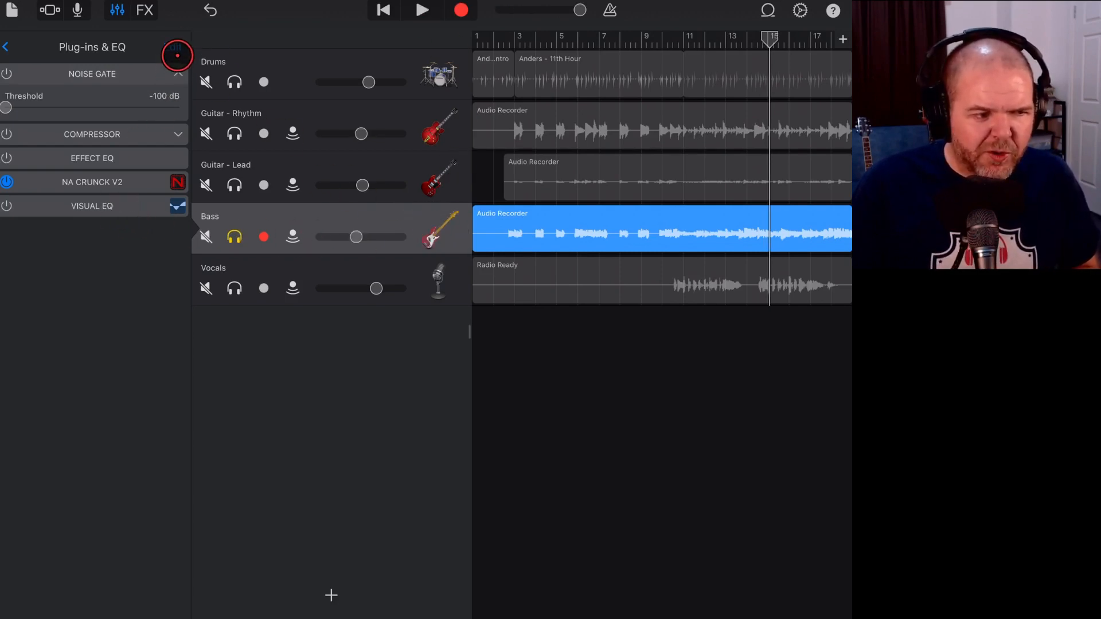
Step: Choose an empty Bass effect slot to insert NA Analog Rack Cleaner at its Default preset
click(10, 170)
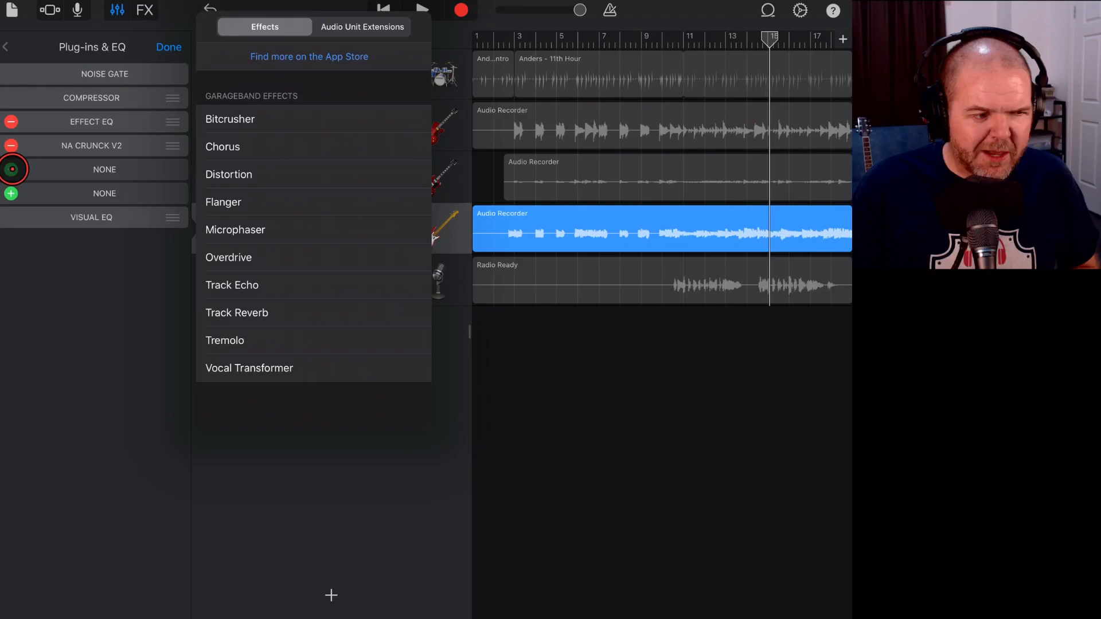
click(363, 26)
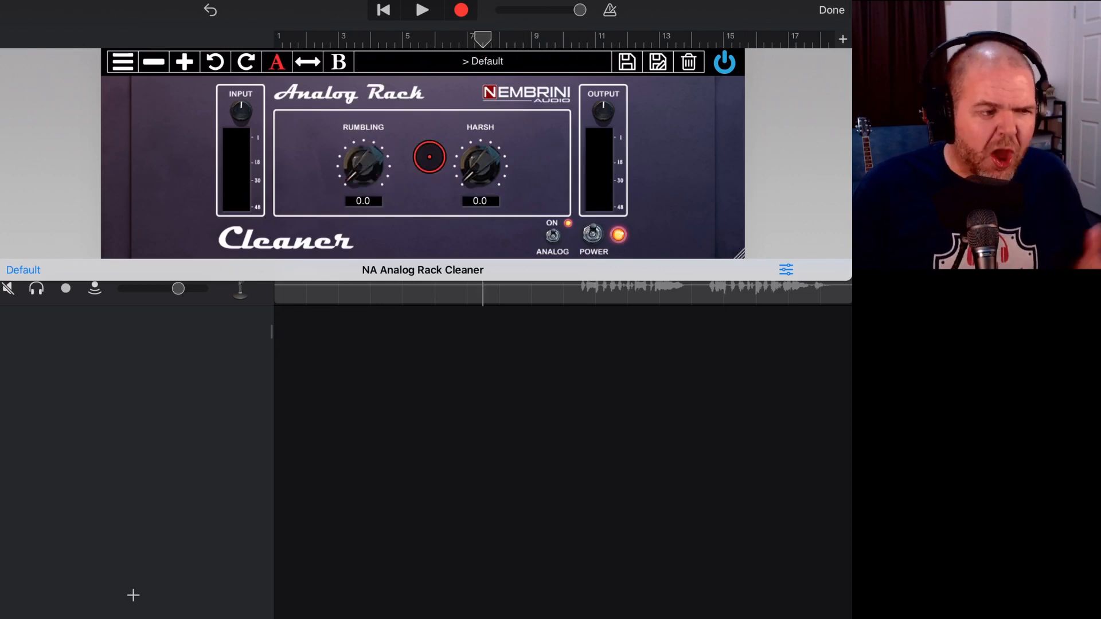
Step: Audition the bass Cleaner with Rumbling raised to about 4.6, then reset it to zero
click(421, 10)
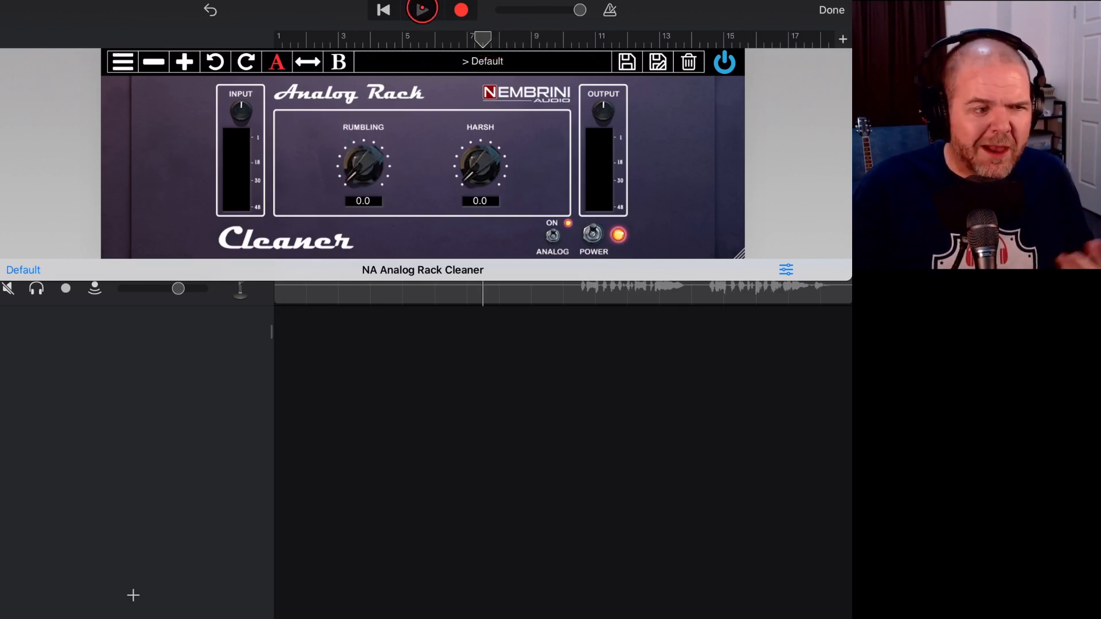
click(421, 10)
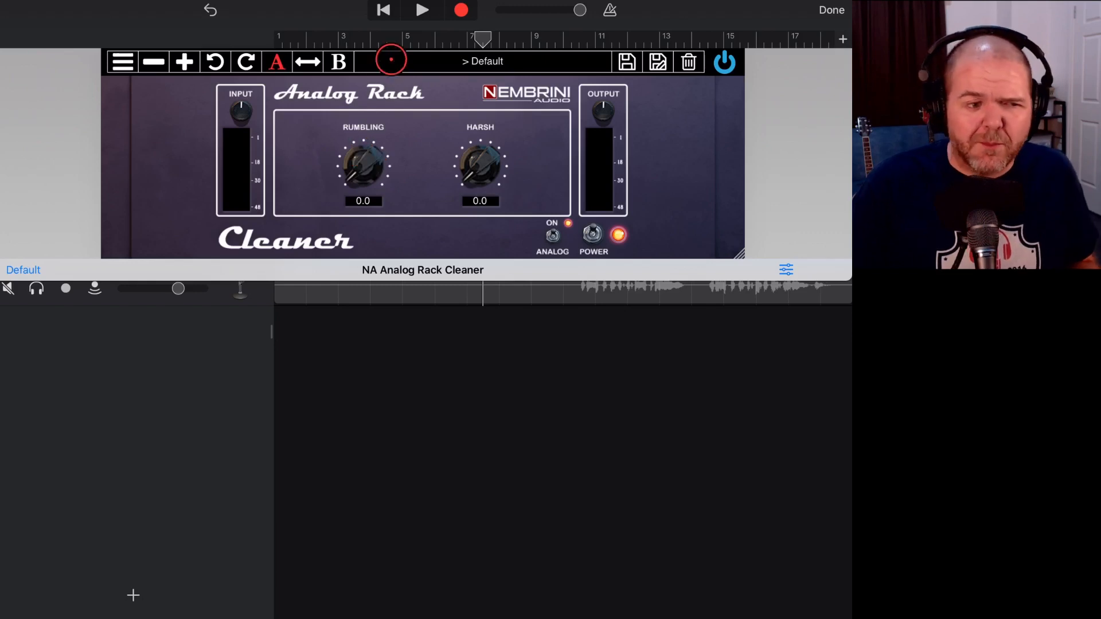
click(422, 11)
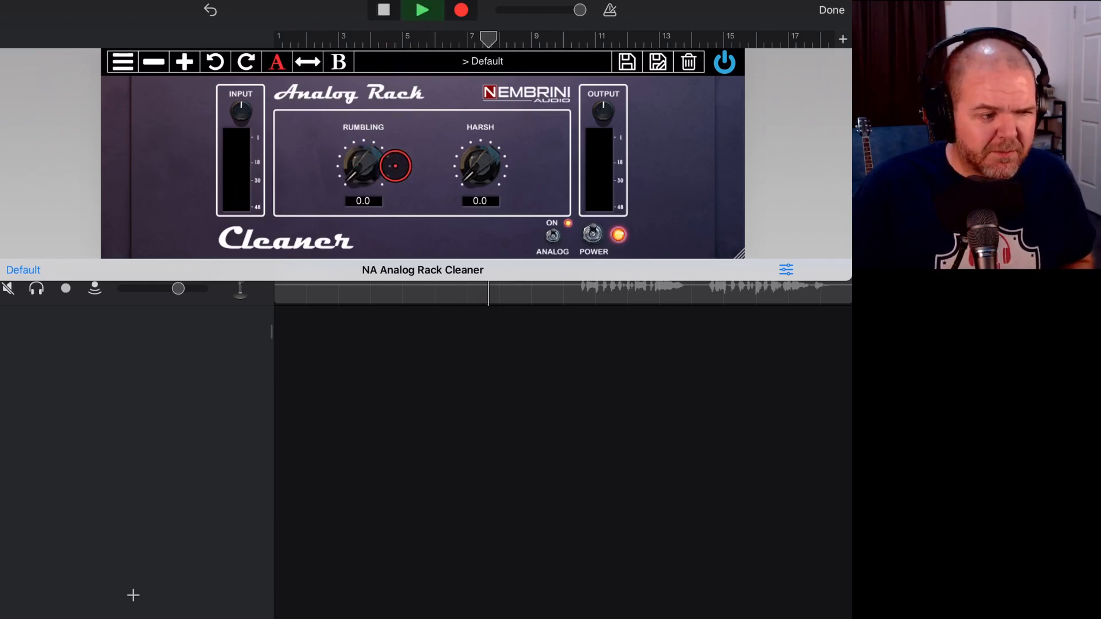
drag(363, 166, 364, 140)
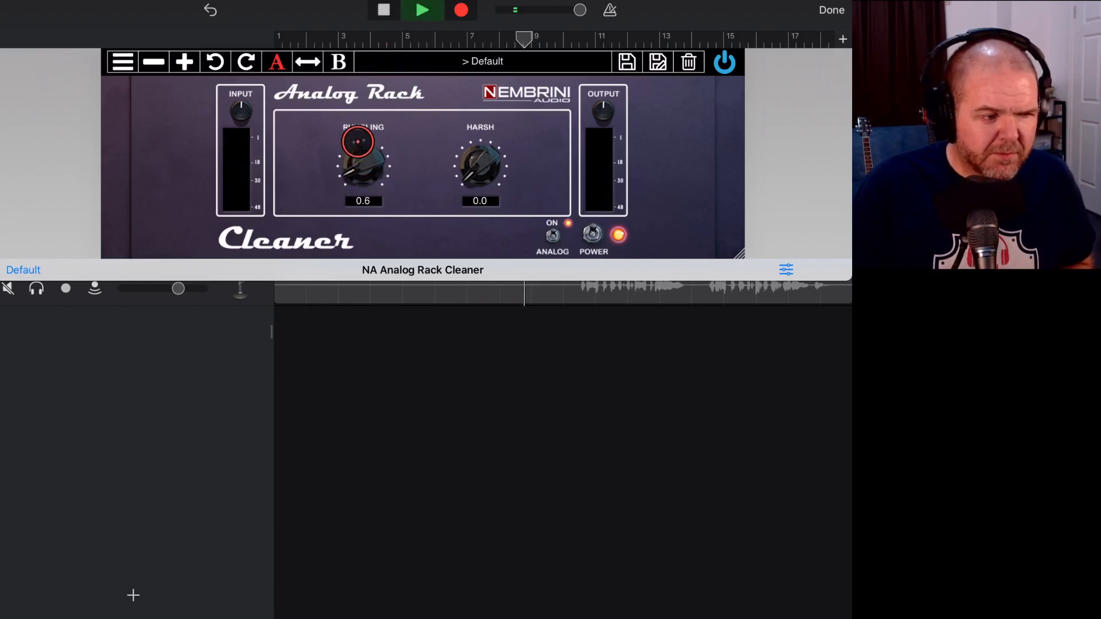
click(422, 10)
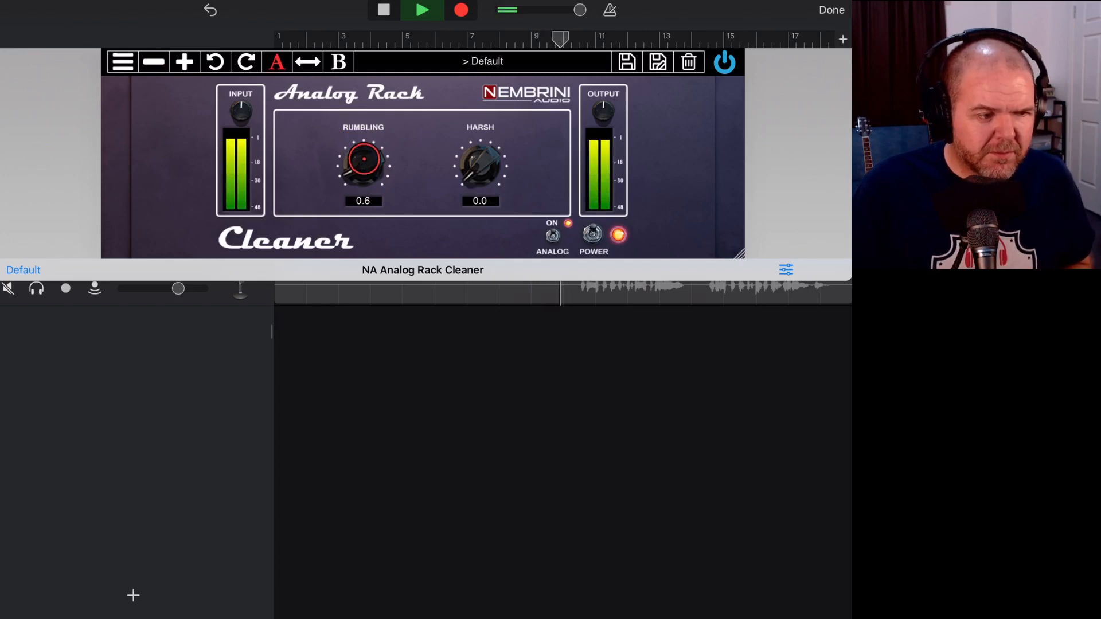
drag(363, 158, 363, 133)
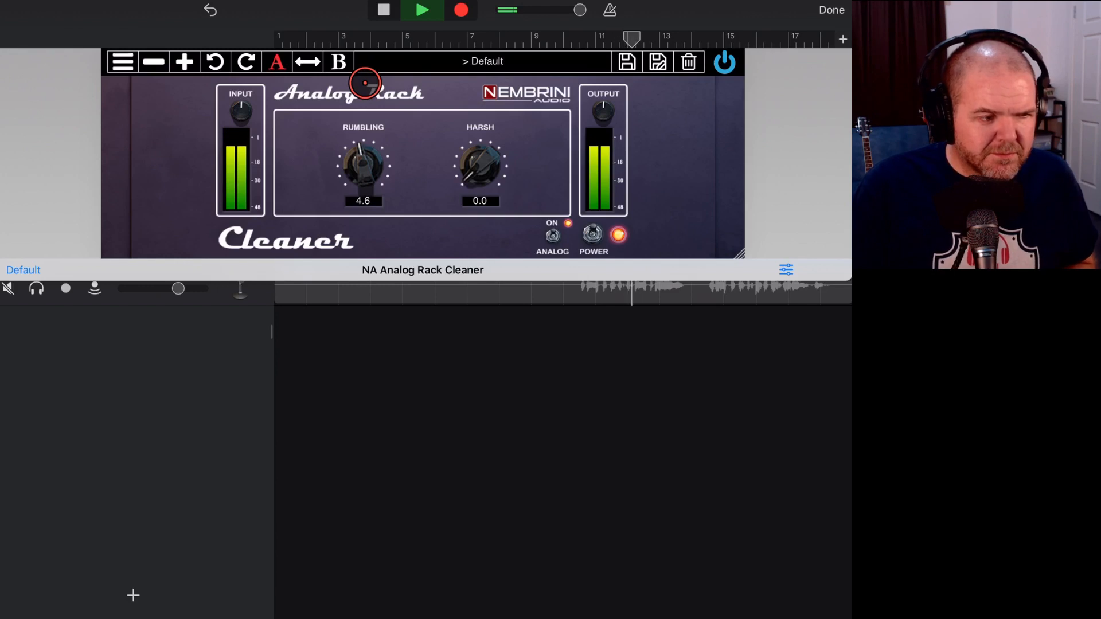
click(422, 10)
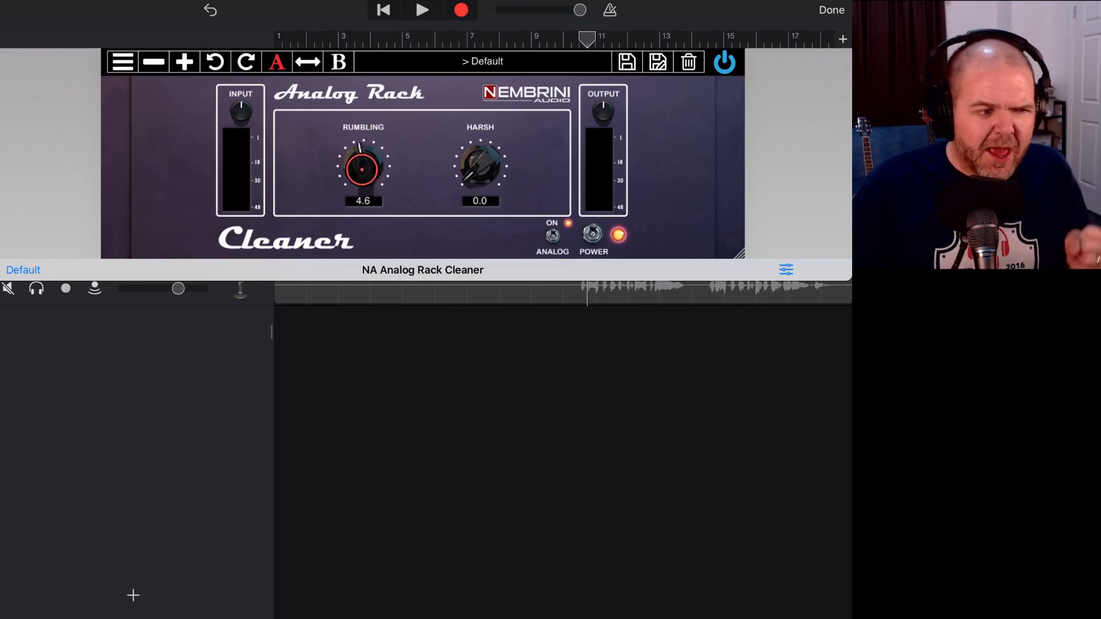
drag(363, 167, 351, 204)
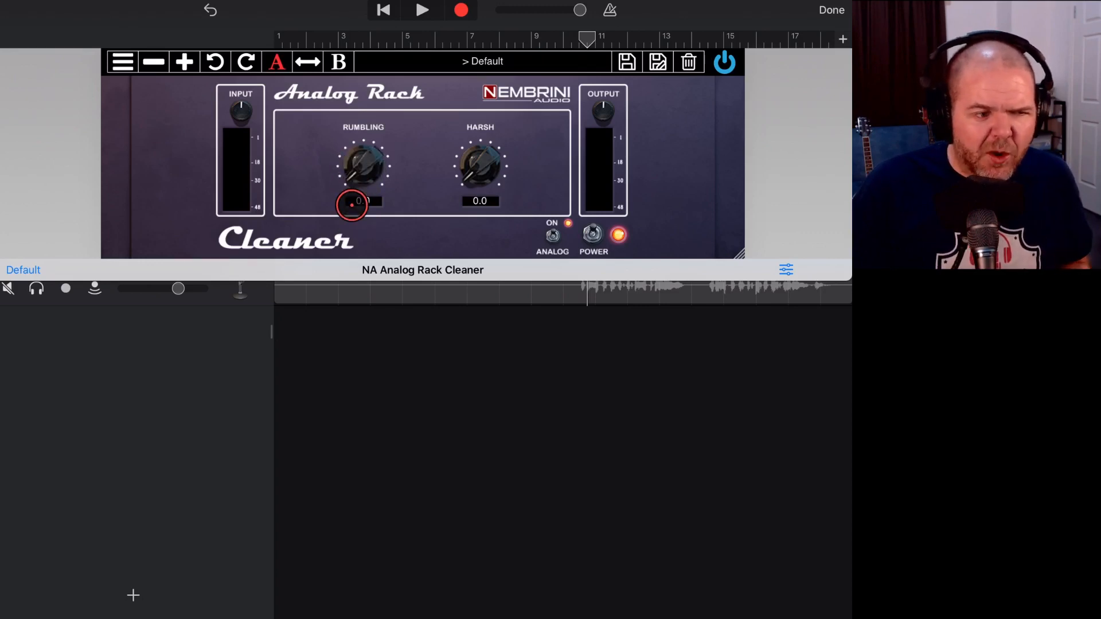
click(423, 10)
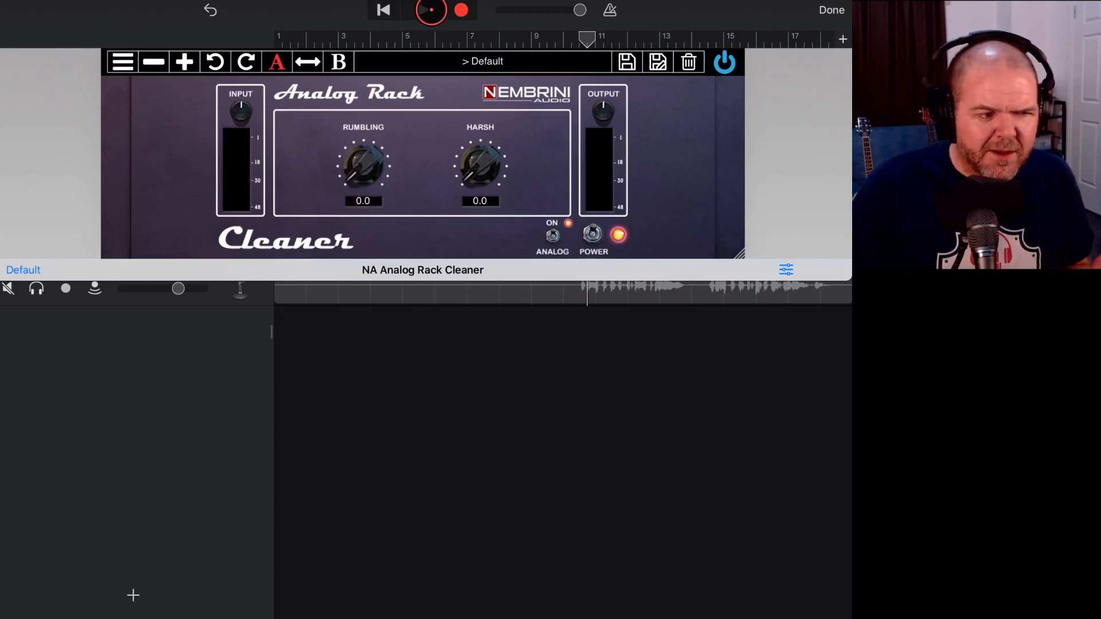
Step: Push Rumbling to 10.0 during playback, then bring it down through 7.4 to rest at 1.5
click(429, 11)
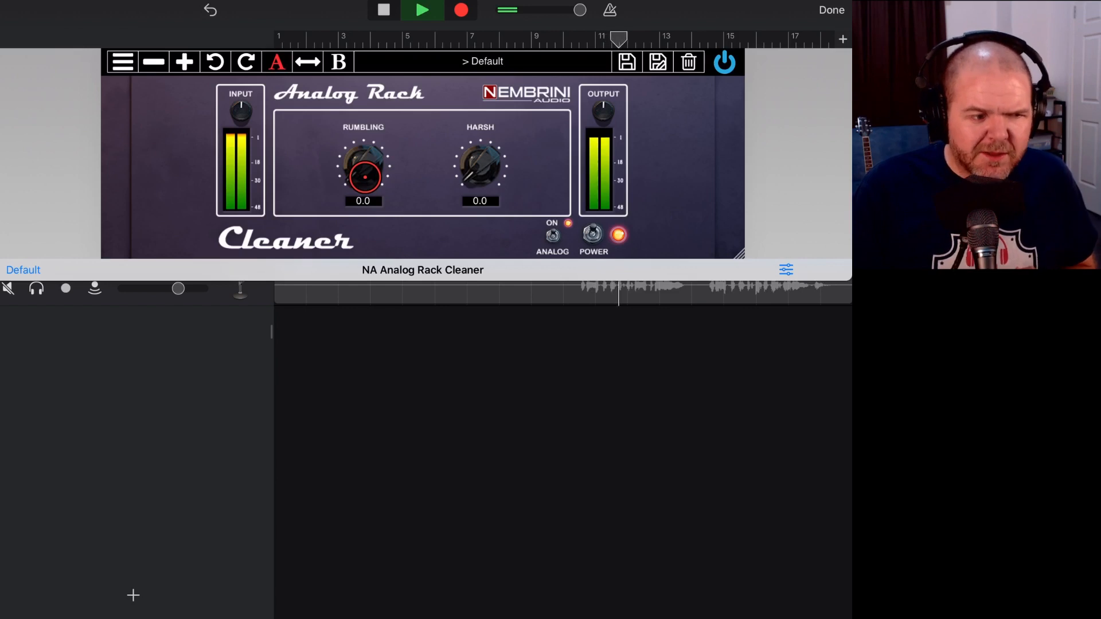
drag(363, 176, 358, 140)
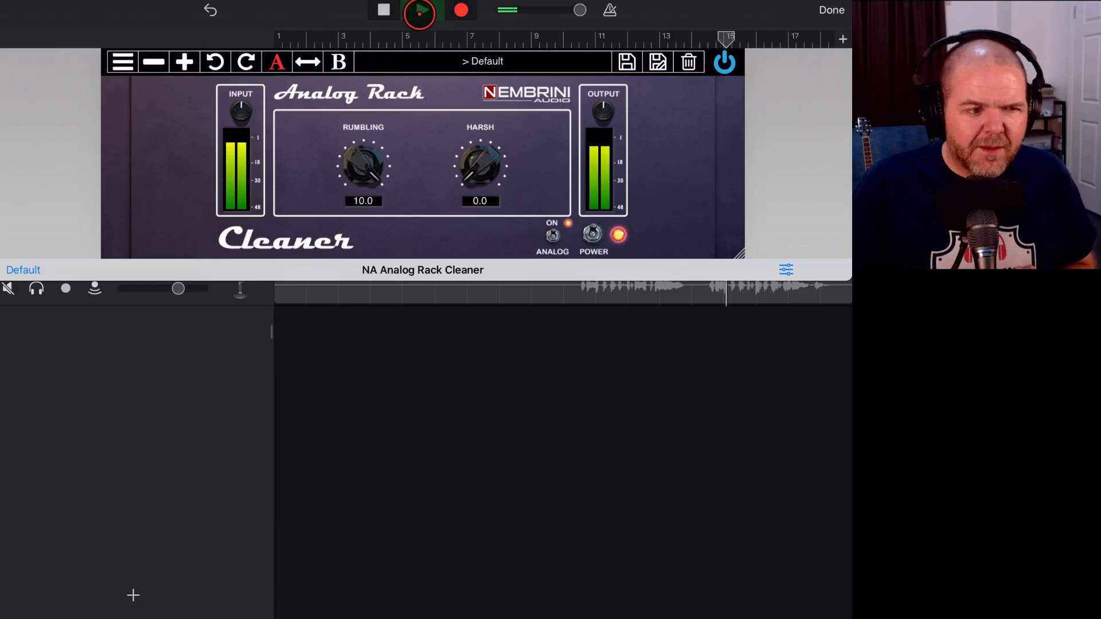
click(419, 10)
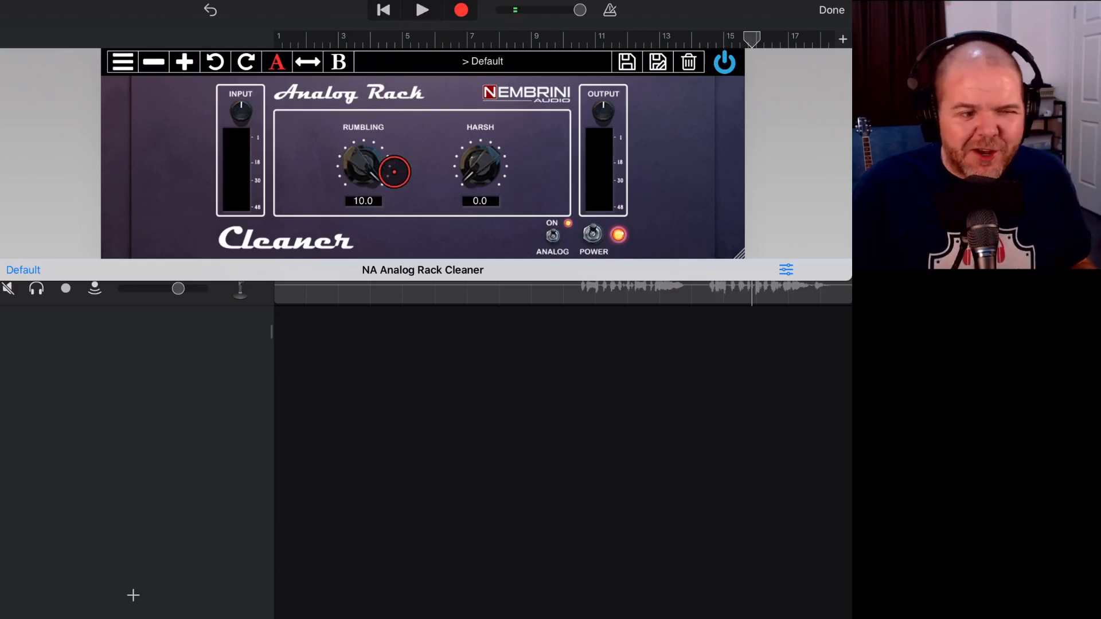
drag(363, 169, 351, 230)
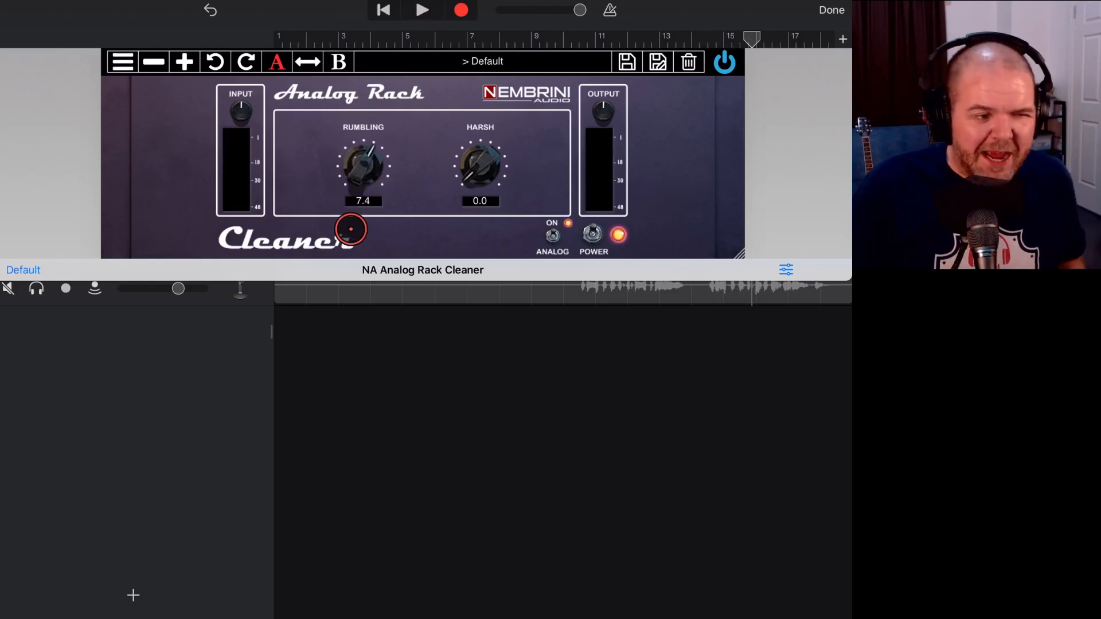
drag(351, 230, 363, 177)
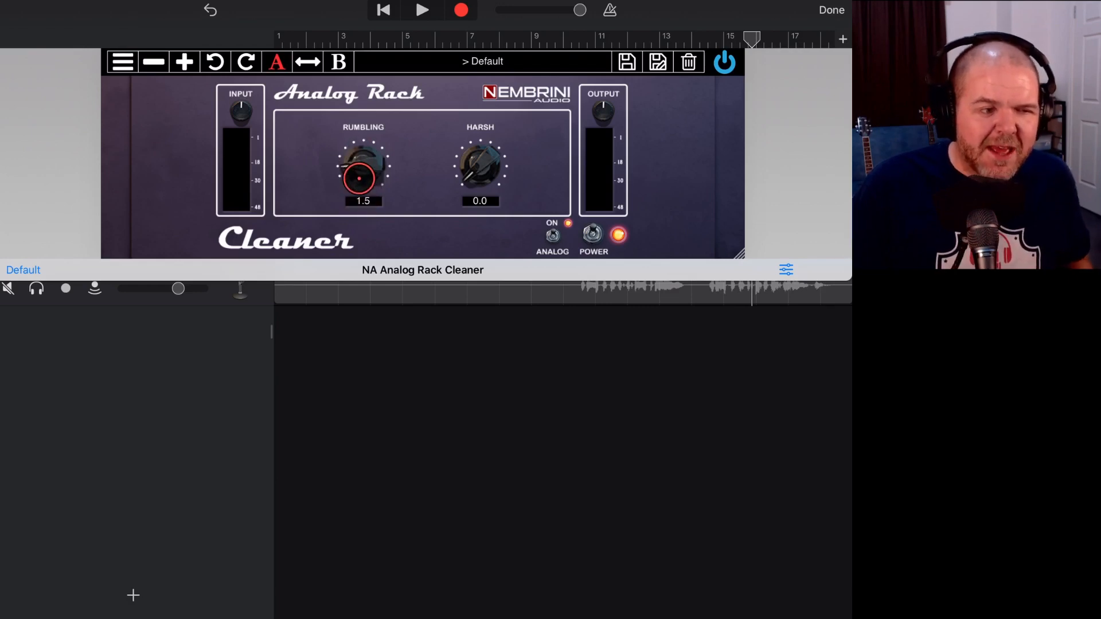
Step: Leave the bass Cleaner window to prepare the Vocals track's effect chain
click(479, 167)
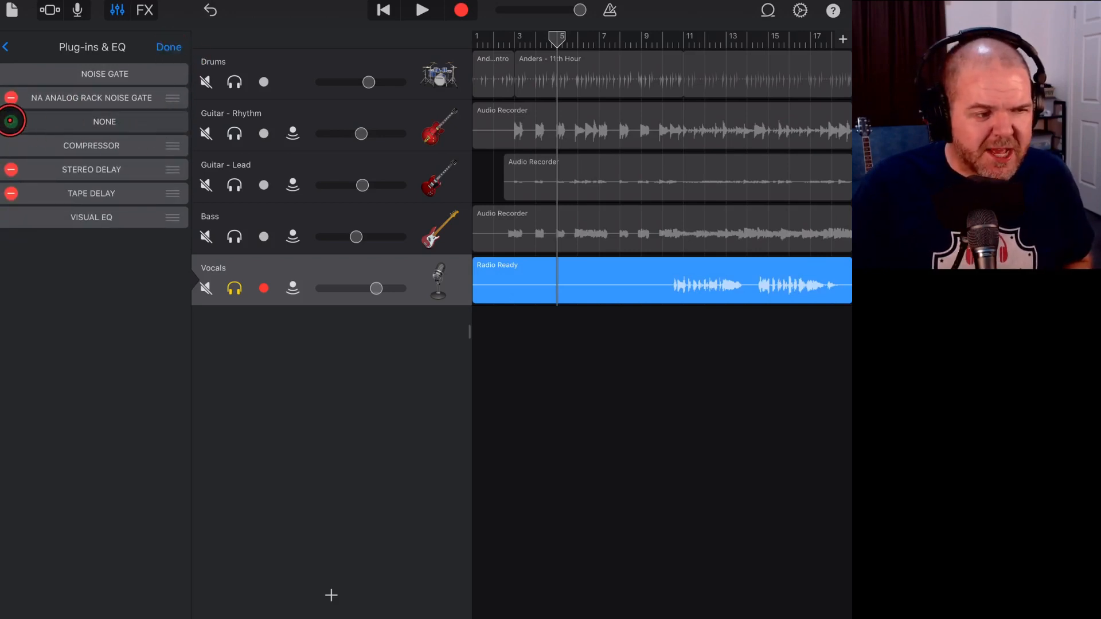
Step: Insert NA Analog Rack Cleaner in the Vocals empty slot and load its Hiss Remover preset, Harsh 2.3
click(104, 120)
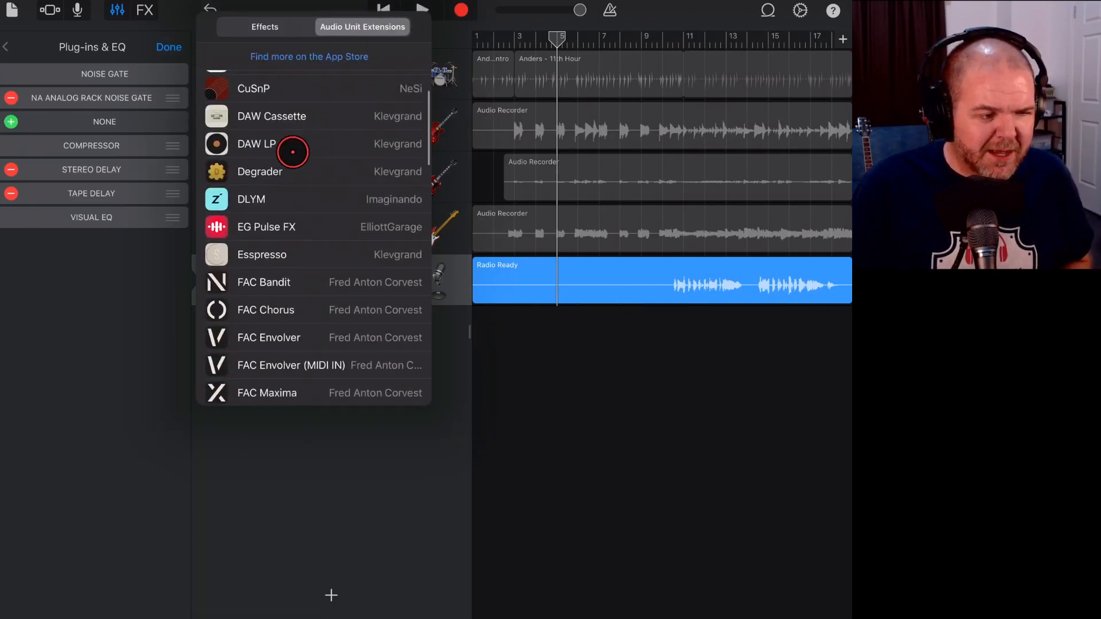
scroll(down, 3)
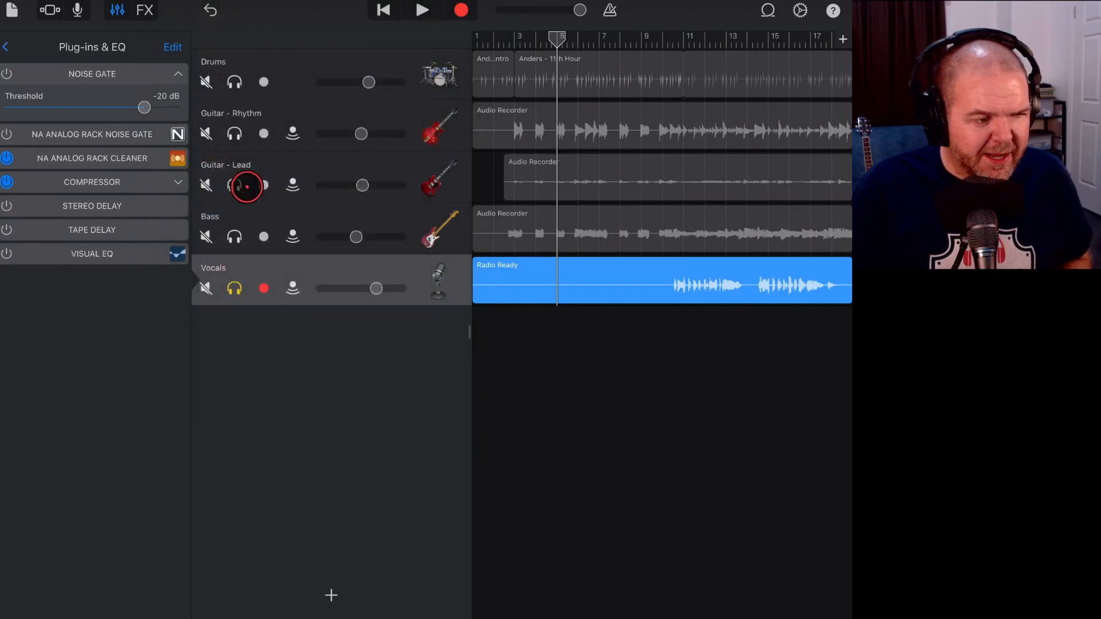
click(91, 158)
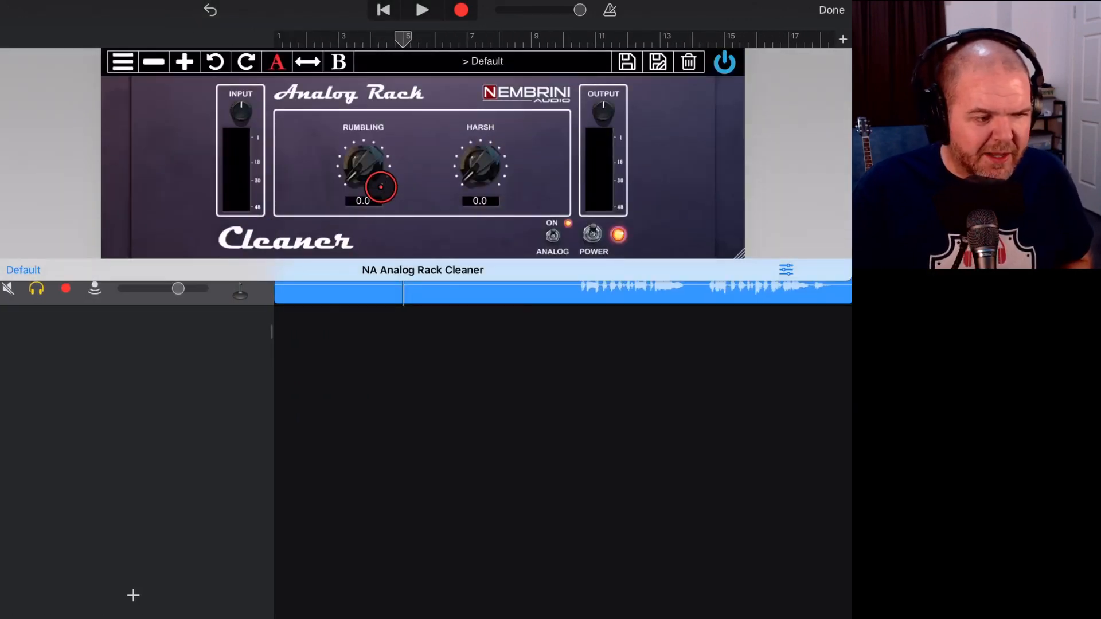
click(483, 61)
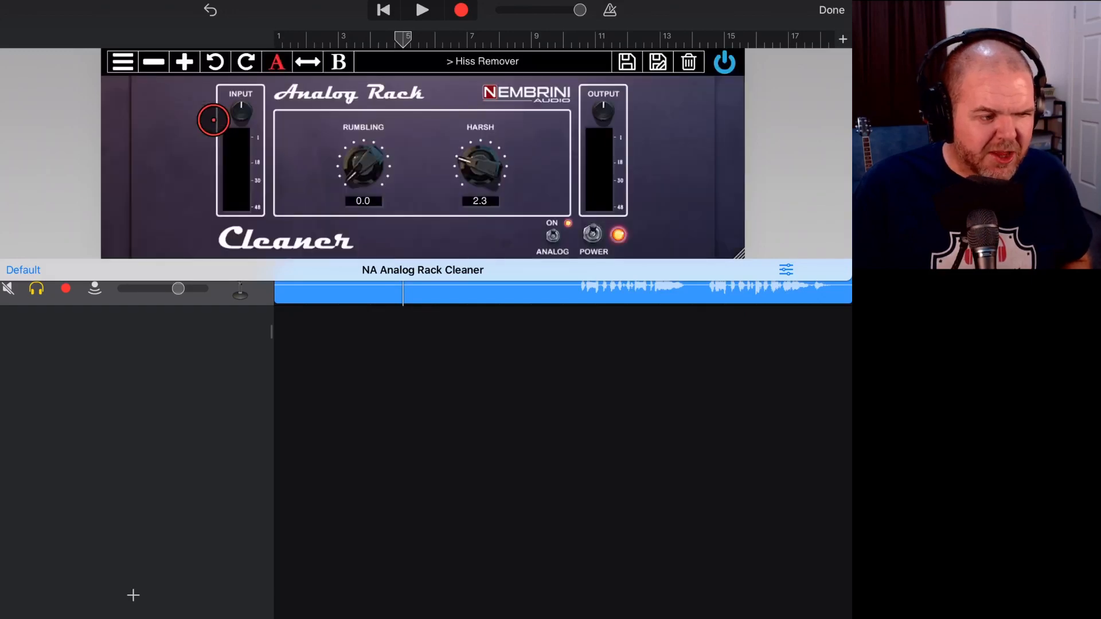
mouse_move(455, 208)
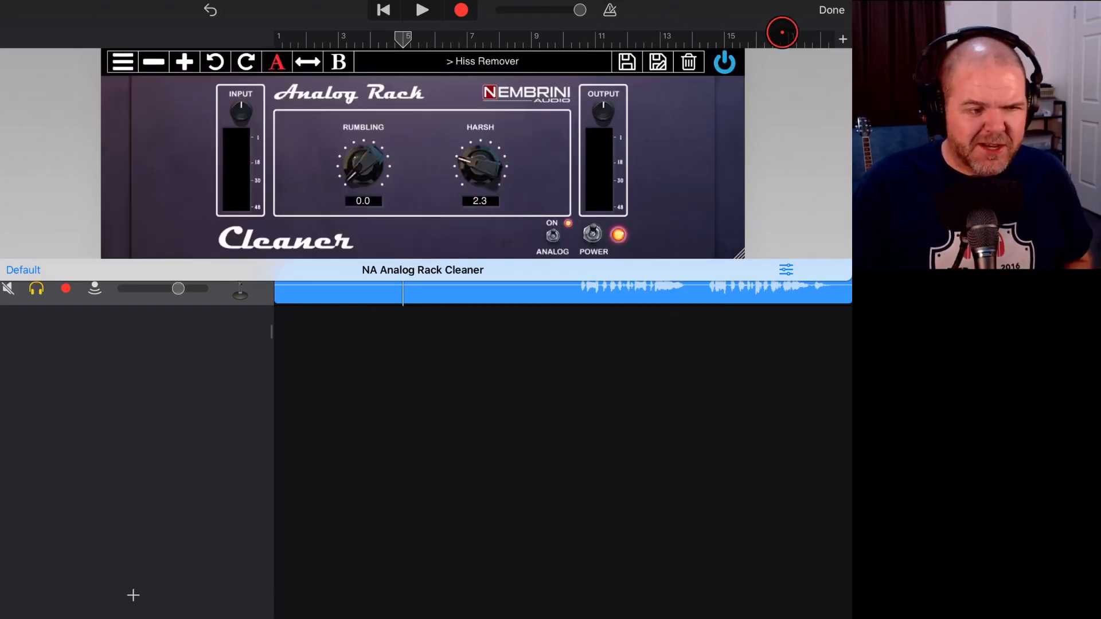
Step: Toggle the vocal Cleaner's power off and on to set up a bypass comparison
click(832, 10)
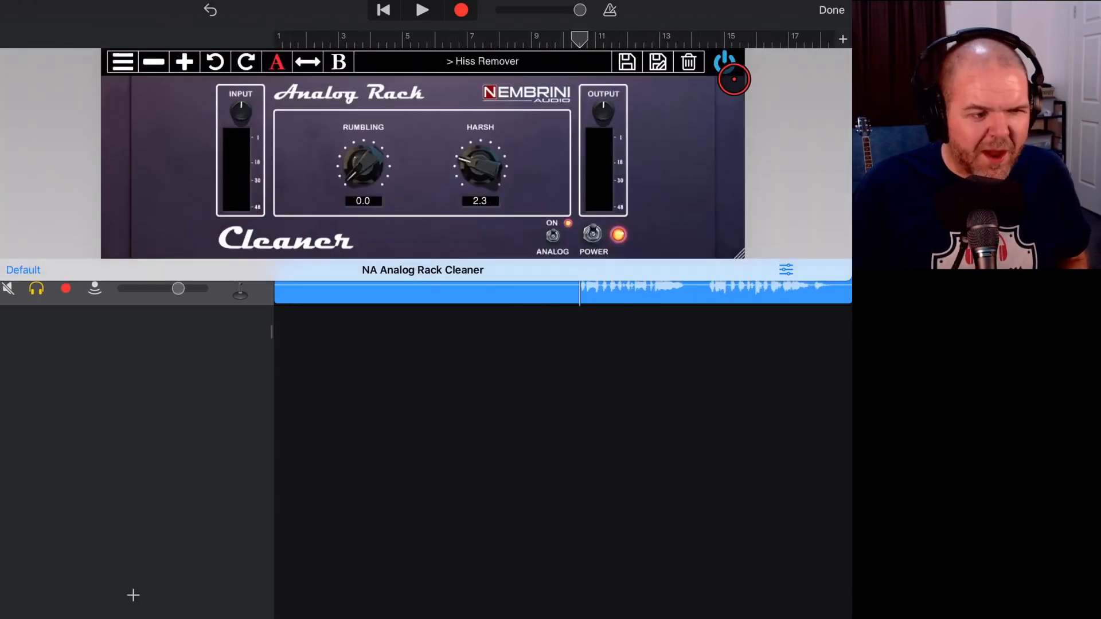
click(725, 63)
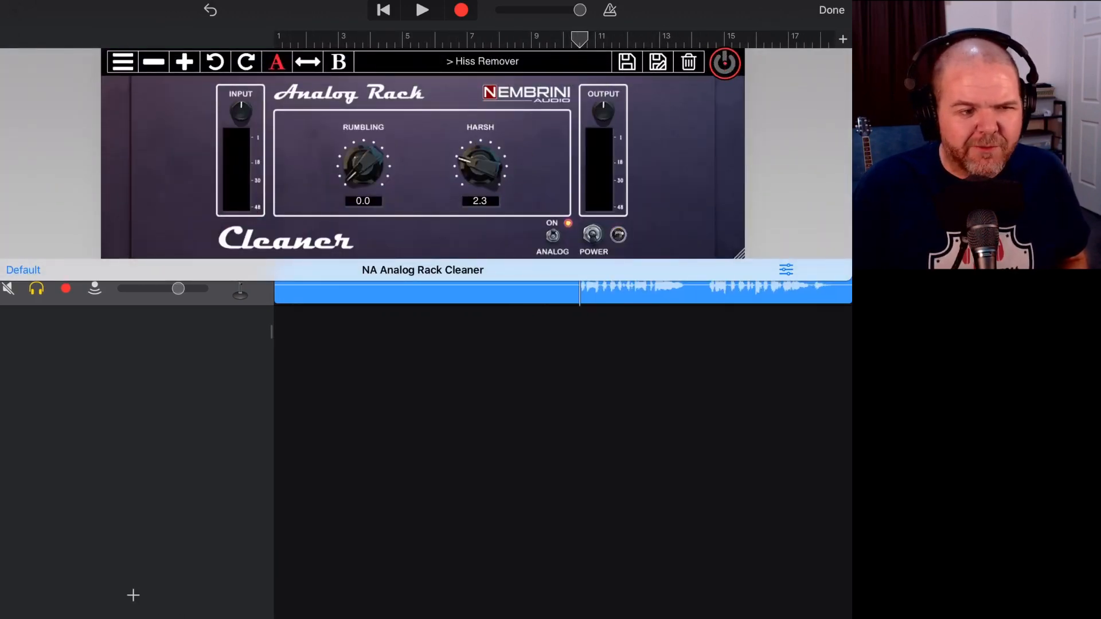
click(593, 234)
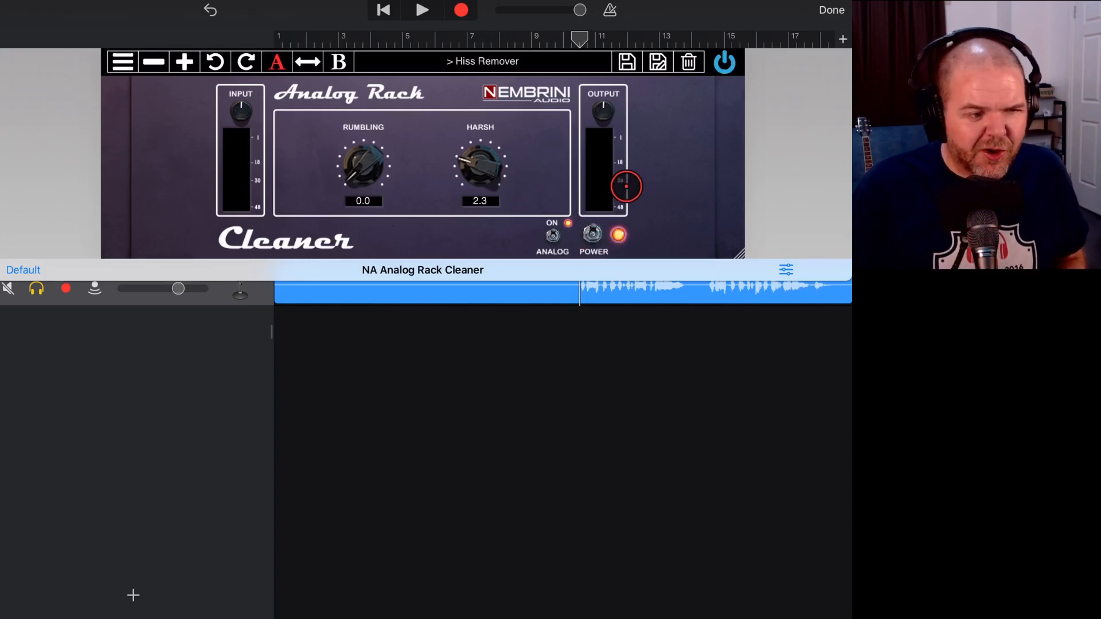
click(421, 10)
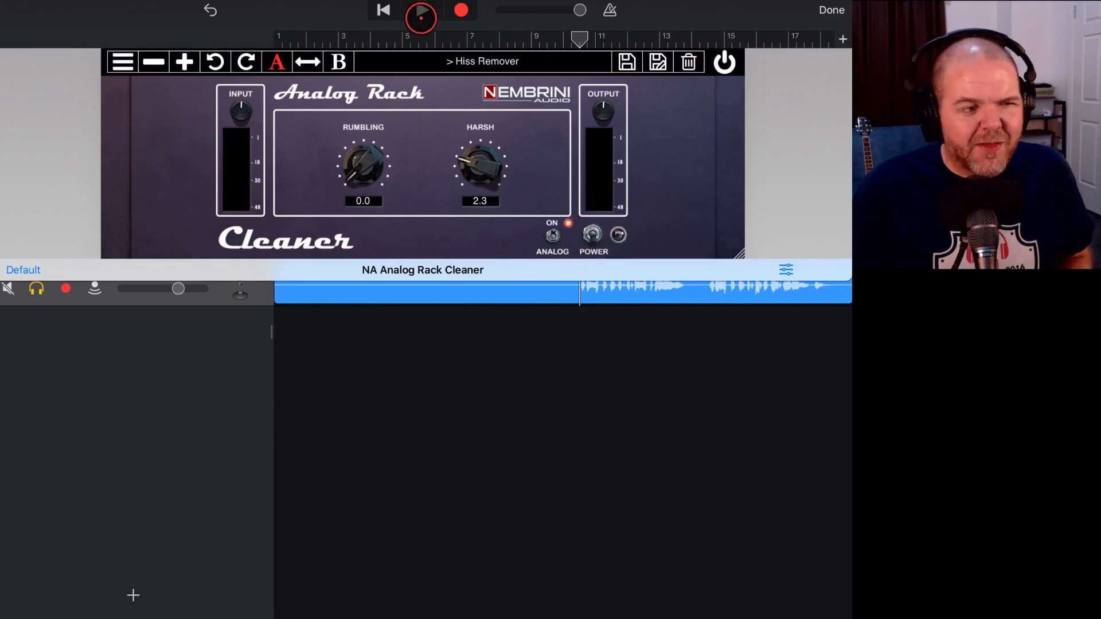
Step: Play the song to compare the vocals with and without the Cleaner, then stop
click(422, 10)
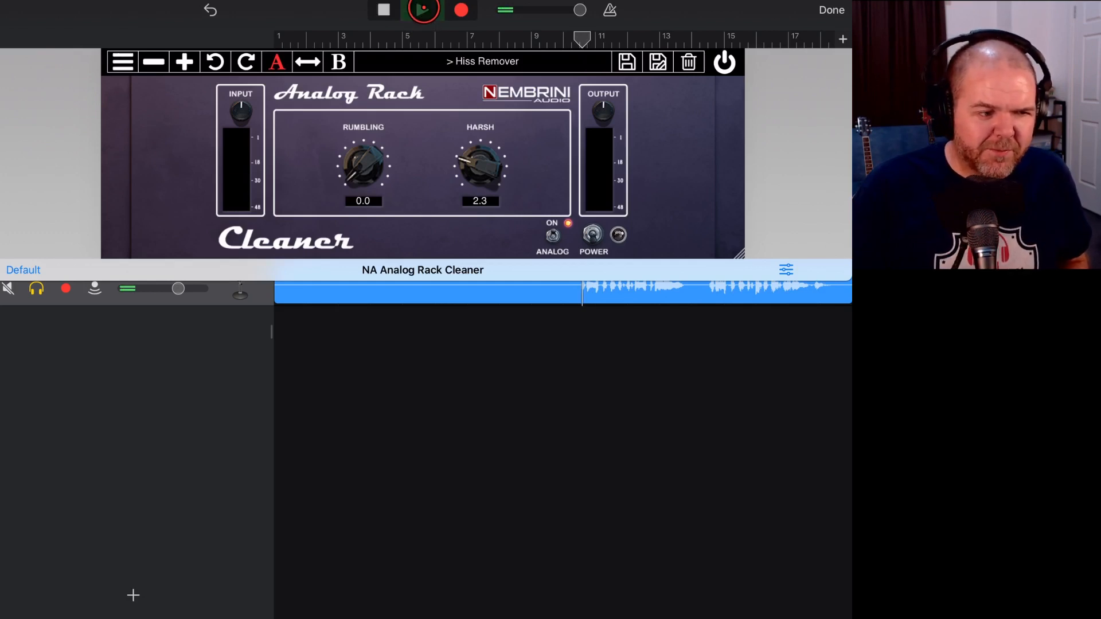
click(421, 10)
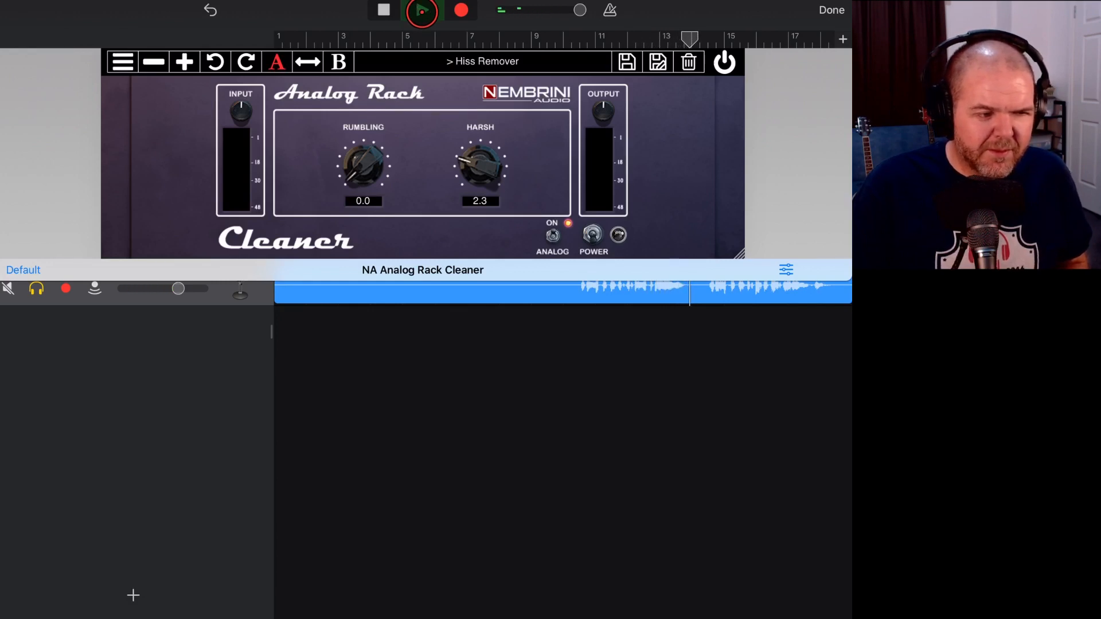
click(421, 10)
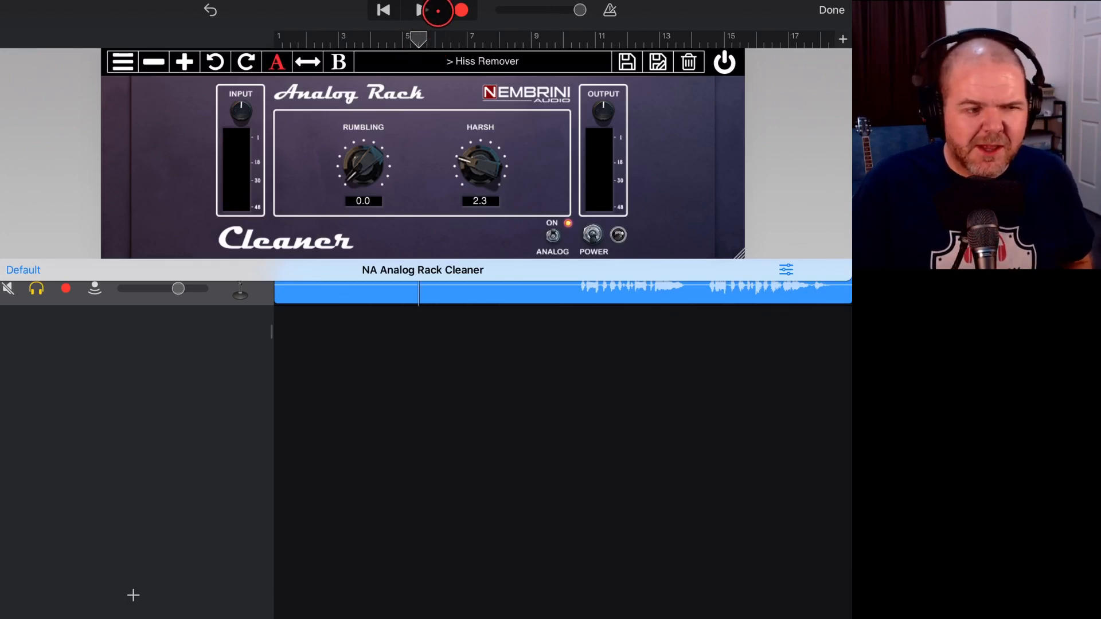
click(420, 11)
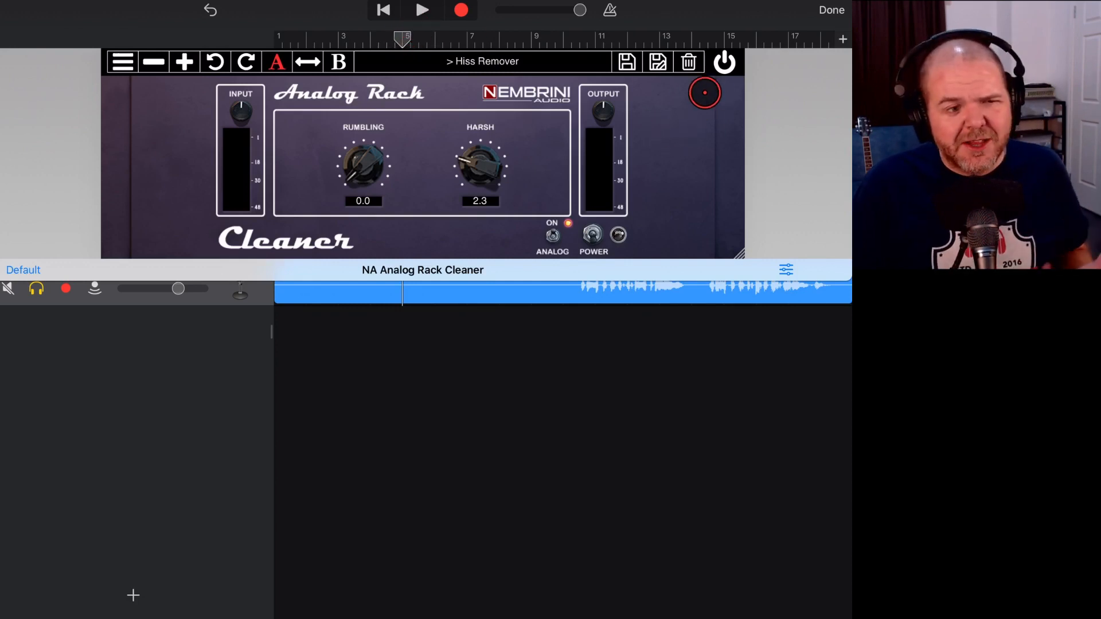
Step: Switch the vocal Cleaner back on and sweep Harsh reduction up to 10 while playing
click(592, 234)
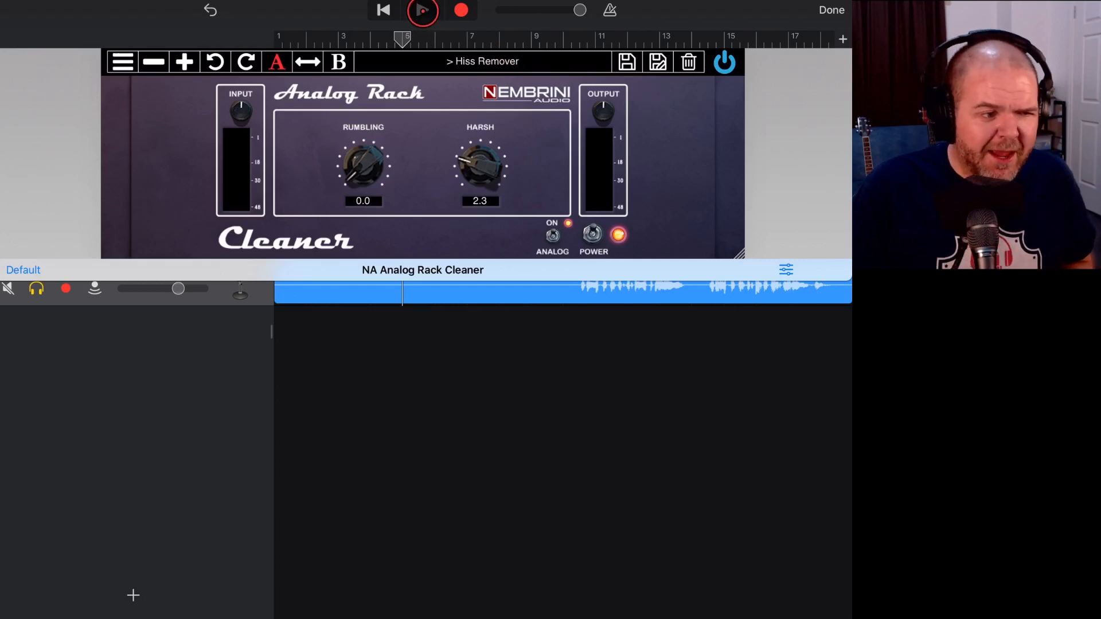
click(422, 10)
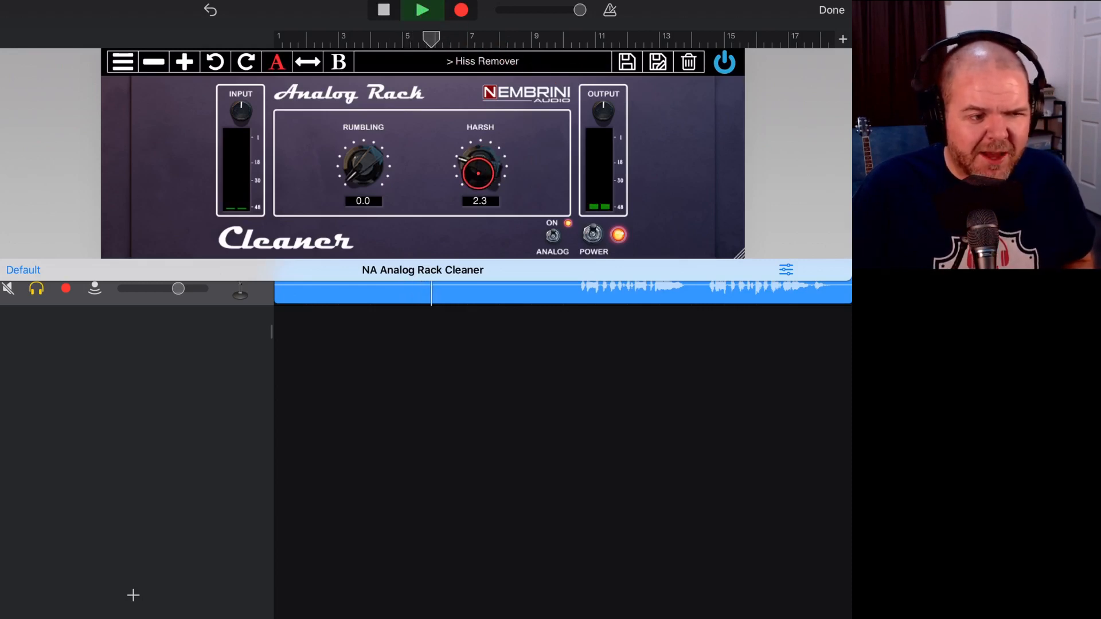
drag(480, 175, 489, 112)
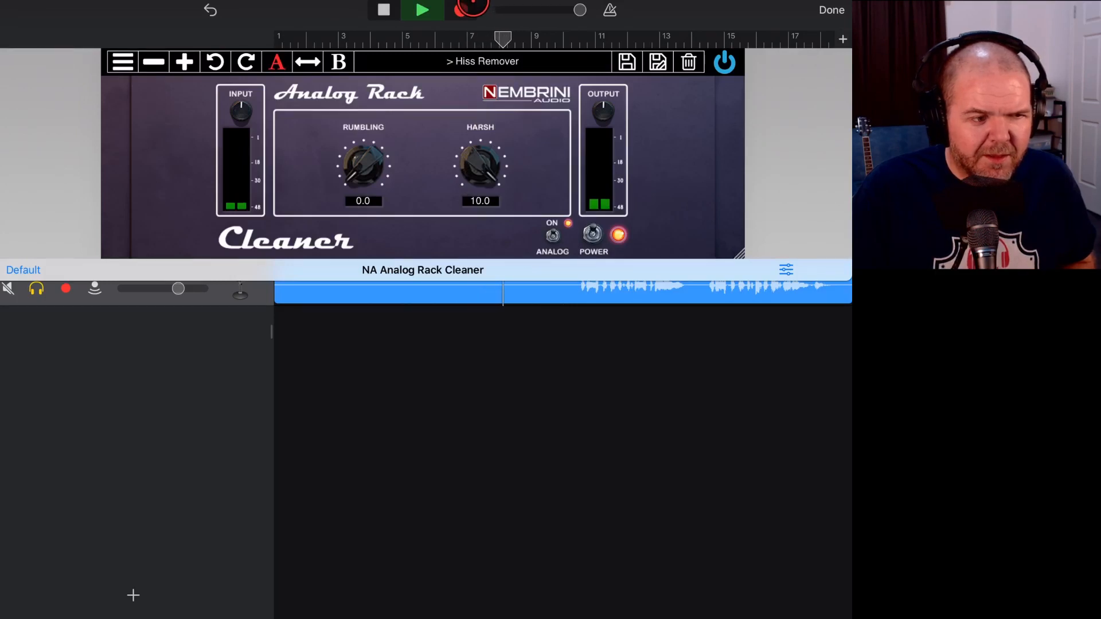
click(421, 10)
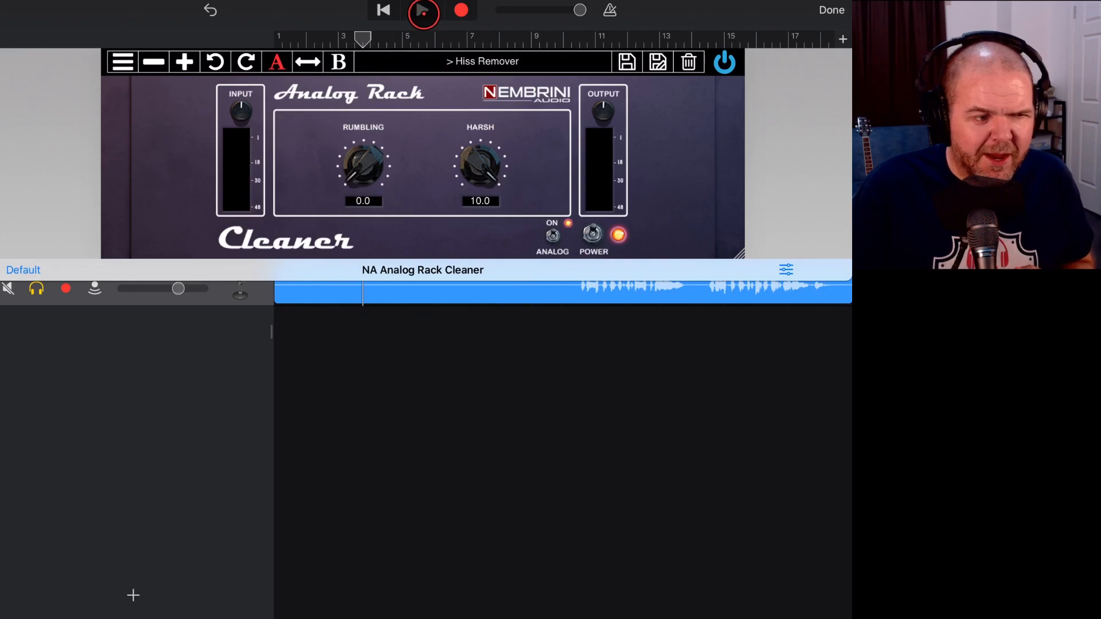
Step: Audition the vocals repeatedly and settle Harsh reduction at 4.7 (via 3.6)
click(422, 10)
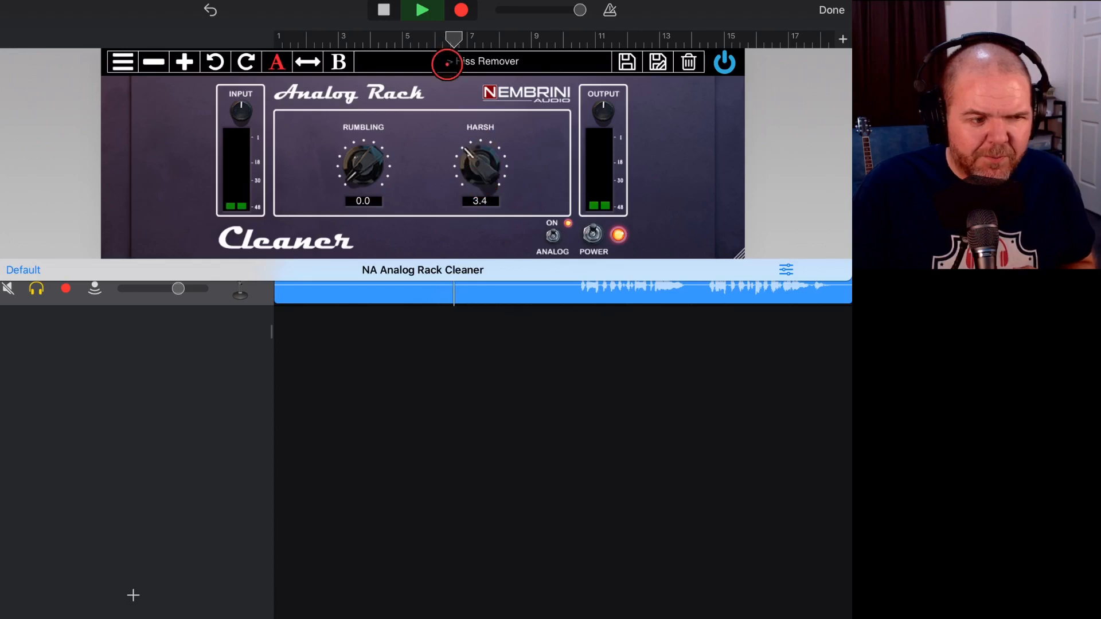
click(421, 10)
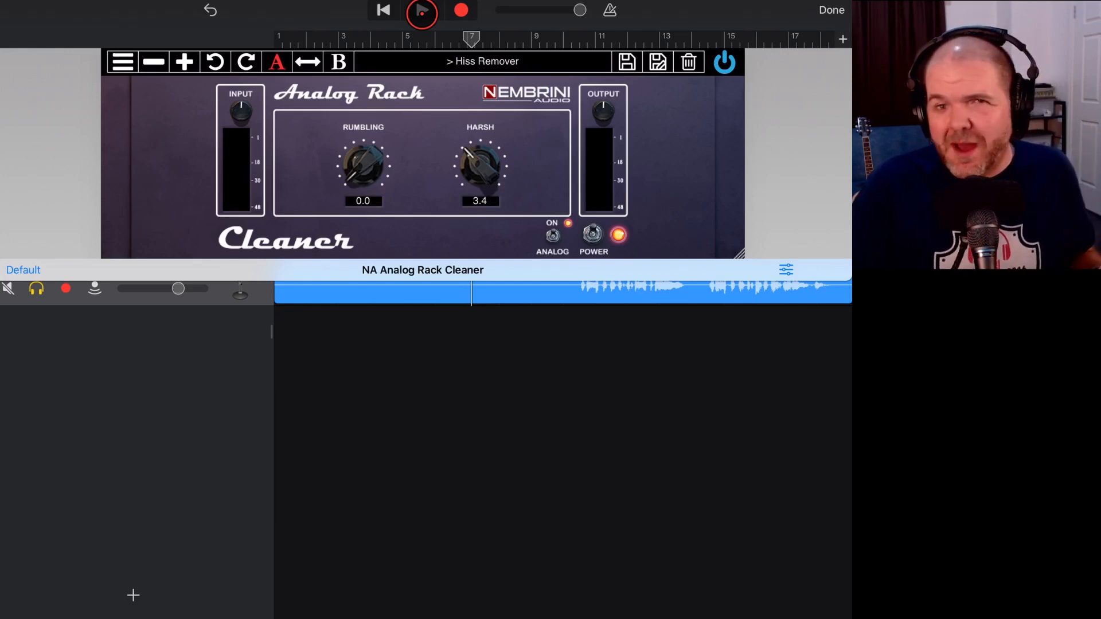
click(421, 10)
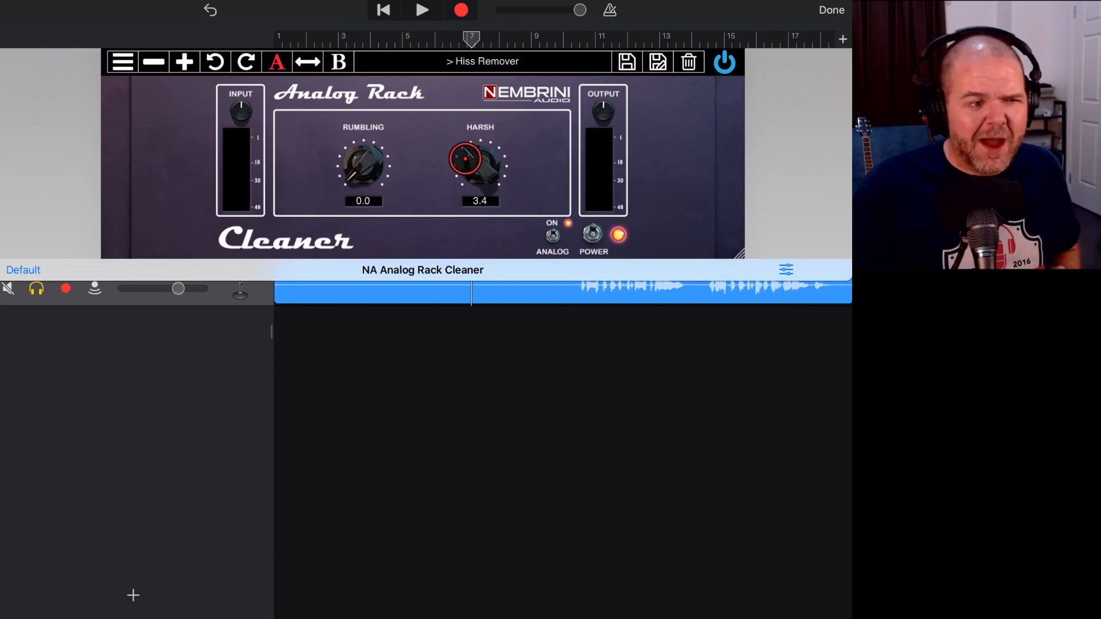
drag(479, 161, 480, 155)
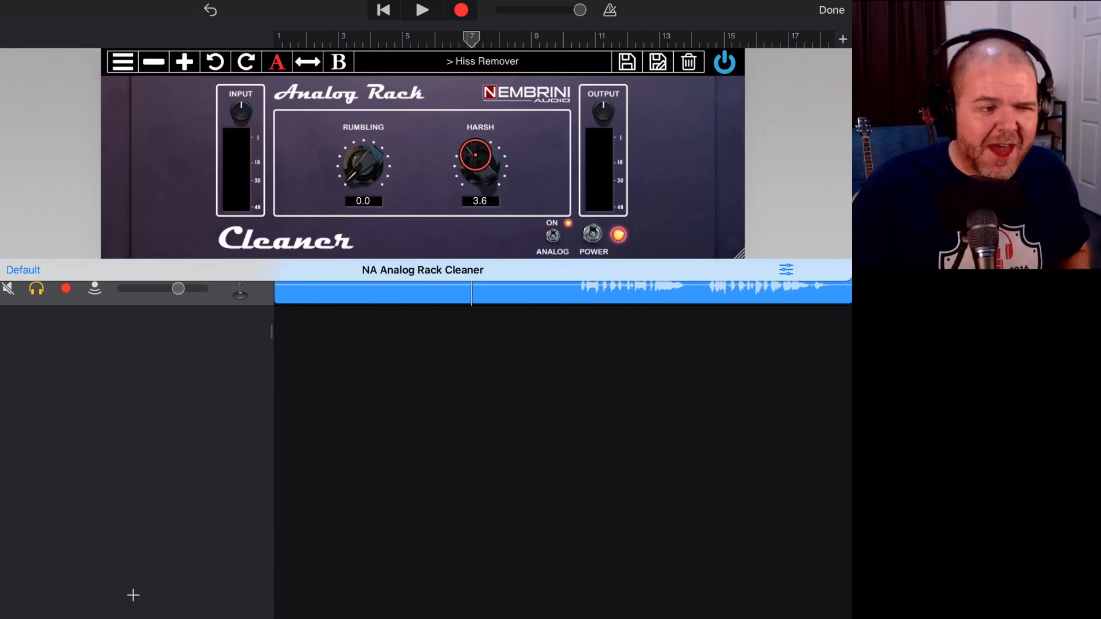
drag(480, 164, 484, 152)
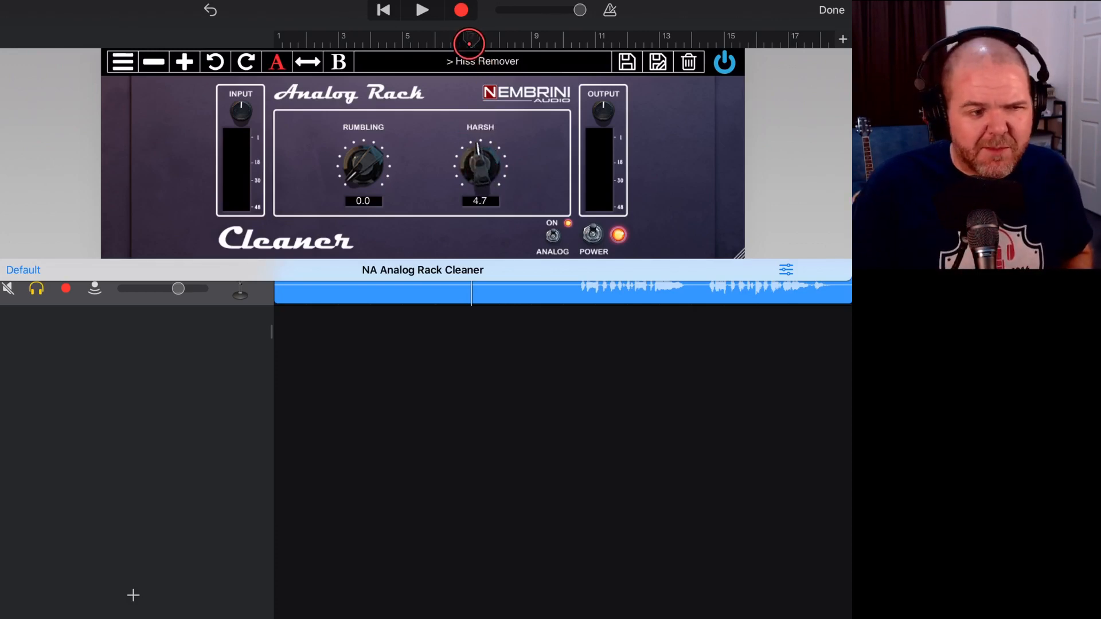
click(421, 10)
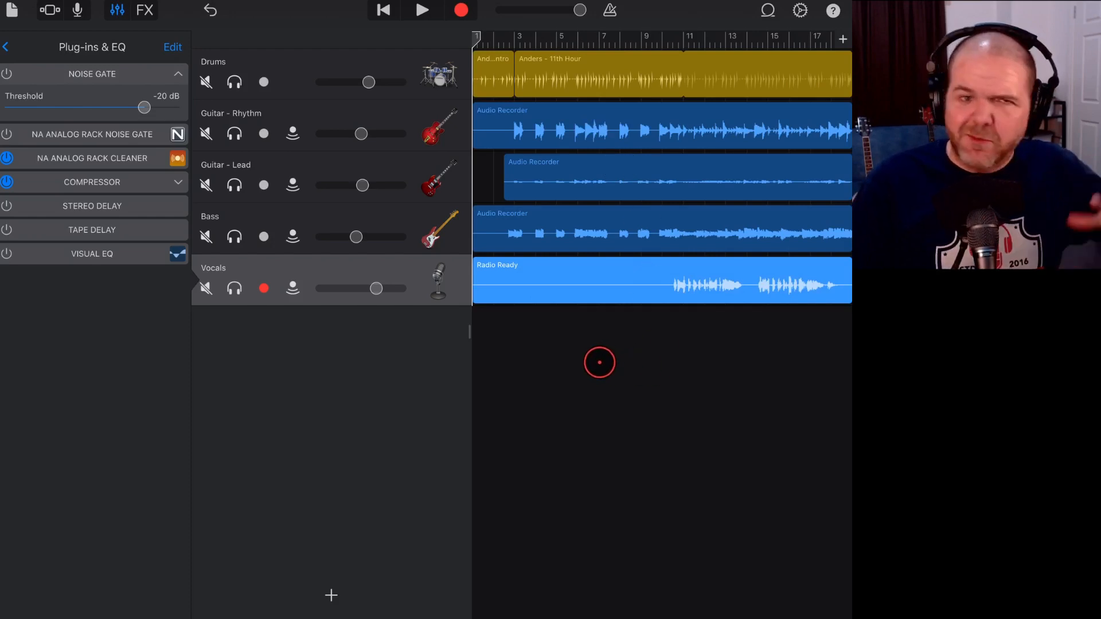
mouse_move(578, 343)
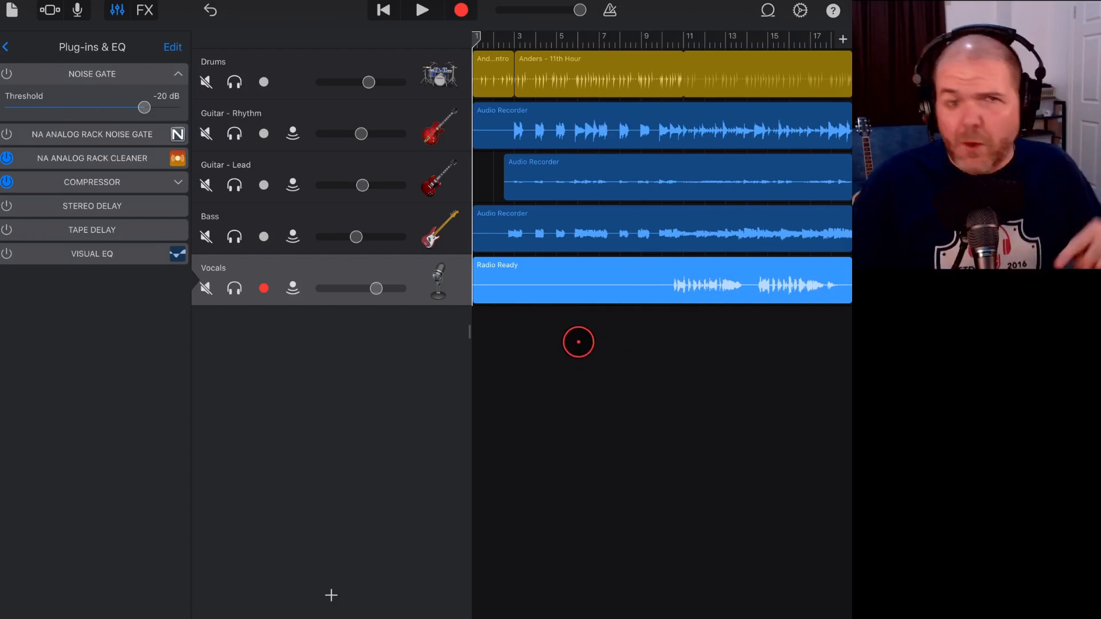
Step: Start the song playing and show the Bass track's Plug-ins & EQ chain
click(421, 10)
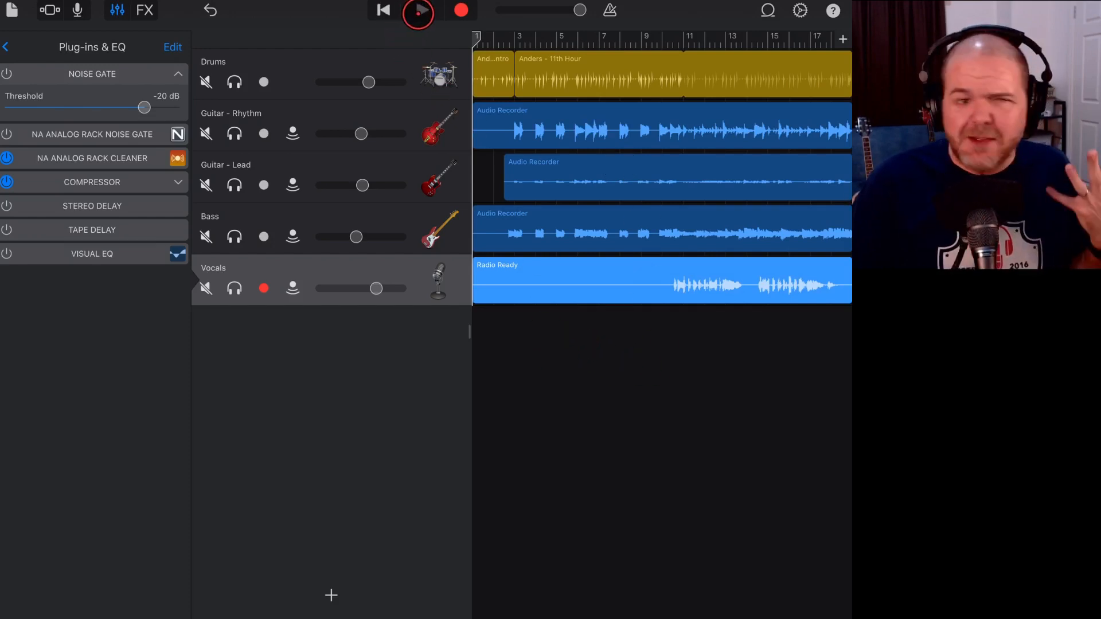
click(418, 11)
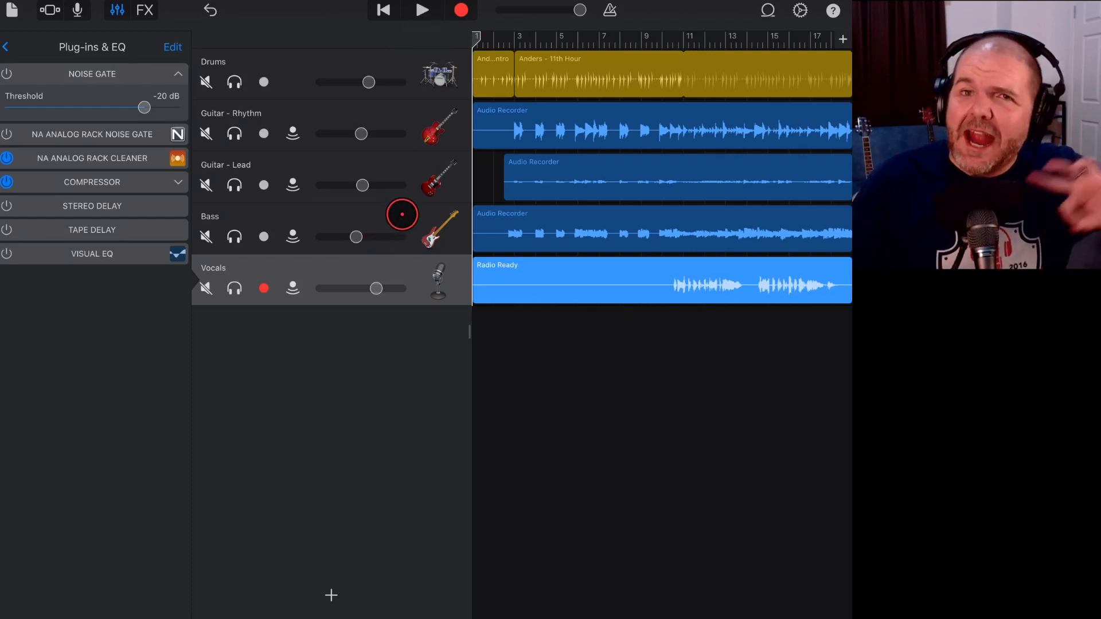
click(422, 10)
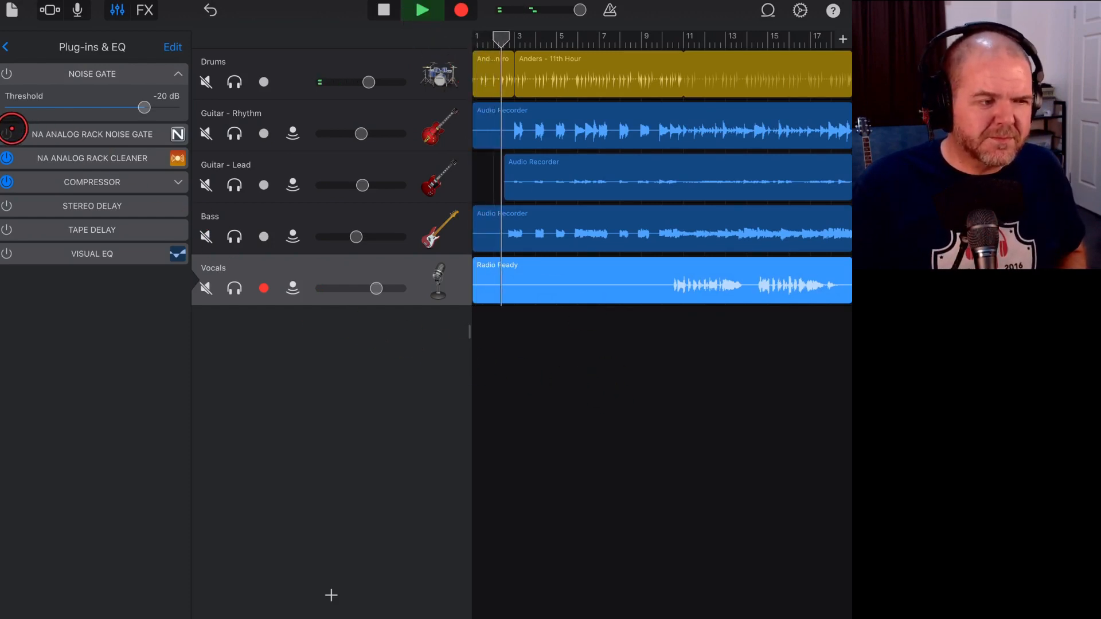
click(421, 10)
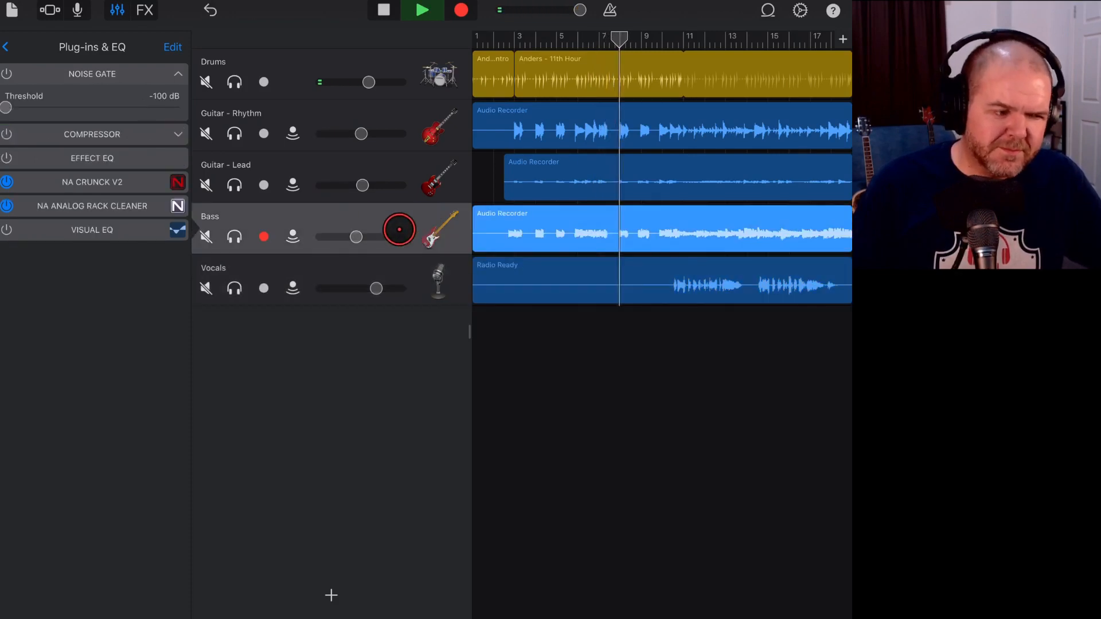
Step: Raise the Bass Cleaner's Rumbling reduction to 3.9 and return to the tracks
click(92, 206)
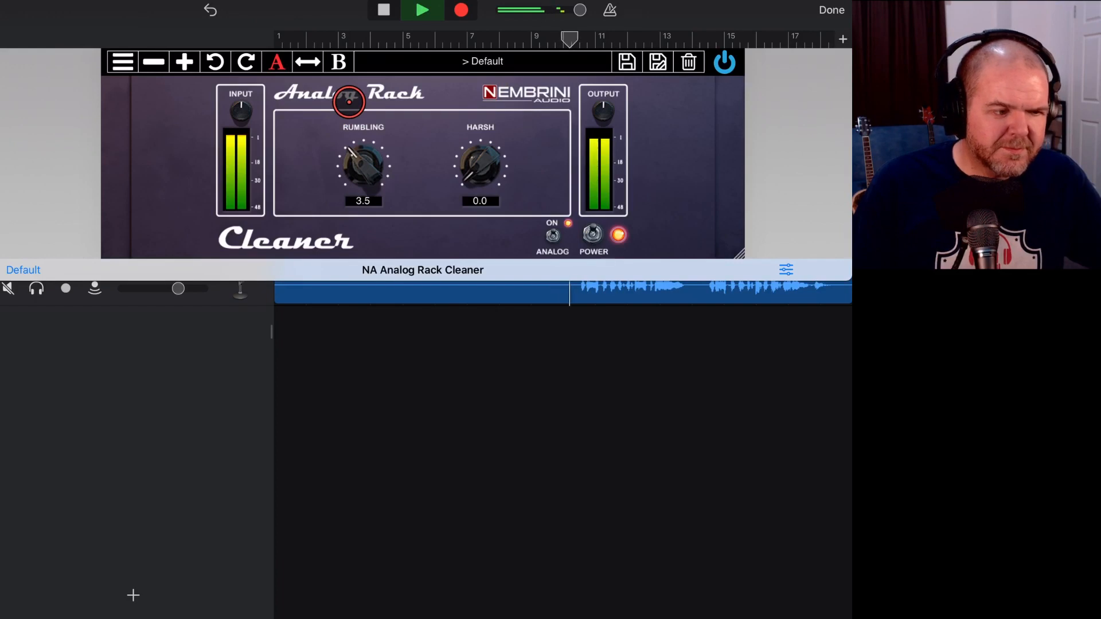
drag(362, 167, 365, 158)
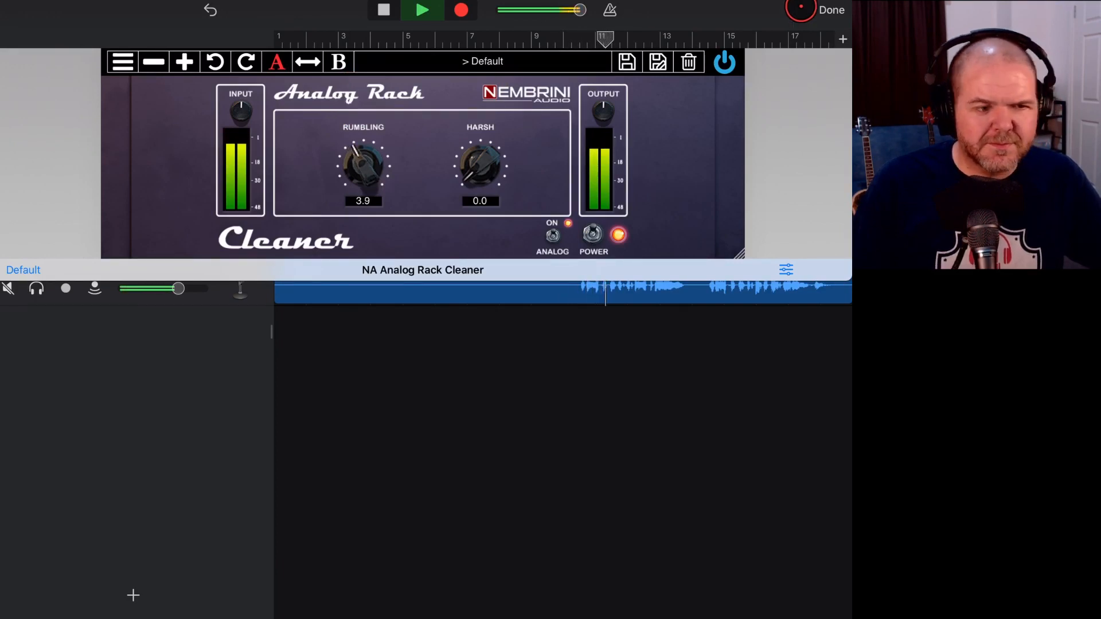
click(724, 62)
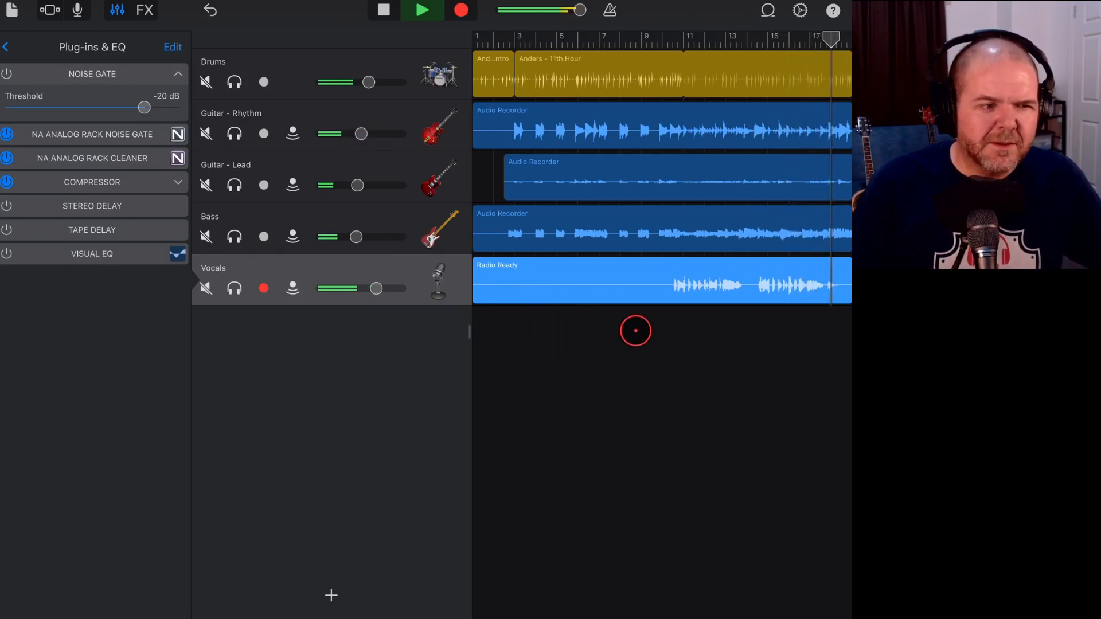
Step: Let the song play to its end and stop playback back at the start
click(421, 10)
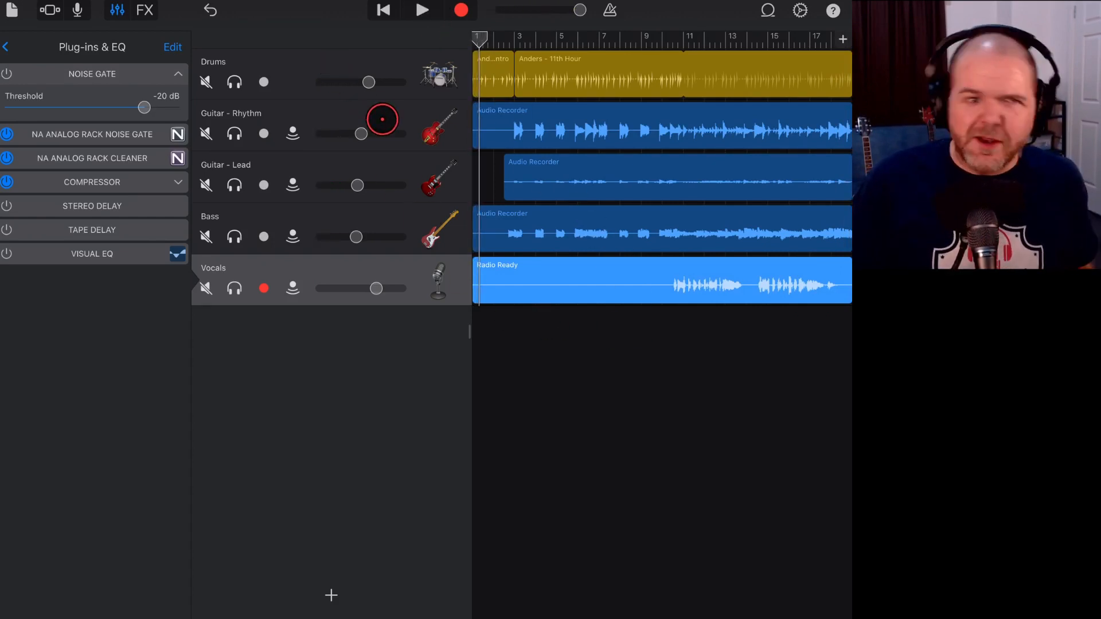
click(404, 245)
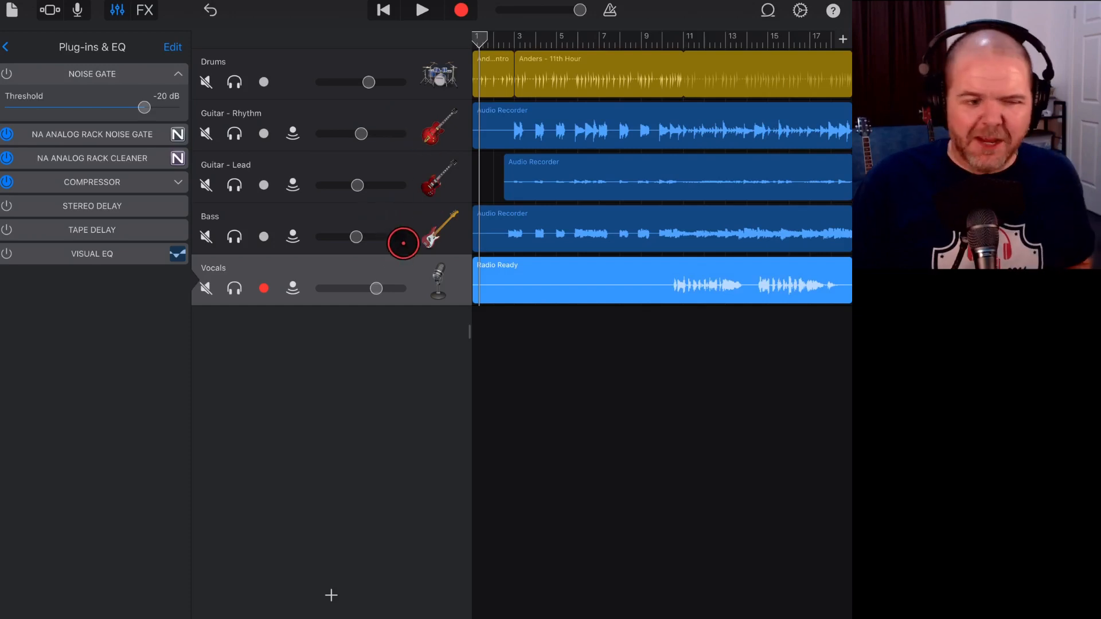